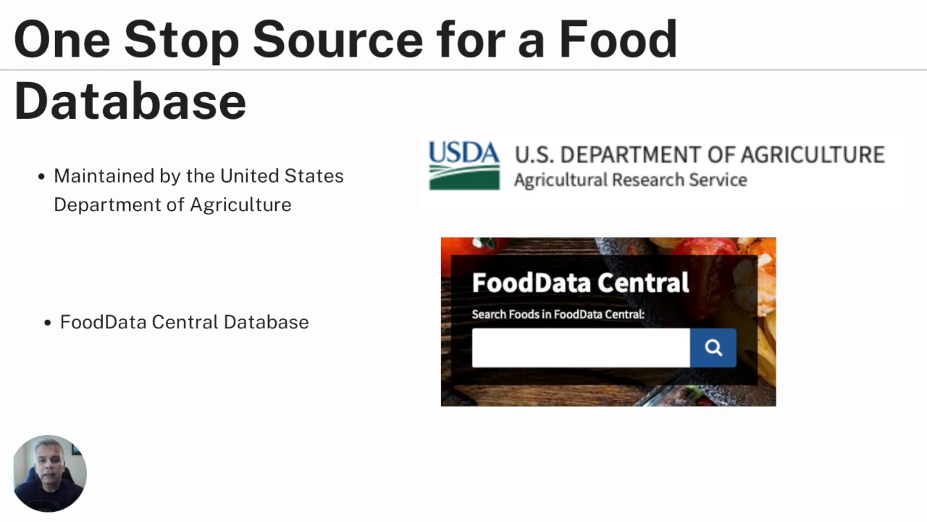
Advance the slideshow past the food-database slide to the FoodData Central site.
{"action": "key", "text": "Right"}
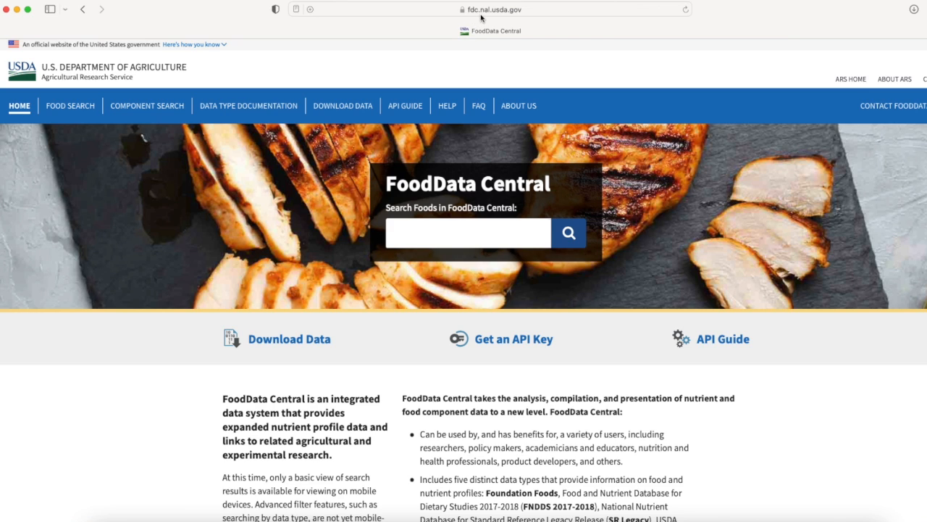
{"action": "mouse_move", "coordinate": [504, 17]}
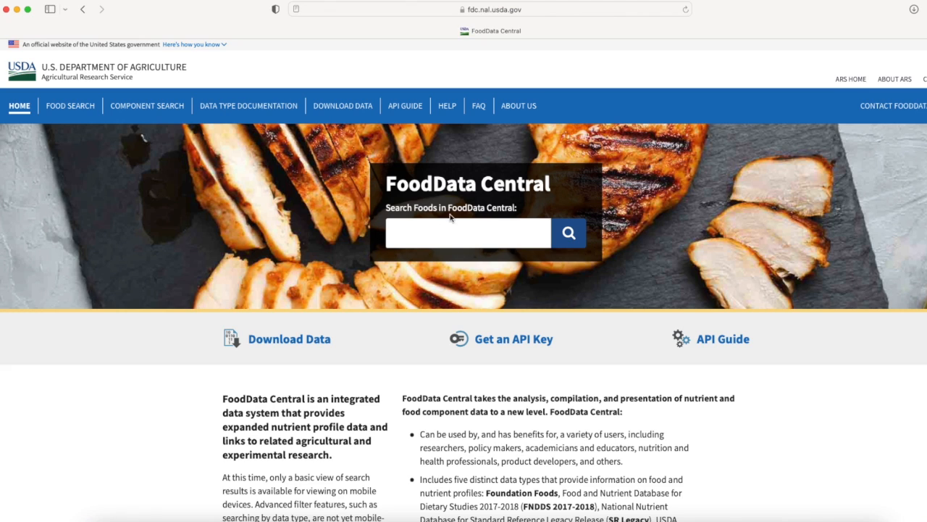
{"action": "mouse_move", "coordinate": [450, 212]}
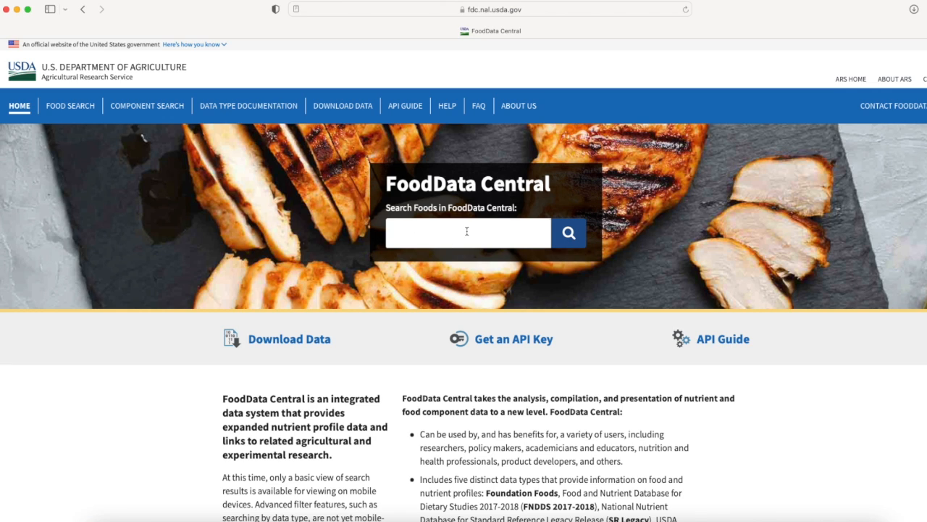
{"action": "mouse_move", "coordinate": [630, 246]}
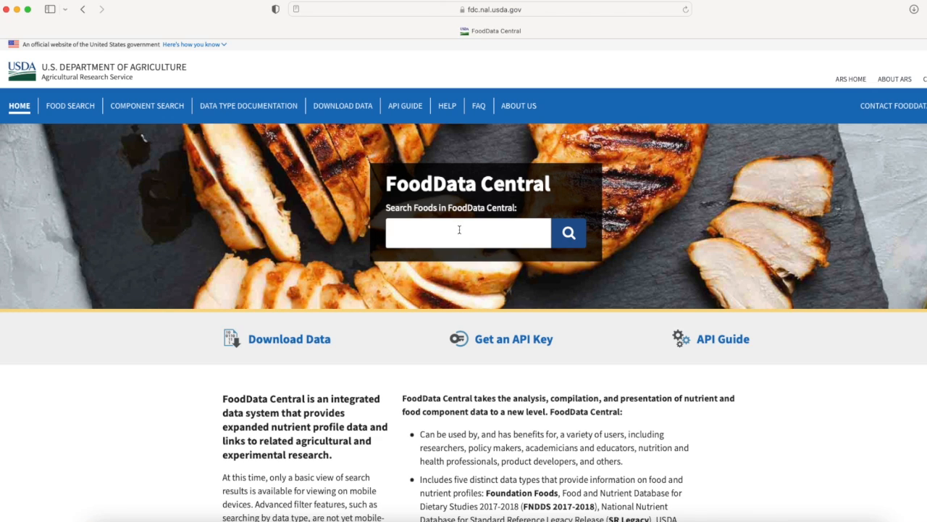
Search FoodData Central for "white bread" and submit the query.
{"action": "left_click", "coordinate": [466, 232]}
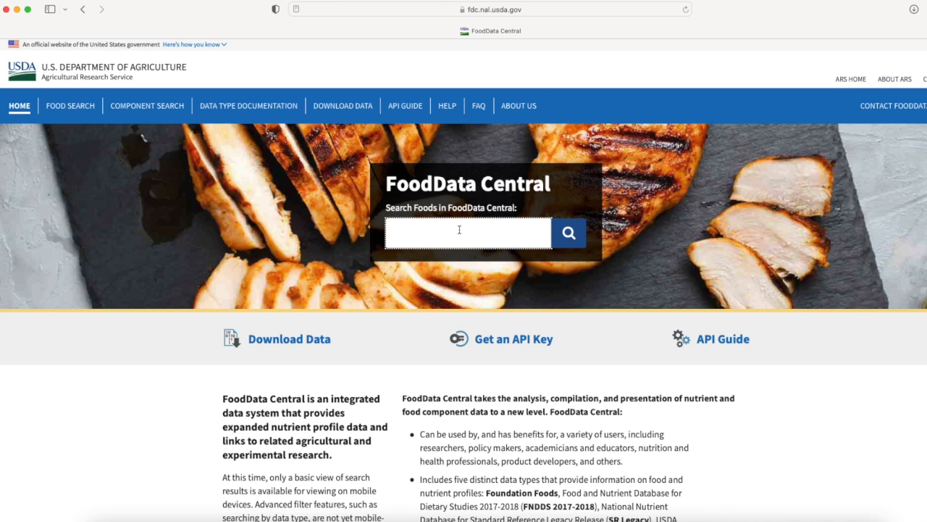
{"action": "type", "text": "white bread"}
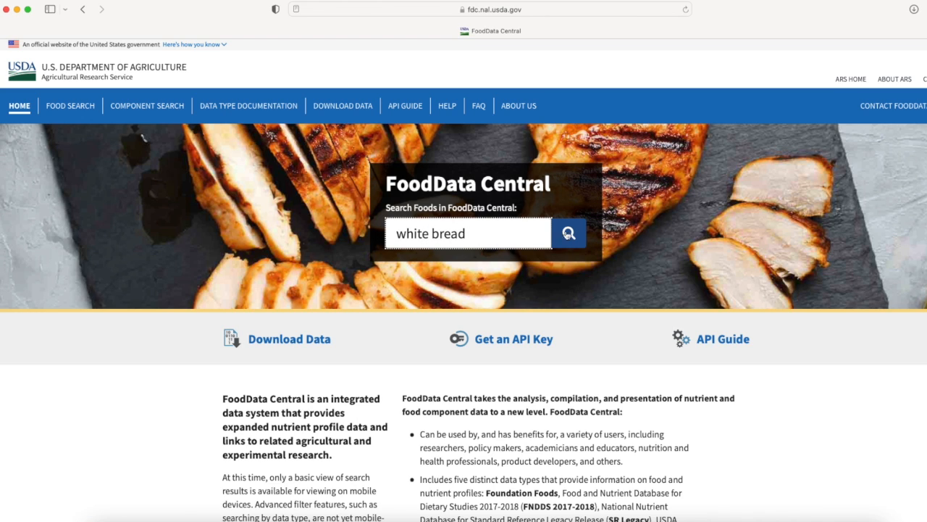
{"action": "left_click", "coordinate": [568, 232]}
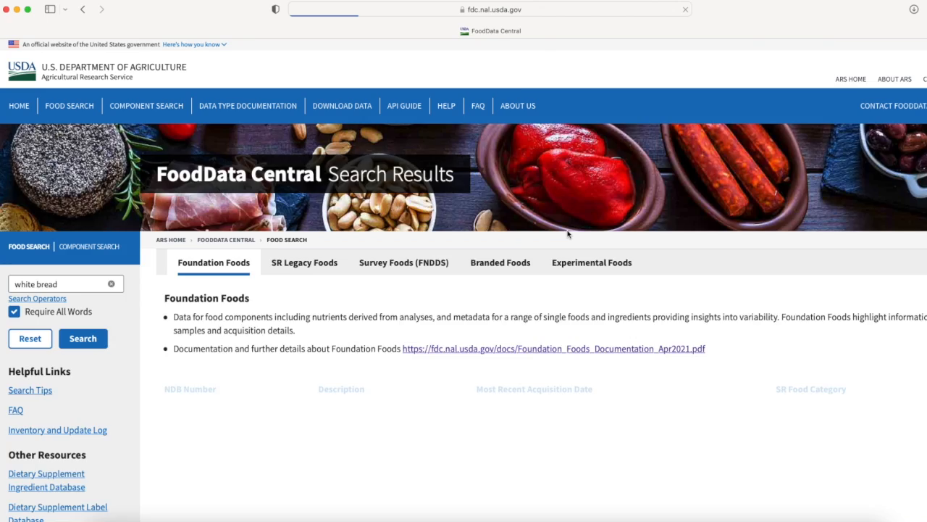
{"action": "left_click", "coordinate": [83, 339]}
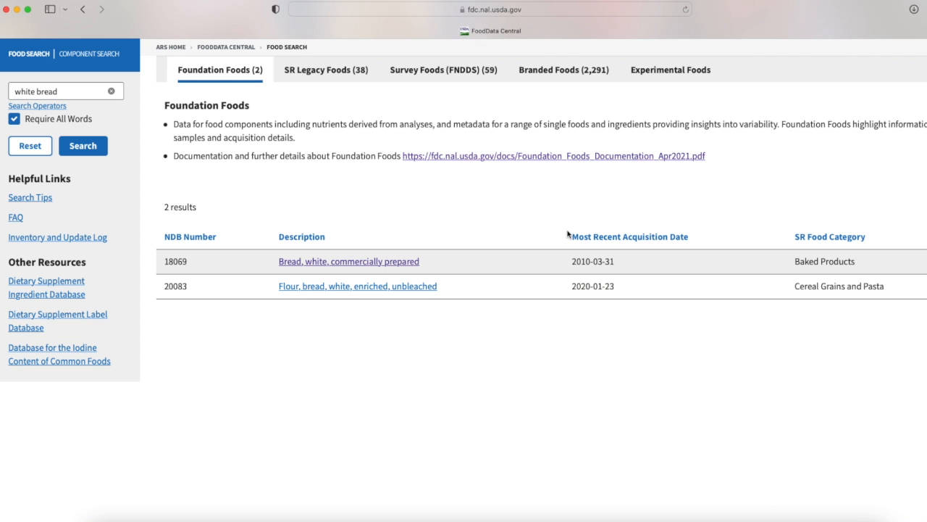
{"action": "mouse_move", "coordinate": [510, 229]}
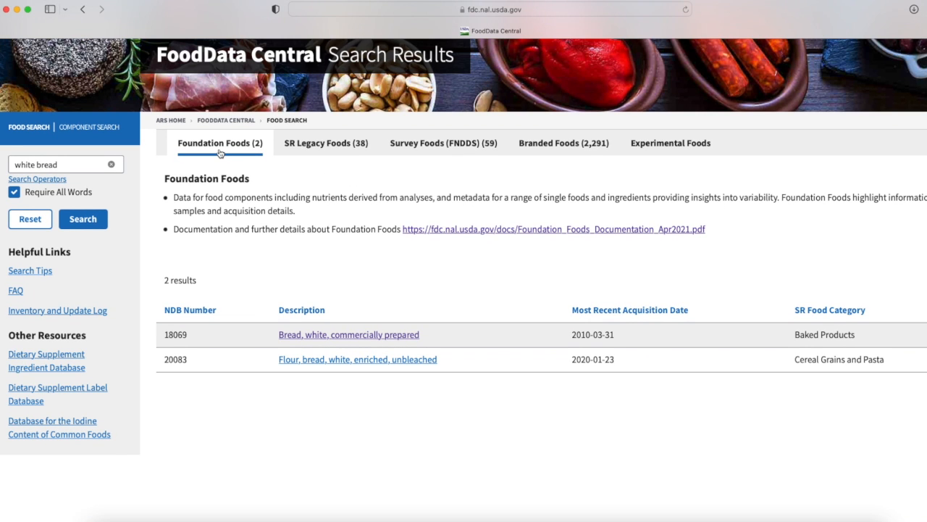
{"action": "mouse_move", "coordinate": [238, 156]}
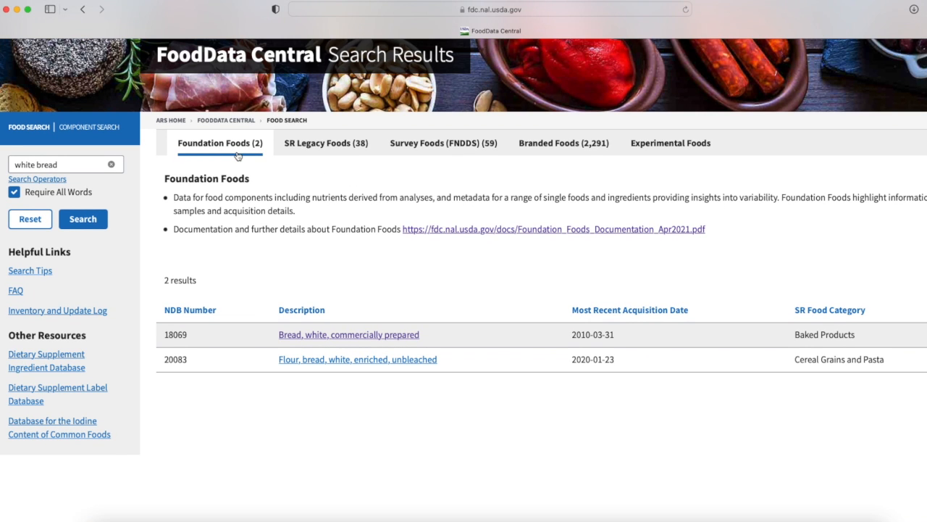
{"action": "mouse_move", "coordinate": [457, 158]}
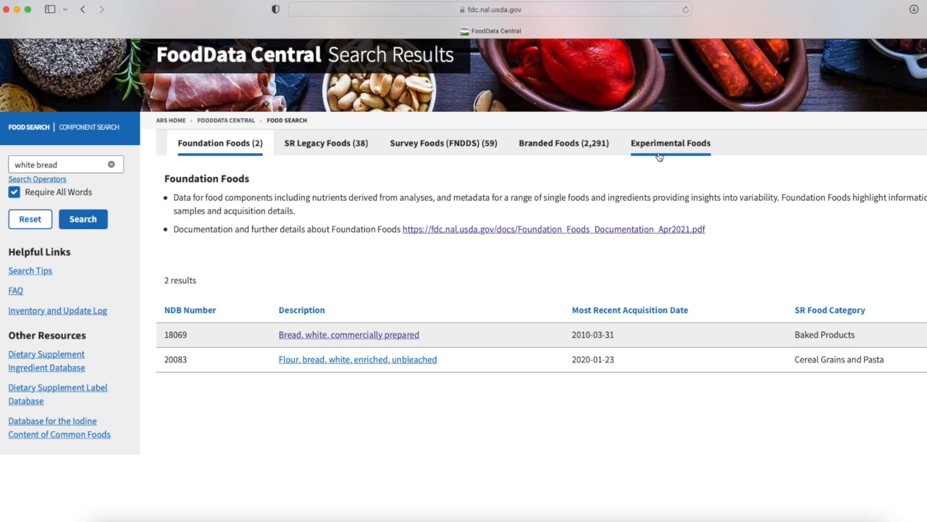
{"action": "mouse_move", "coordinate": [543, 180]}
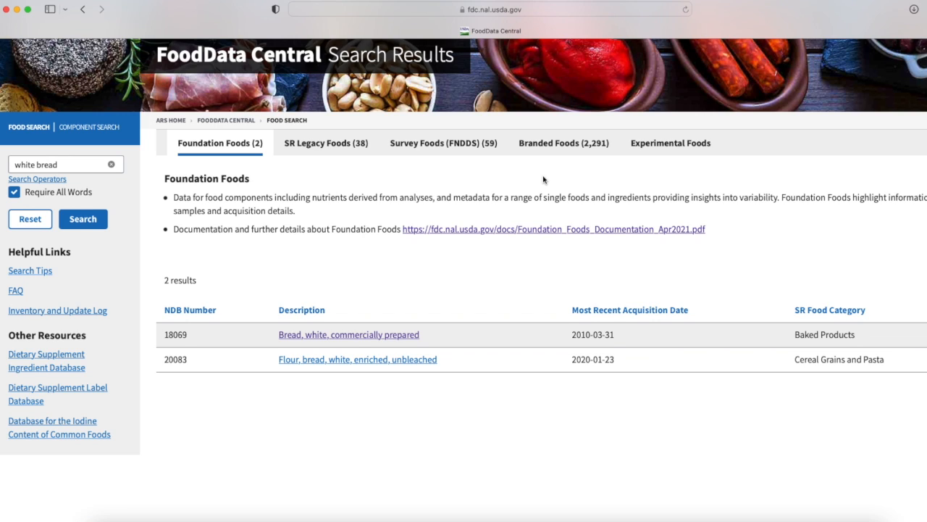
{"action": "mouse_move", "coordinate": [240, 168]}
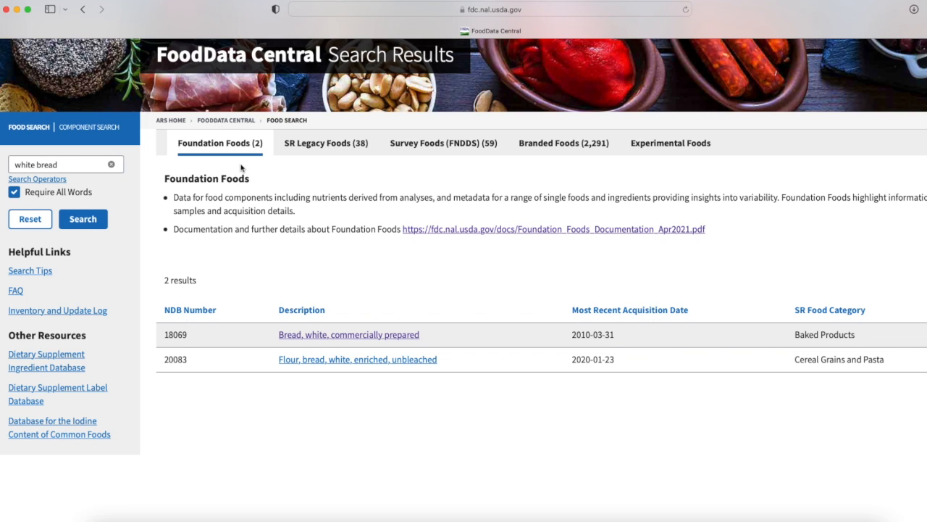
{"action": "mouse_move", "coordinate": [563, 143]}
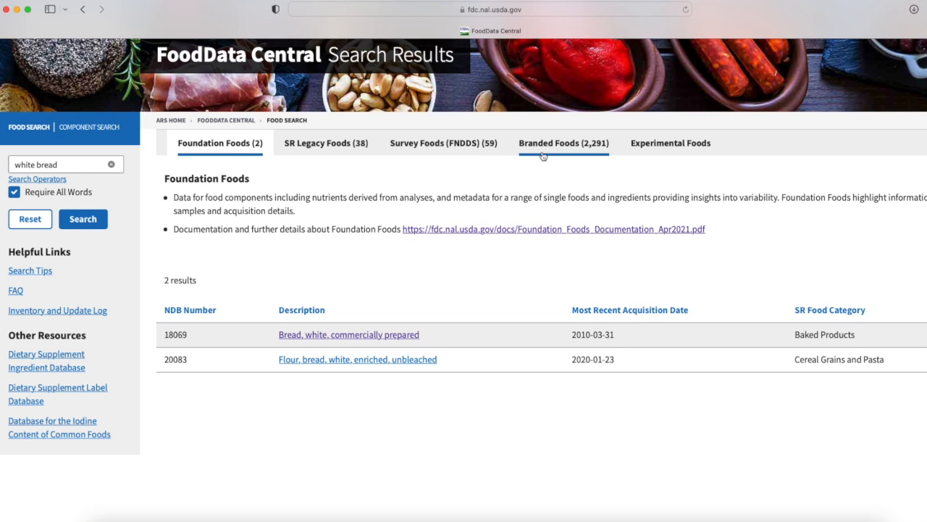
{"action": "mouse_move", "coordinate": [551, 168]}
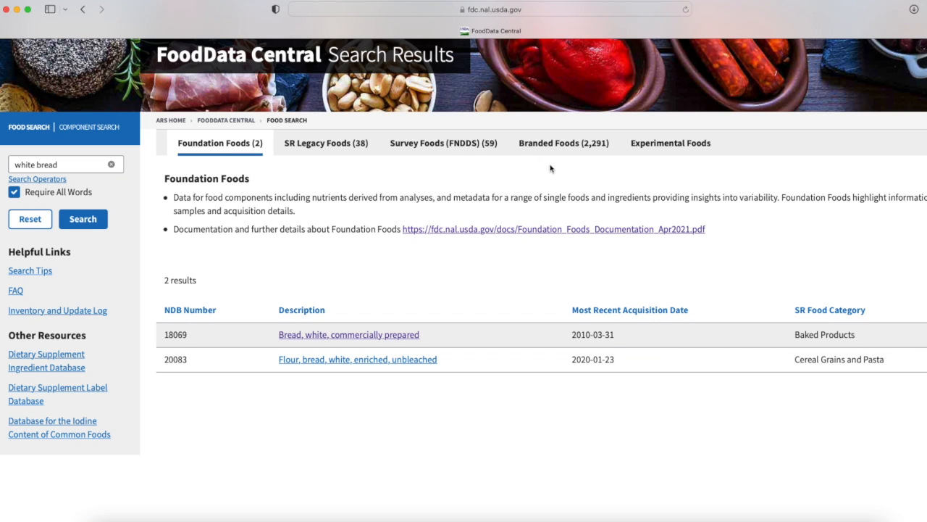
{"action": "mouse_move", "coordinate": [576, 163]}
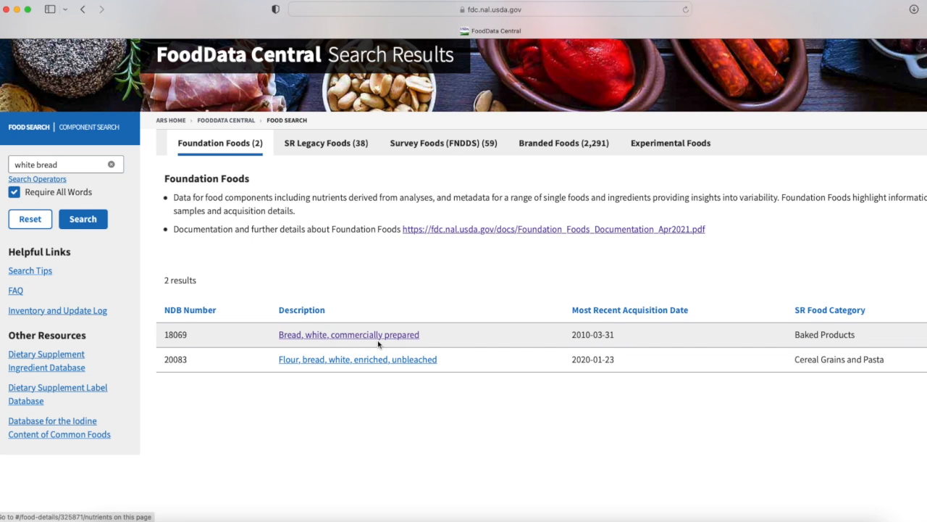
{"action": "mouse_move", "coordinate": [359, 340]}
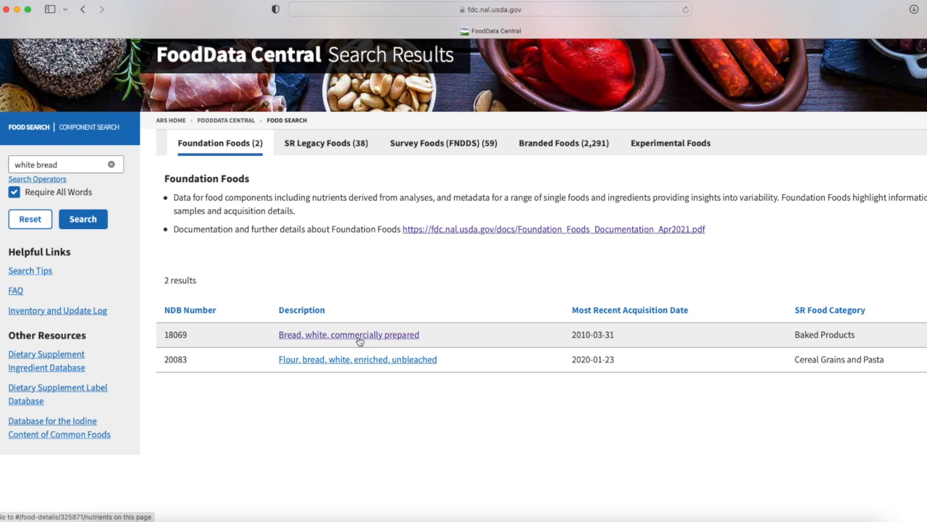
Open the Bread, white, commercially prepared entry and browse its nutrient table.
{"action": "left_click", "coordinate": [348, 333]}
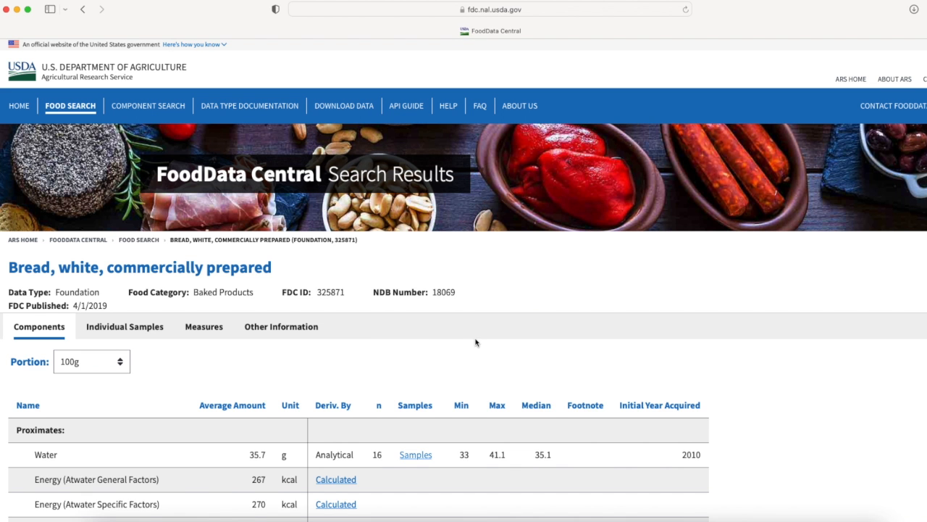
{"action": "scroll", "scroll_direction": "down", "scroll_amount": 3}
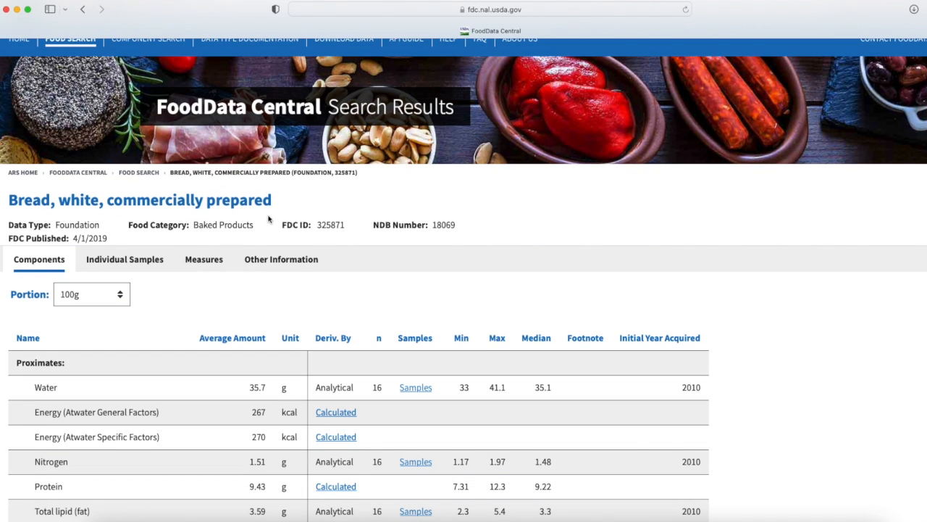
{"action": "scroll", "scroll_direction": "down", "scroll_amount": 3}
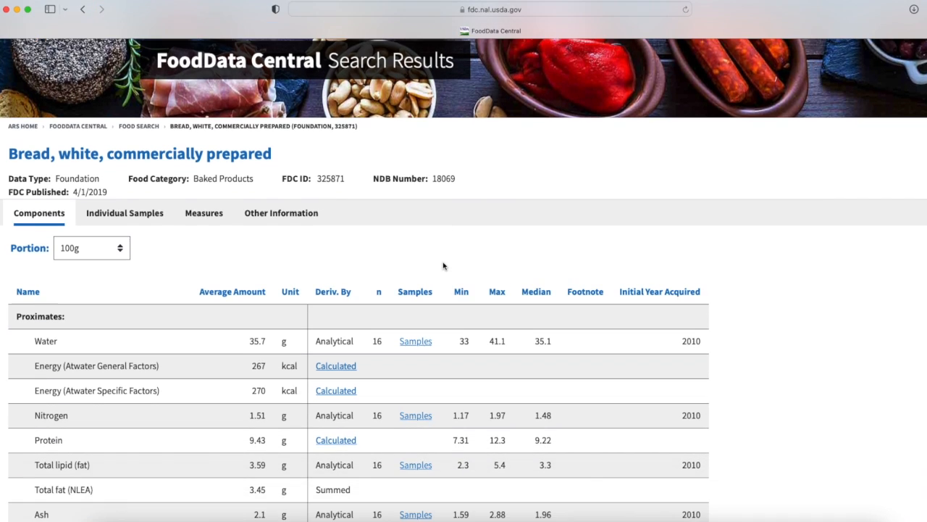
{"action": "scroll", "scroll_direction": "down", "scroll_amount": 3}
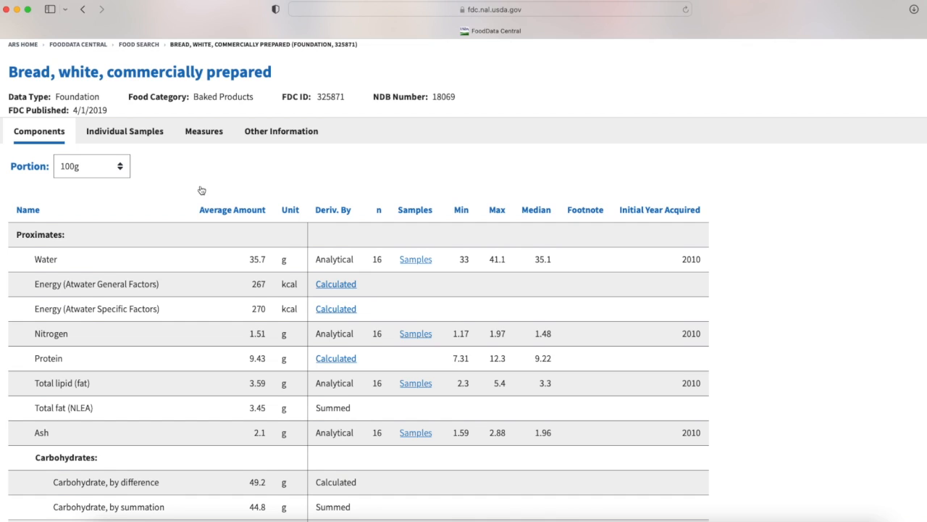
{"action": "scroll", "scroll_direction": "down", "scroll_amount": 3}
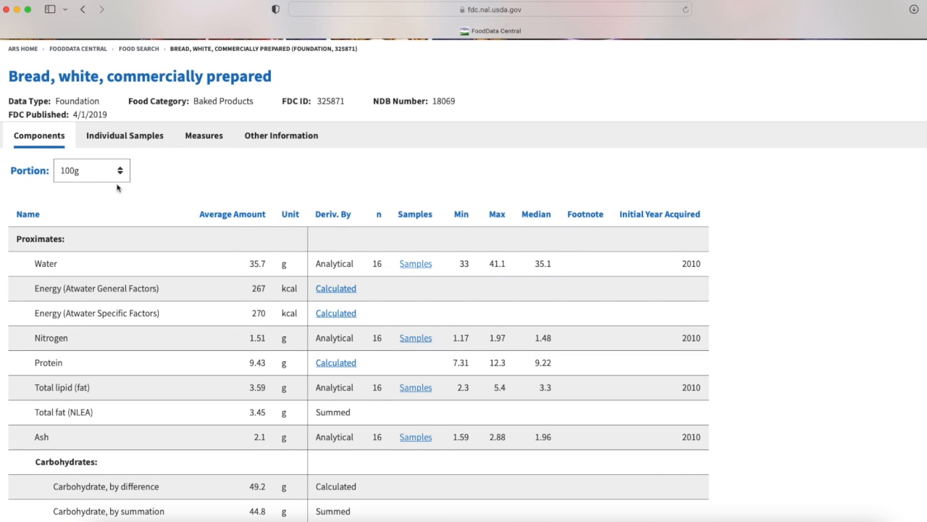
{"action": "mouse_move", "coordinate": [130, 189]}
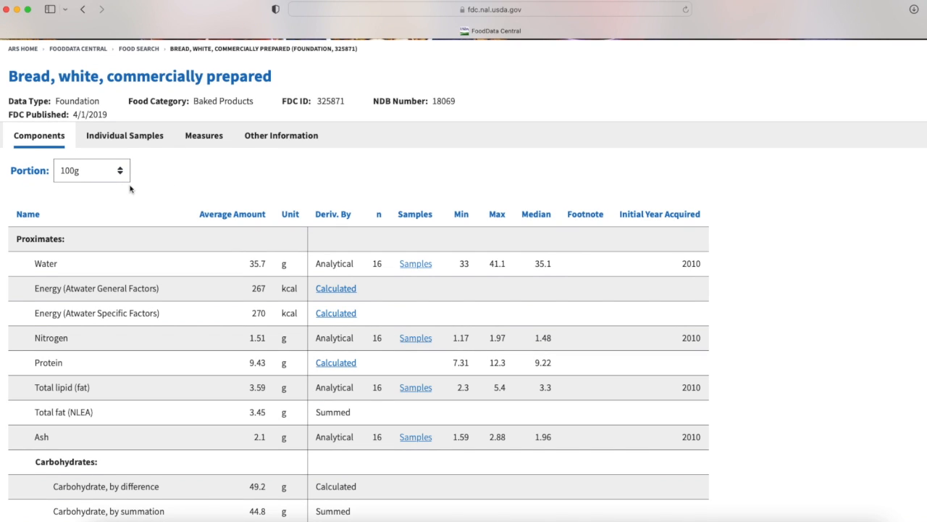
{"action": "mouse_move", "coordinate": [168, 172]}
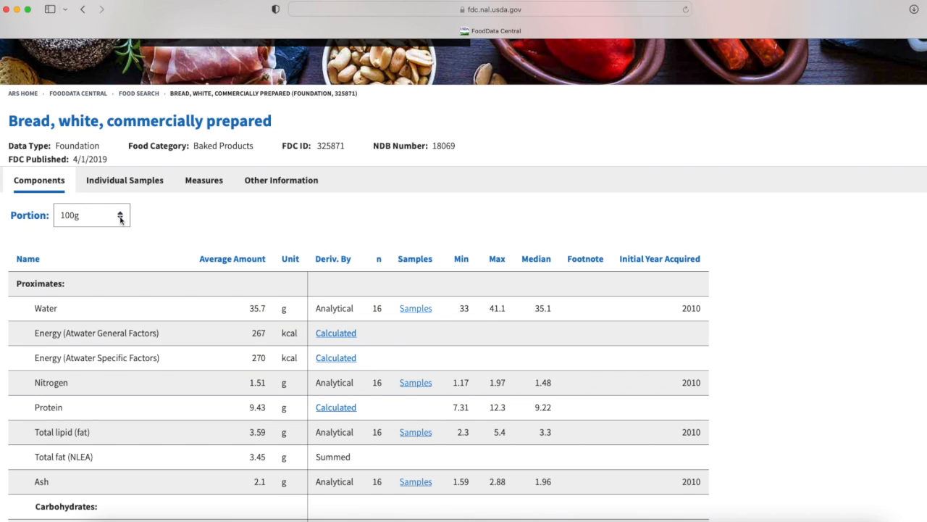
Switch the portion to 1 slice (27.3 g) so nutrients show per slice.
{"action": "left_click", "coordinate": [91, 214]}
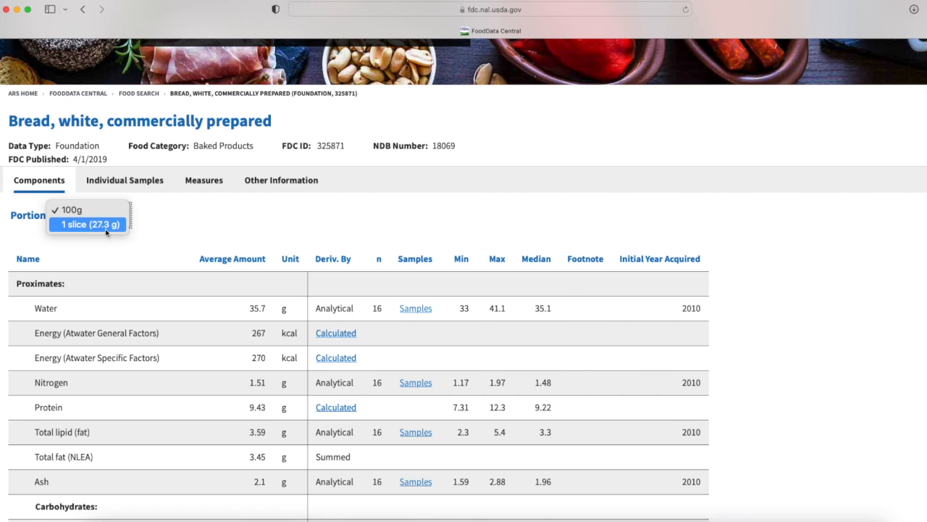
{"action": "left_click", "coordinate": [89, 223]}
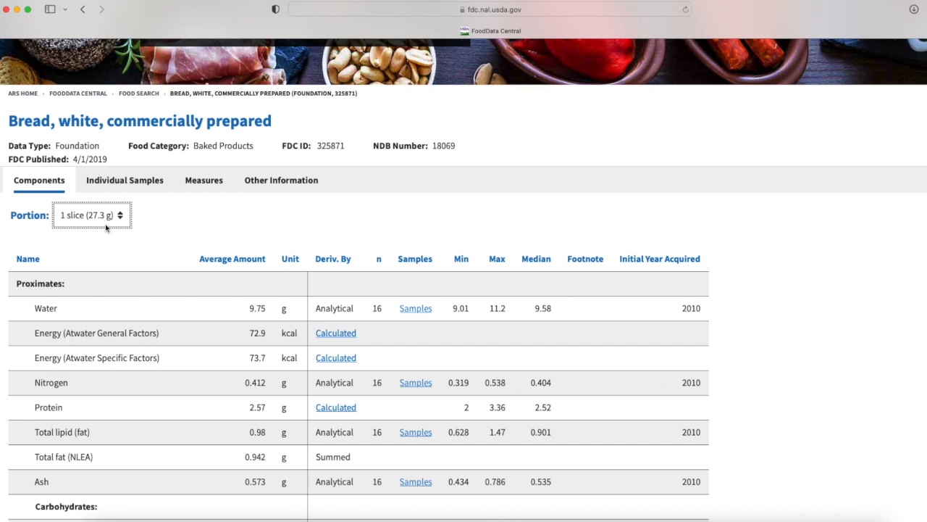
Review the per-slice values and highlight the 13.4 g carbohydrate-by-difference amount.
{"action": "scroll", "scroll_direction": "down", "scroll_amount": 3}
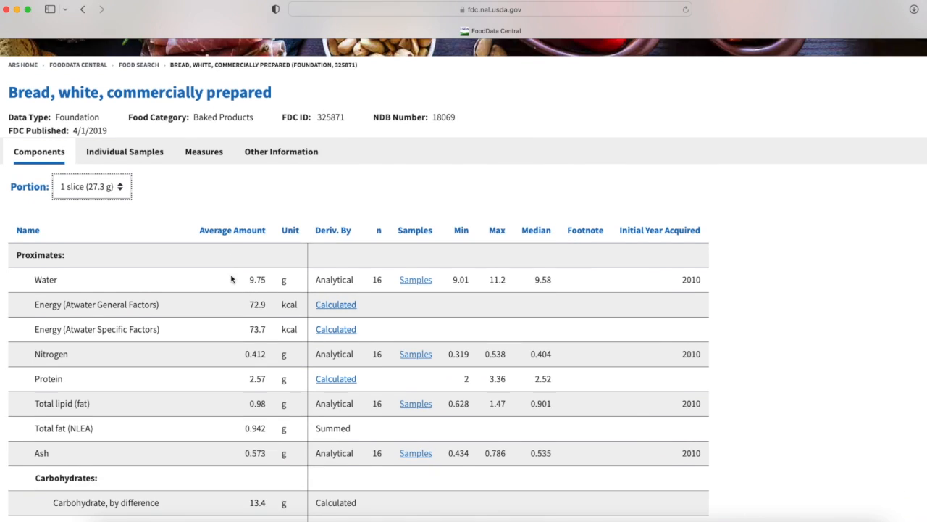
{"action": "scroll", "scroll_direction": "down", "scroll_amount": 3}
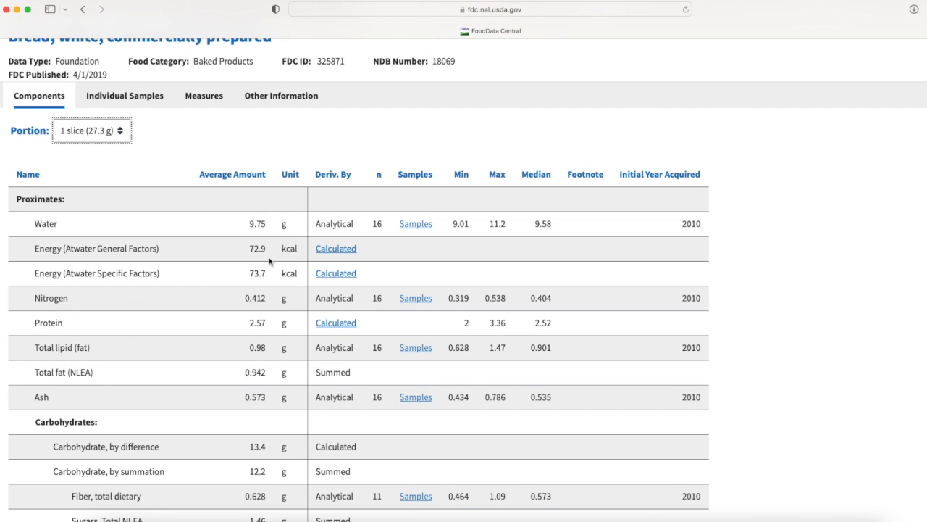
{"action": "mouse_move", "coordinate": [243, 316]}
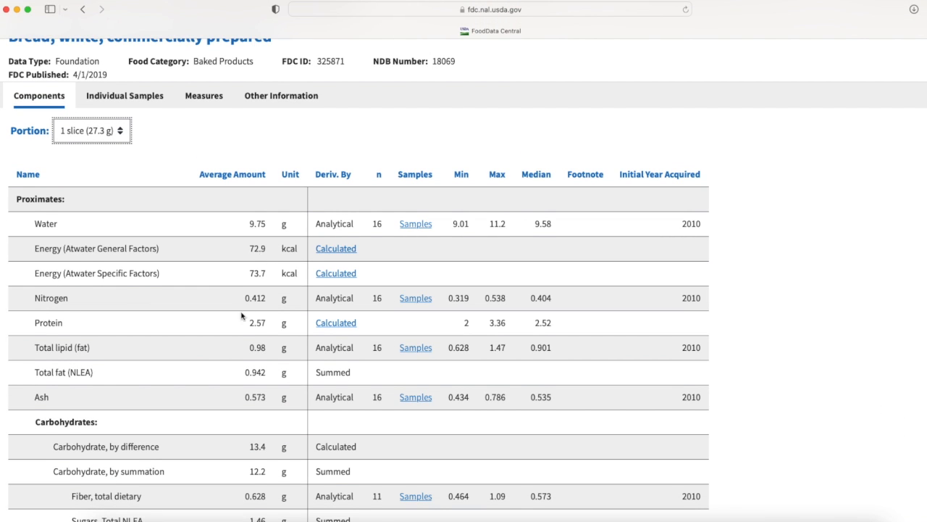
{"action": "scroll", "scroll_direction": "down", "scroll_amount": 3}
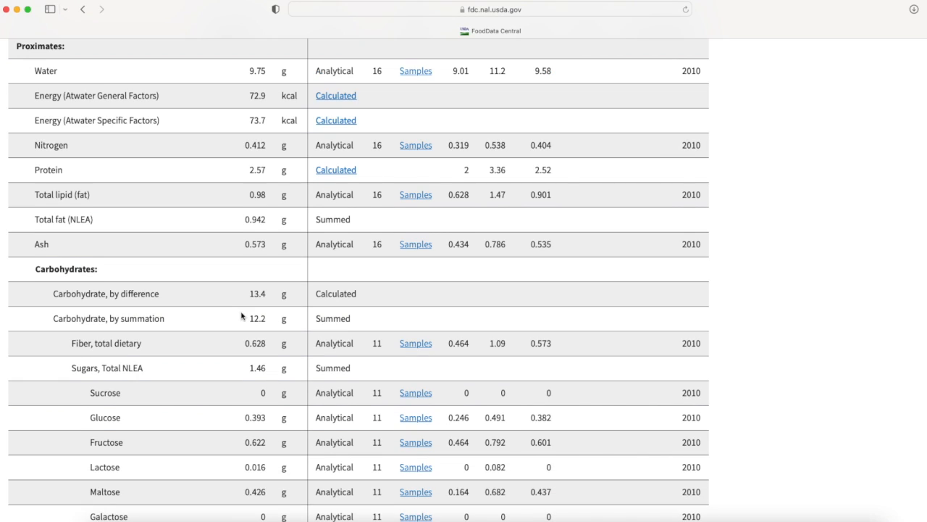
{"action": "mouse_move", "coordinate": [250, 296]}
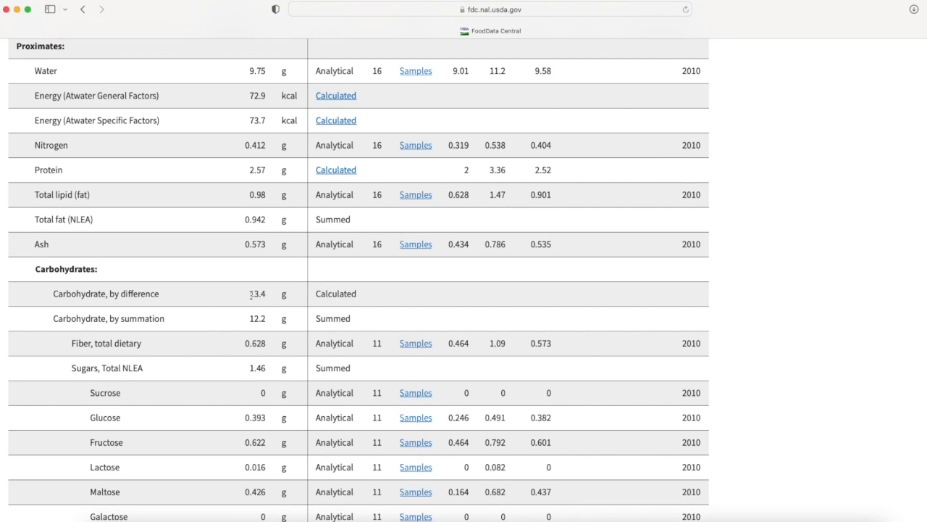
{"action": "double_click", "coordinate": [257, 293]}
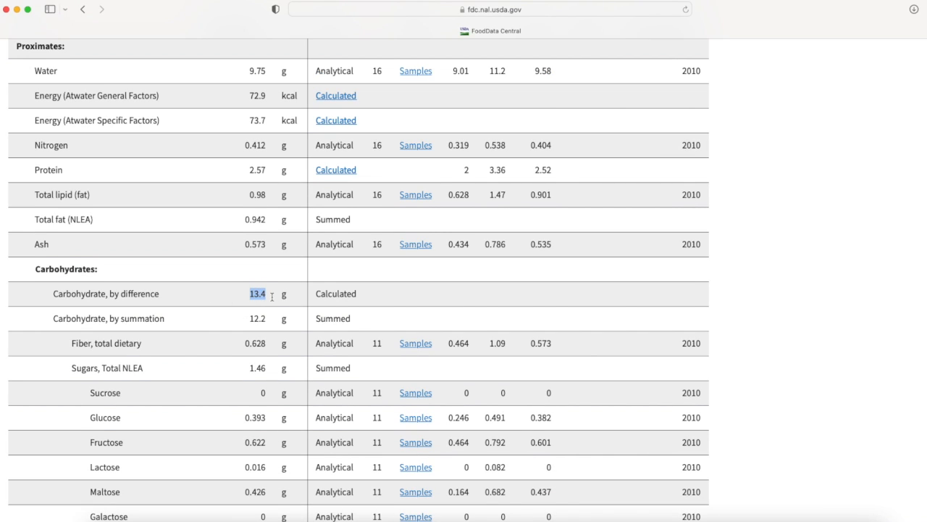
{"action": "mouse_move", "coordinate": [271, 268]}
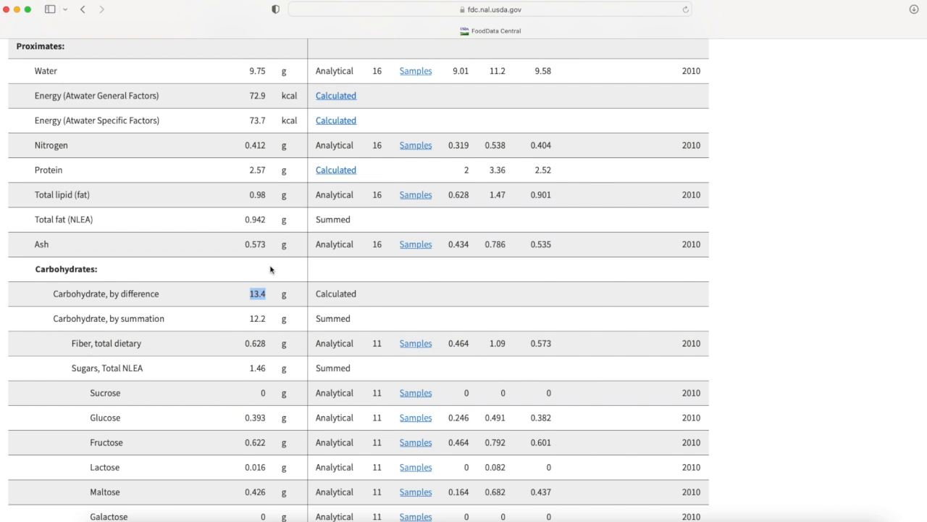
Browse the rest of the nutrient table through minerals, vitamins and lipids.
{"action": "scroll", "scroll_direction": "down", "scroll_amount": 3}
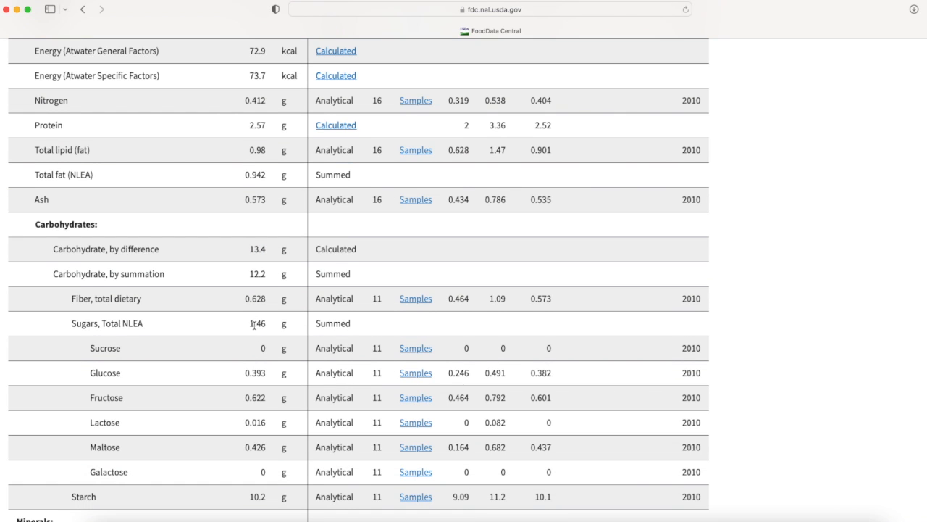
{"action": "scroll", "scroll_direction": "down", "scroll_amount": 3}
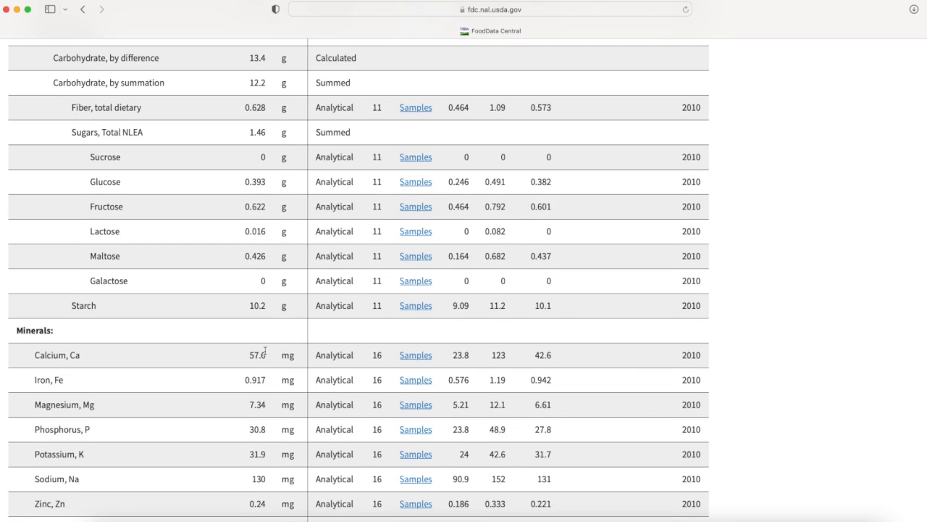
{"action": "scroll", "scroll_direction": "down", "scroll_amount": 3}
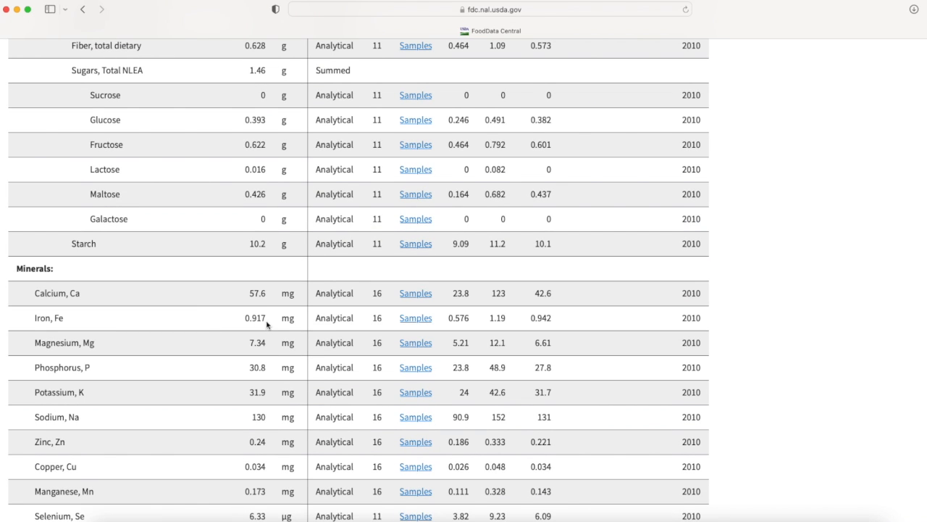
{"action": "scroll", "scroll_direction": "down", "scroll_amount": 3}
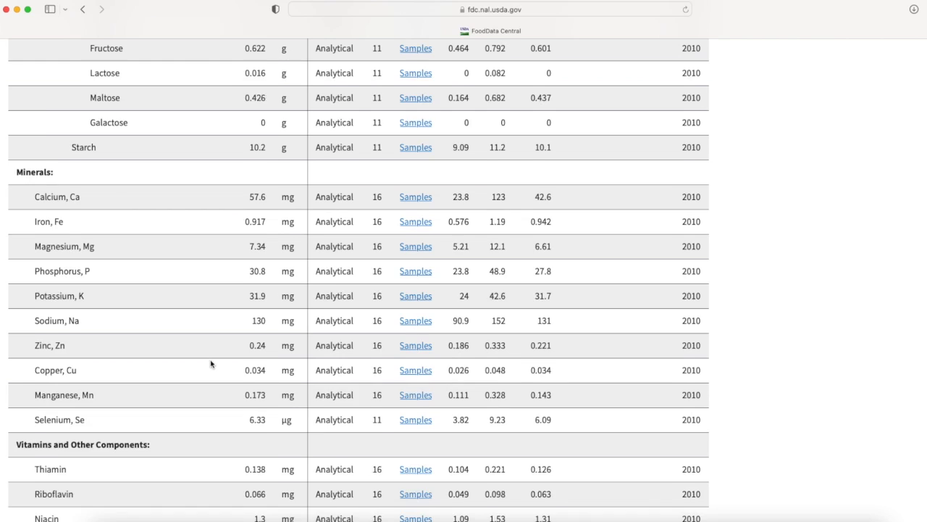
{"action": "scroll", "scroll_direction": "down", "scroll_amount": 3}
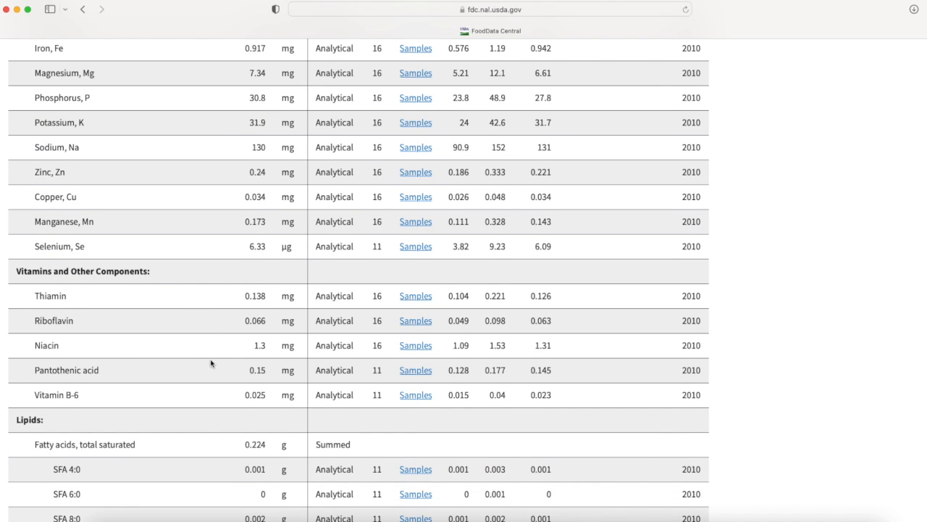
{"action": "scroll", "scroll_direction": "down", "scroll_amount": 3}
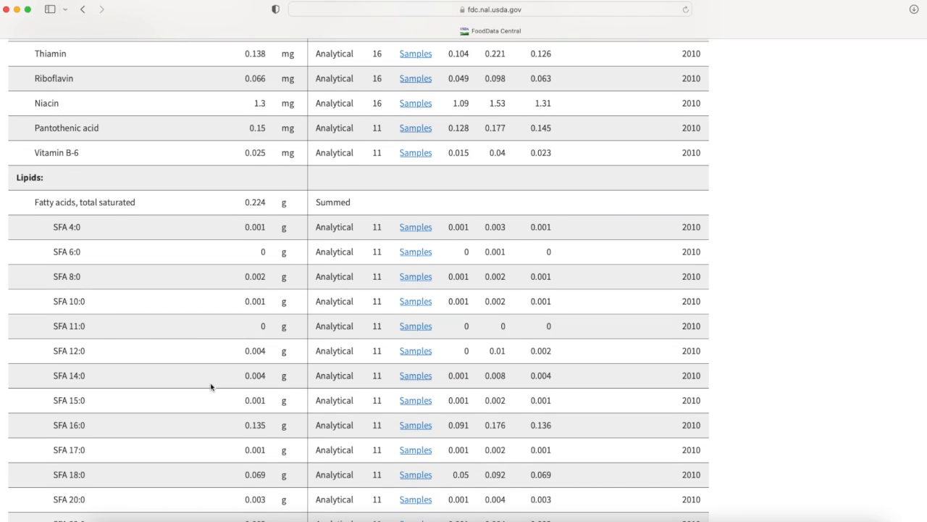
{"action": "scroll", "scroll_direction": "down", "scroll_amount": 3}
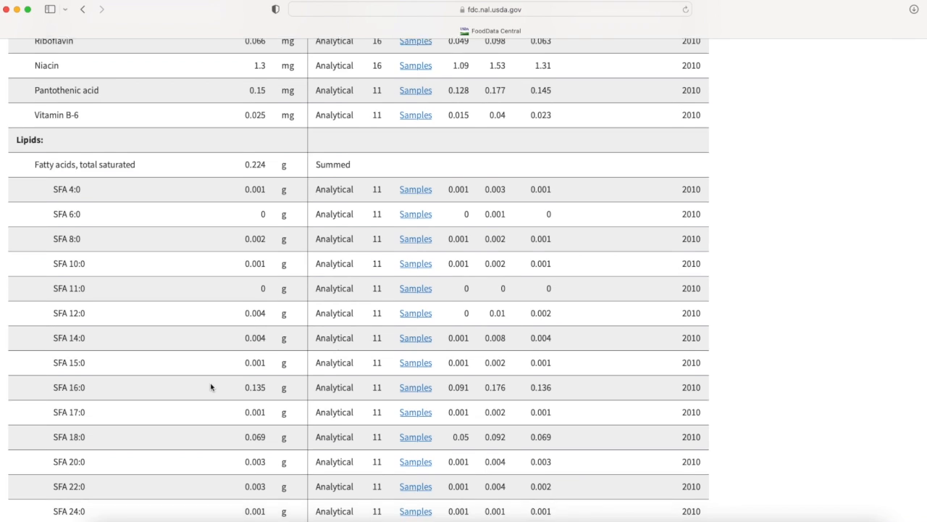
{"action": "scroll", "scroll_direction": "down", "scroll_amount": 3}
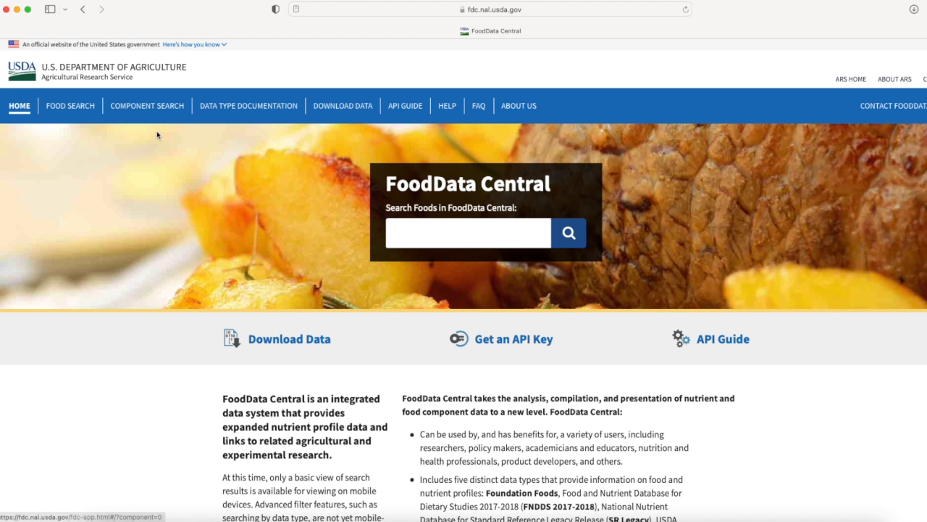
{"action": "mouse_move", "coordinate": [588, 282]}
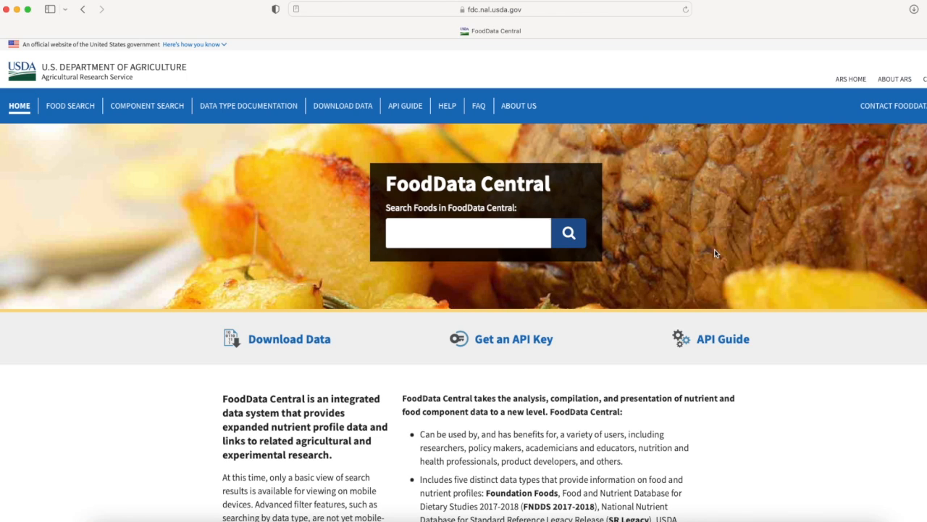
{"action": "mouse_move", "coordinate": [257, 316]}
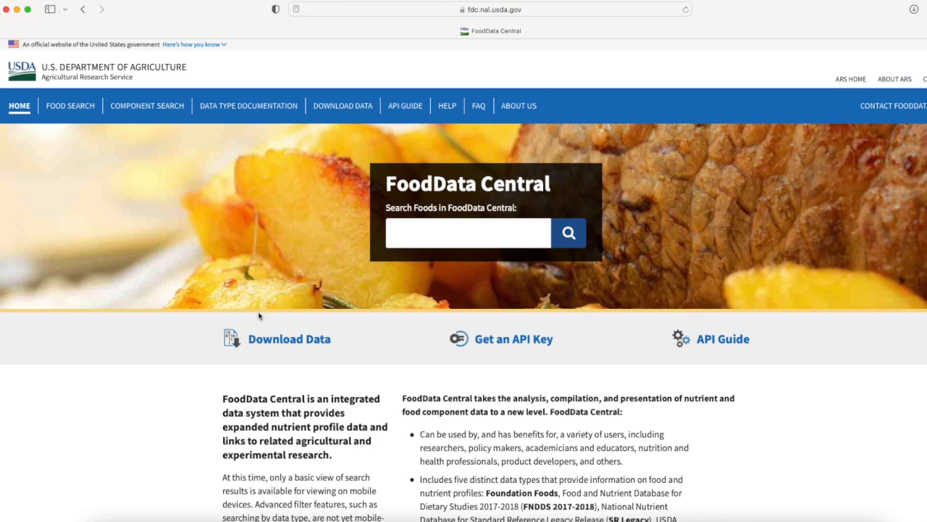
{"action": "mouse_move", "coordinate": [675, 278]}
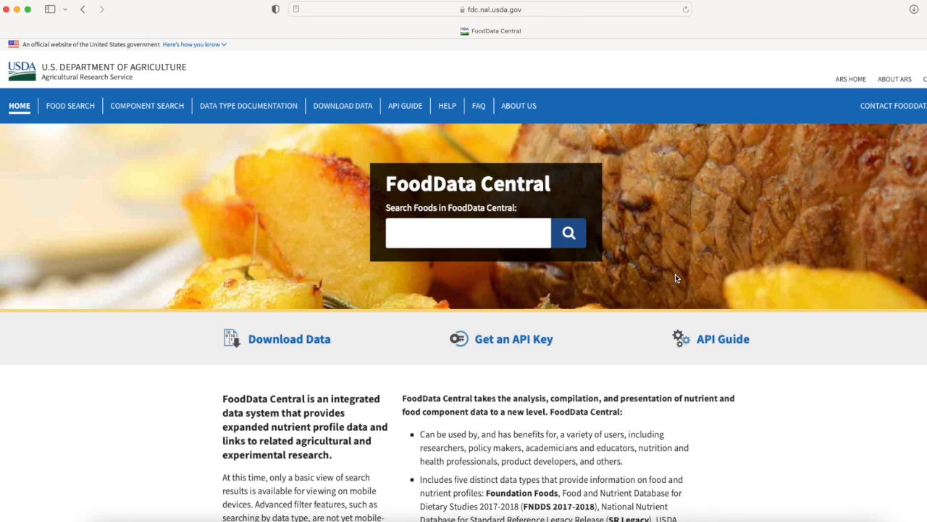
{"action": "mouse_move", "coordinate": [202, 356]}
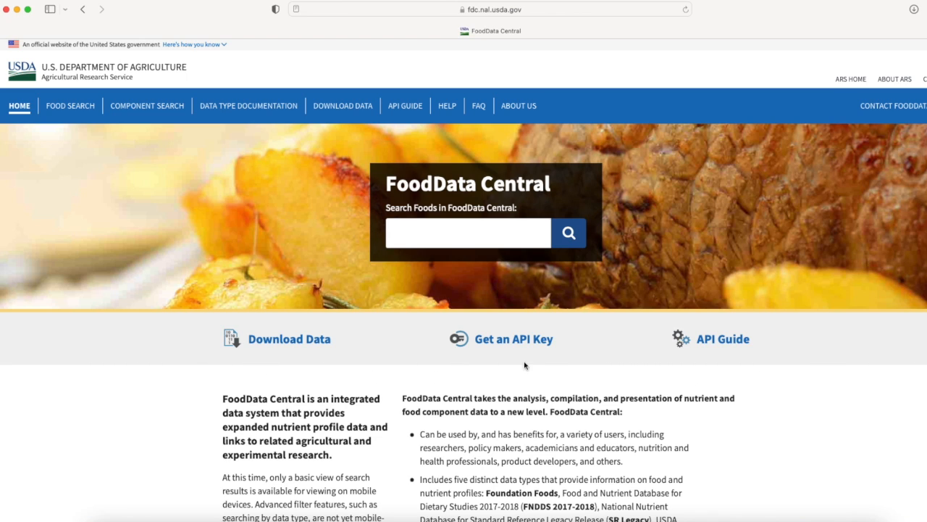
{"action": "mouse_move", "coordinate": [559, 385]}
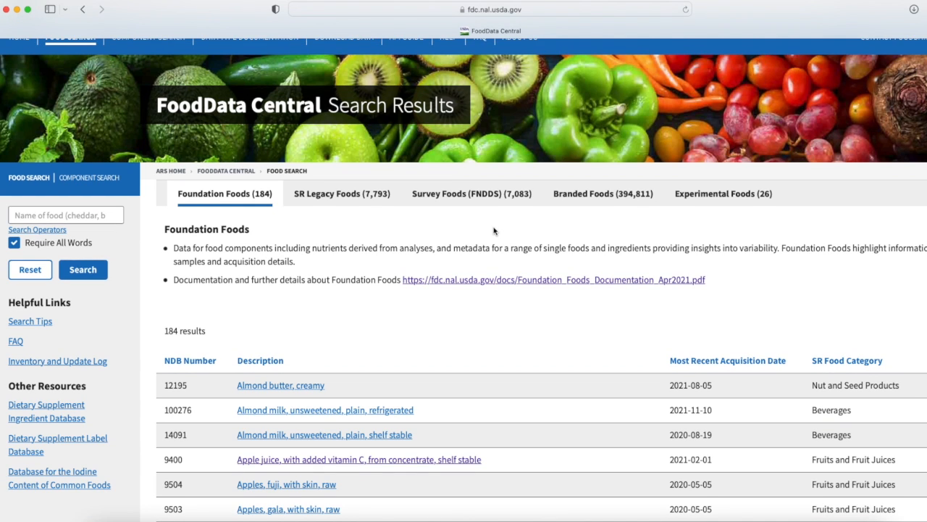
{"action": "mouse_move", "coordinate": [234, 205]}
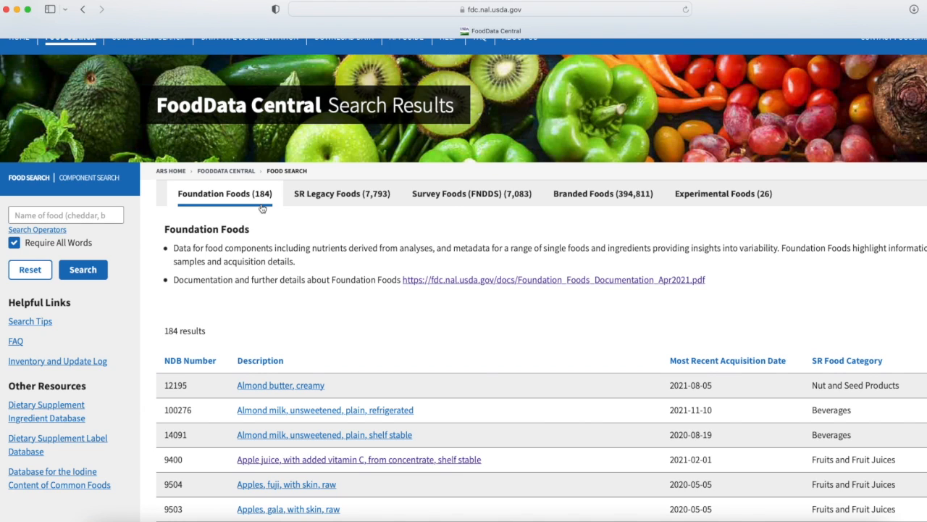
{"action": "mouse_move", "coordinate": [342, 212]}
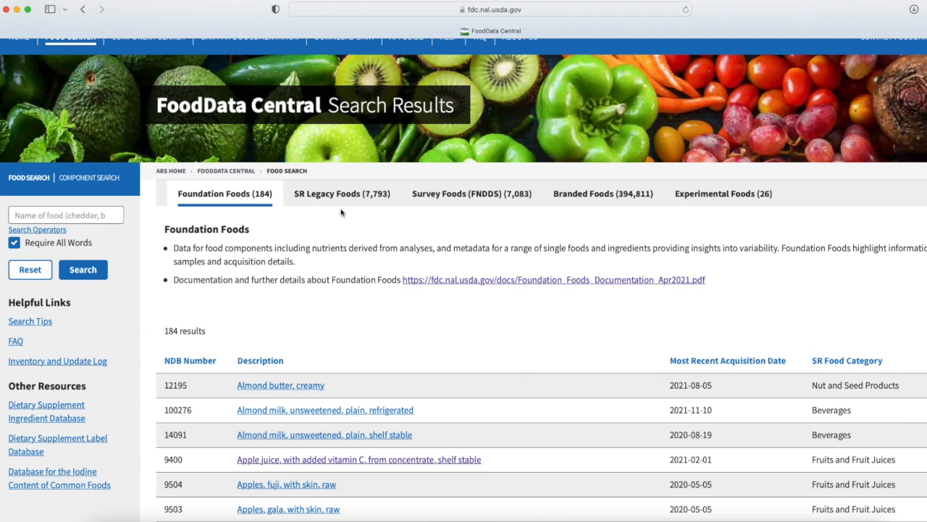
{"action": "mouse_move", "coordinate": [504, 214]}
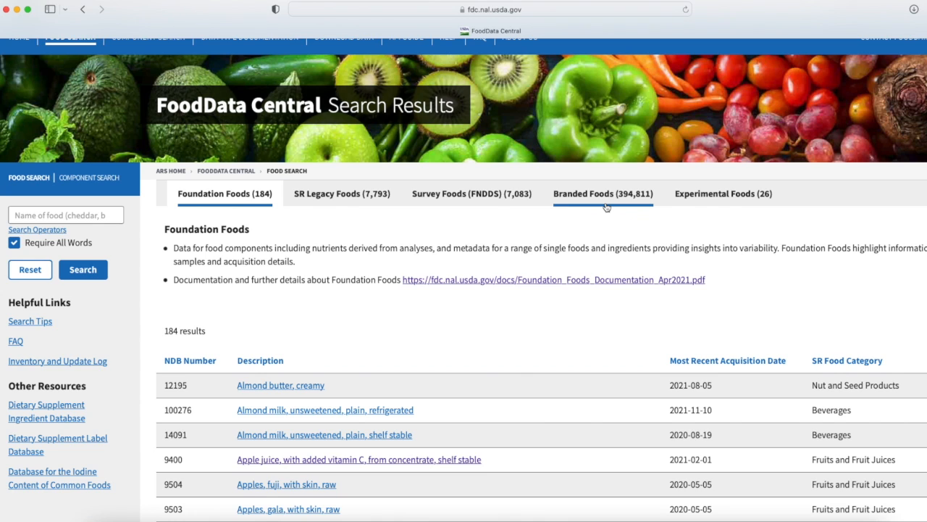
{"action": "mouse_move", "coordinate": [602, 209]}
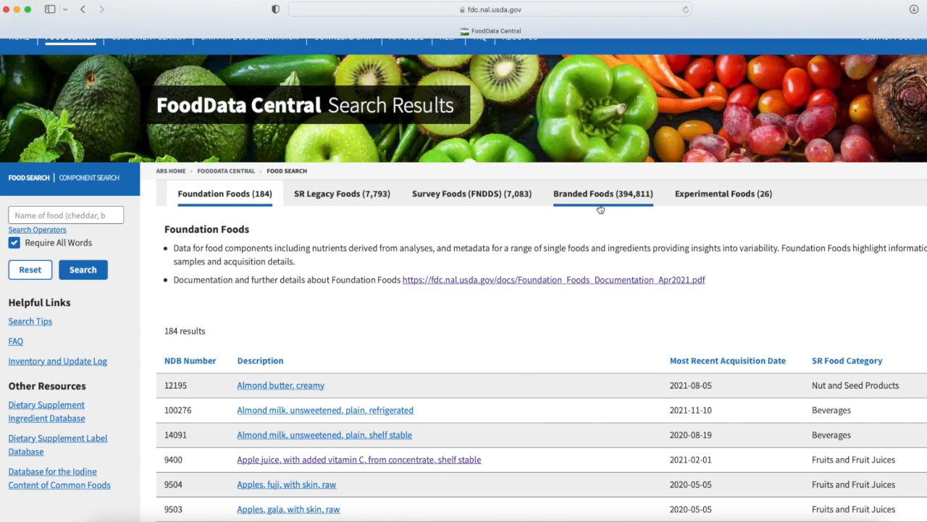
{"action": "mouse_move", "coordinate": [498, 340]}
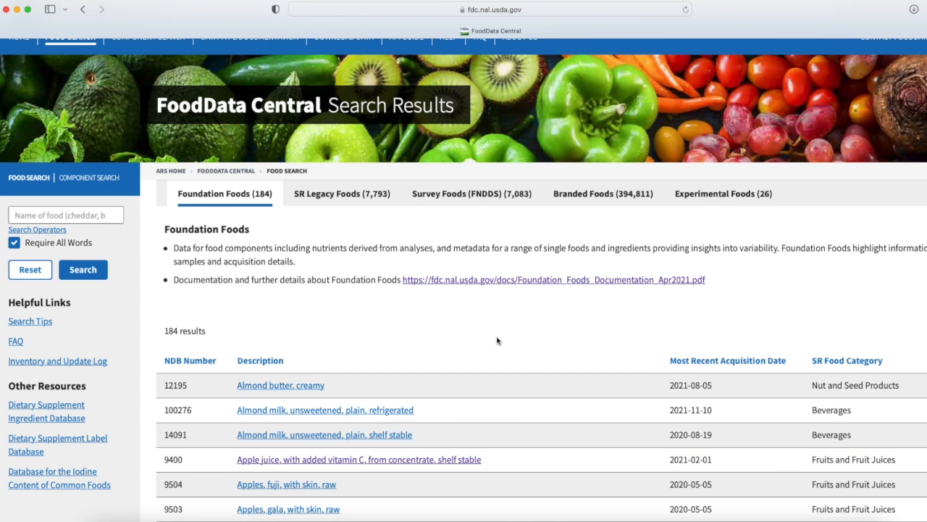
{"action": "scroll", "scroll_direction": "down", "scroll_amount": 3}
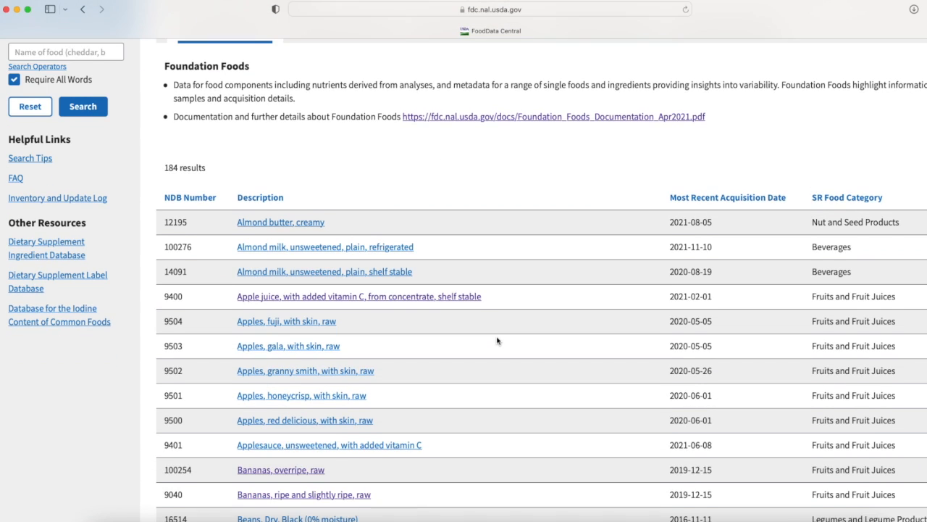
{"action": "scroll", "scroll_direction": "down", "scroll_amount": 3}
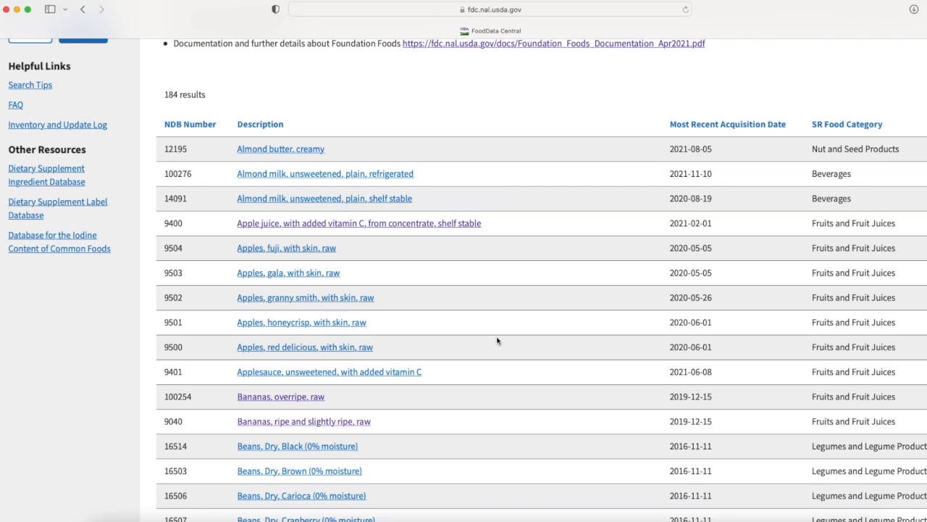
{"action": "mouse_move", "coordinate": [281, 397]}
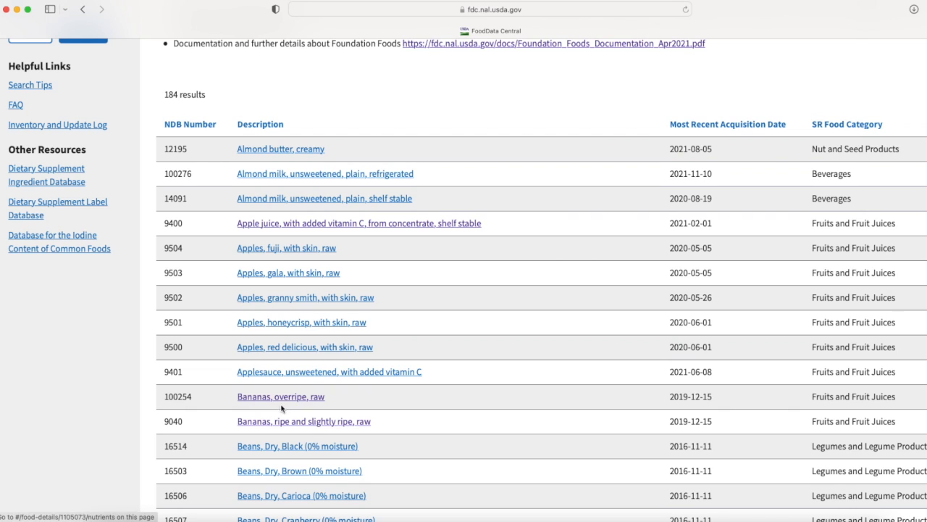
{"action": "mouse_move", "coordinate": [336, 429]}
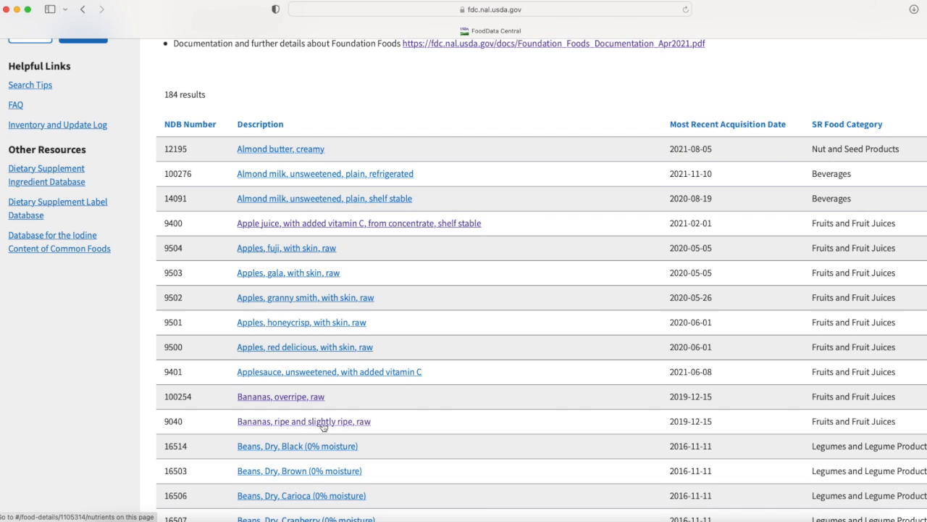
{"action": "mouse_move", "coordinate": [287, 426]}
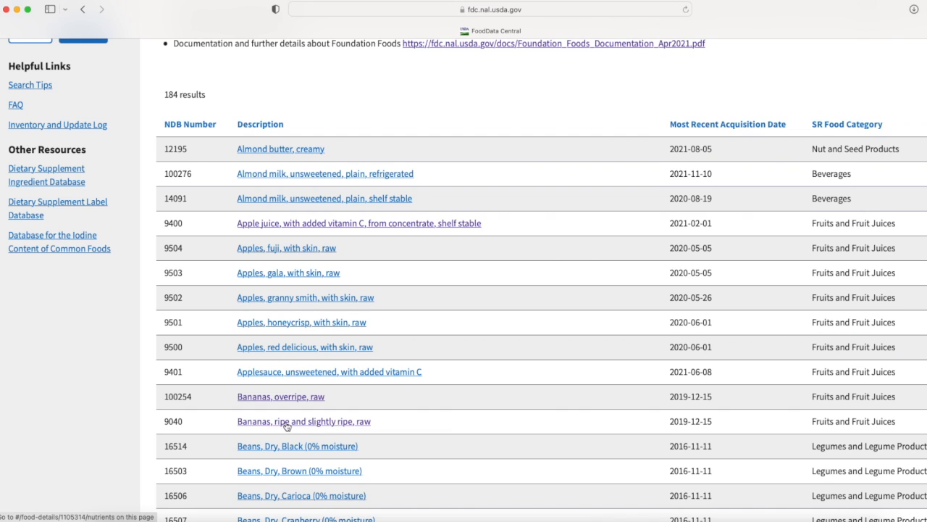
{"action": "mouse_move", "coordinate": [298, 426]}
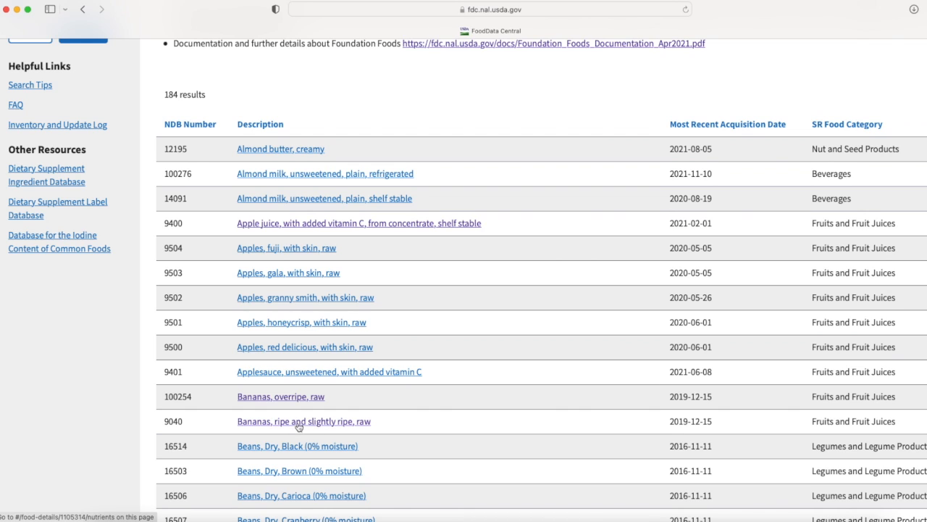
{"action": "mouse_move", "coordinate": [297, 397]}
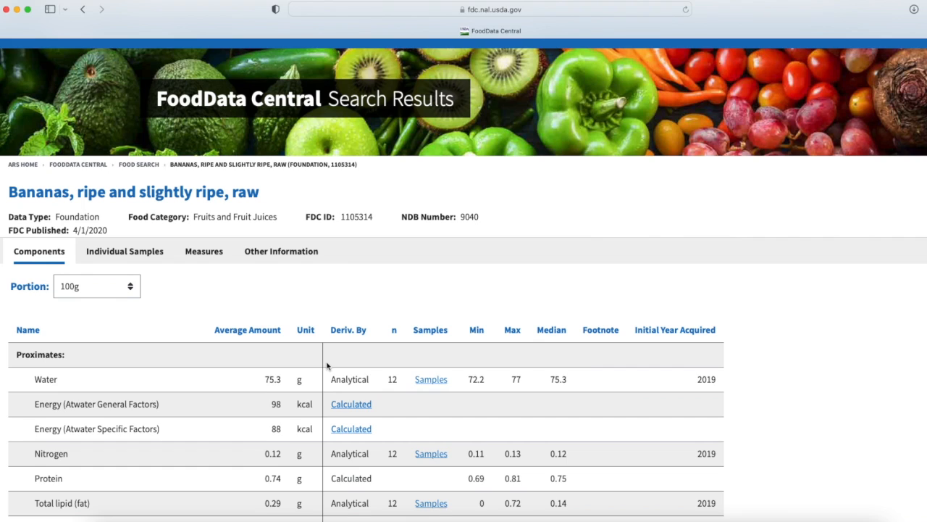
Show nutrients for 1 Banana (115 g) and highlight the 26.4 g carbohydrate value.
{"action": "scroll", "scroll_direction": "down", "scroll_amount": 3}
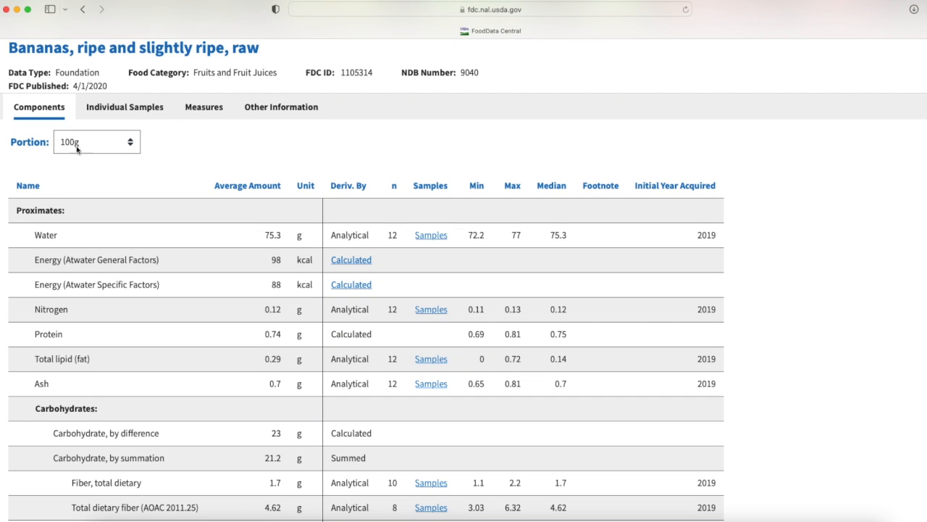
{"action": "mouse_move", "coordinate": [131, 147]}
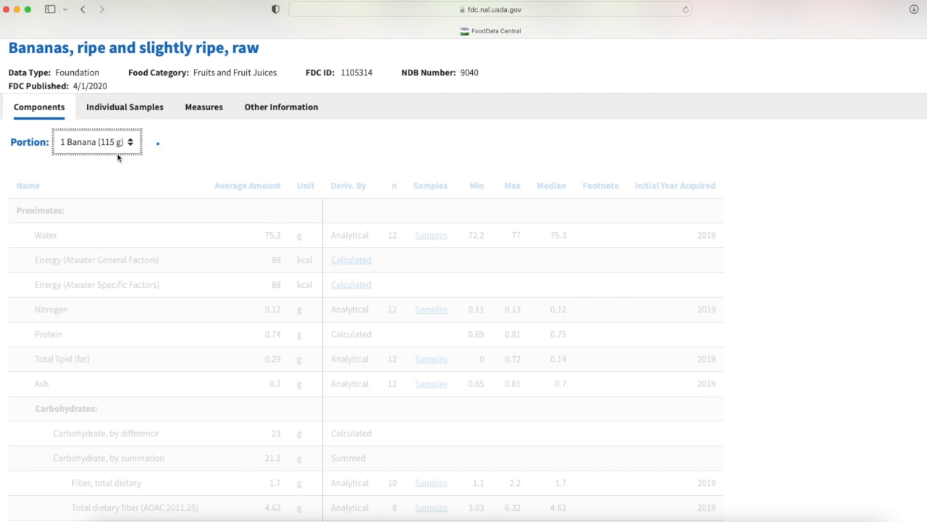
{"action": "left_click", "coordinate": [96, 142]}
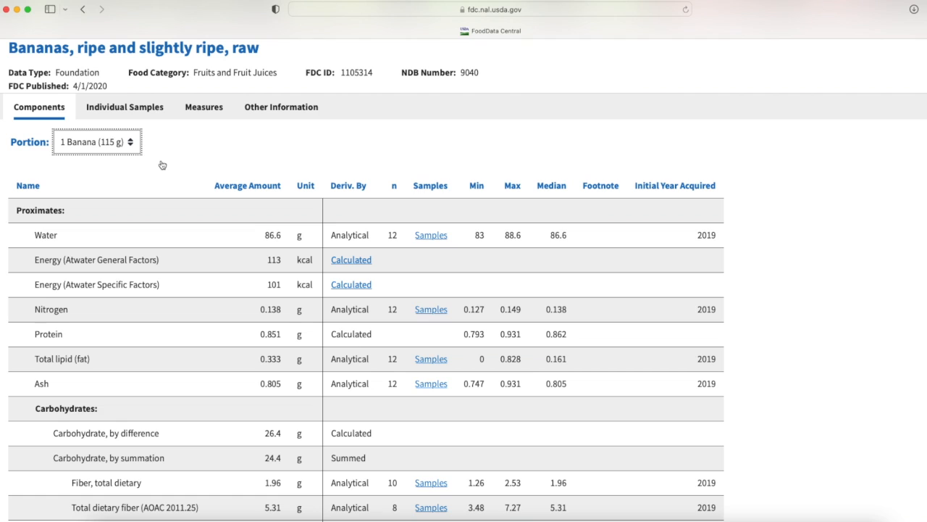
{"action": "mouse_move", "coordinate": [249, 284]}
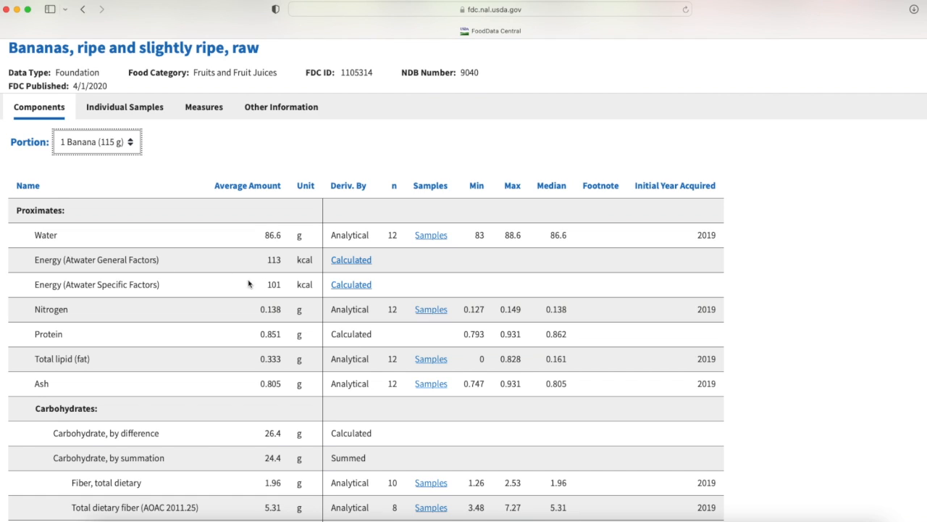
{"action": "mouse_move", "coordinate": [266, 260]}
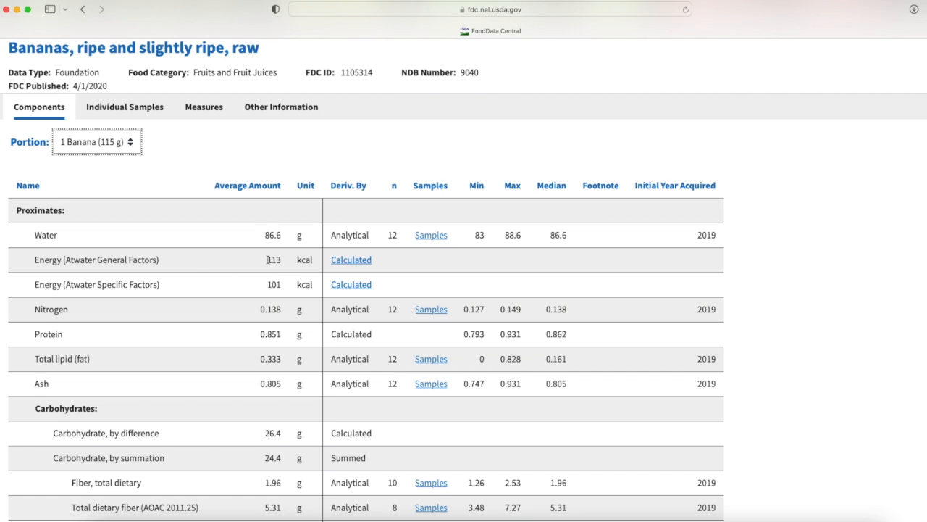
{"action": "scroll", "scroll_direction": "down", "scroll_amount": 3}
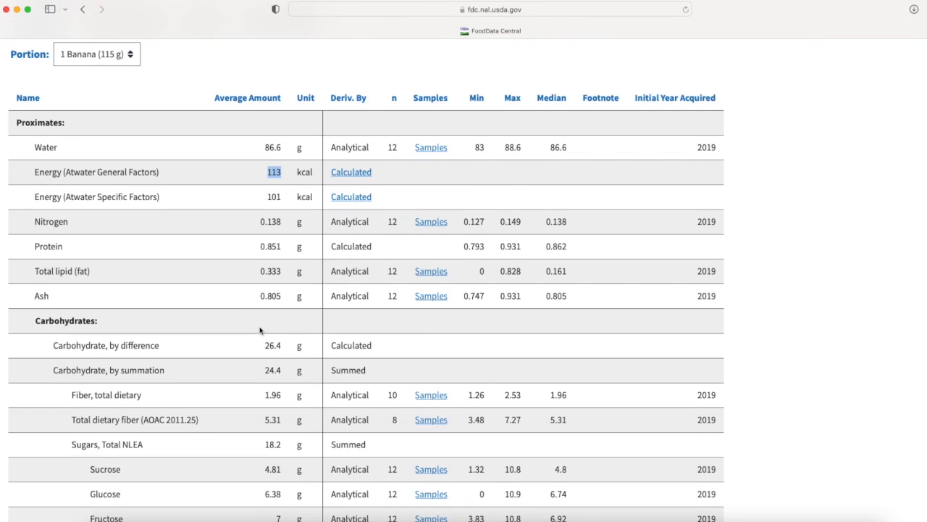
{"action": "scroll", "scroll_direction": "down", "scroll_amount": 3}
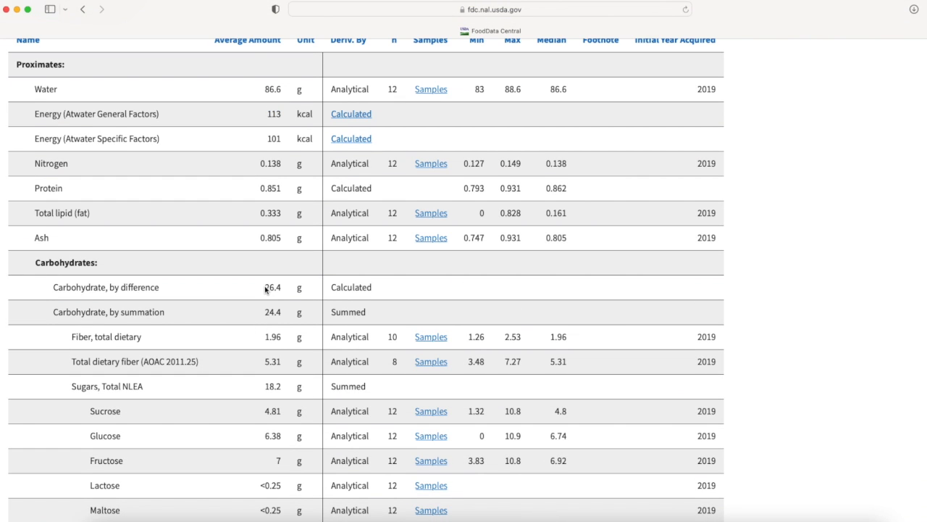
{"action": "double_click", "coordinate": [272, 287]}
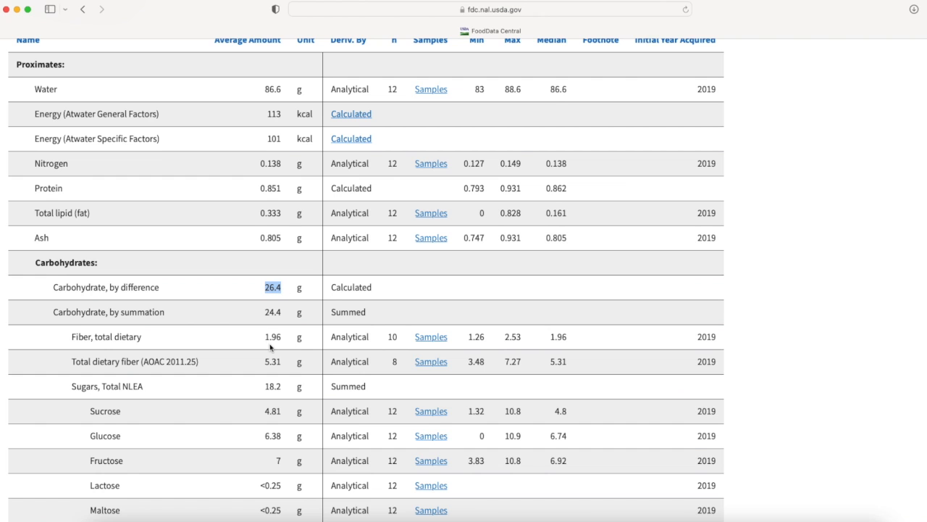
Browse the remaining banana nutrient rows and return toward the top.
{"action": "scroll", "scroll_direction": "down", "scroll_amount": 3}
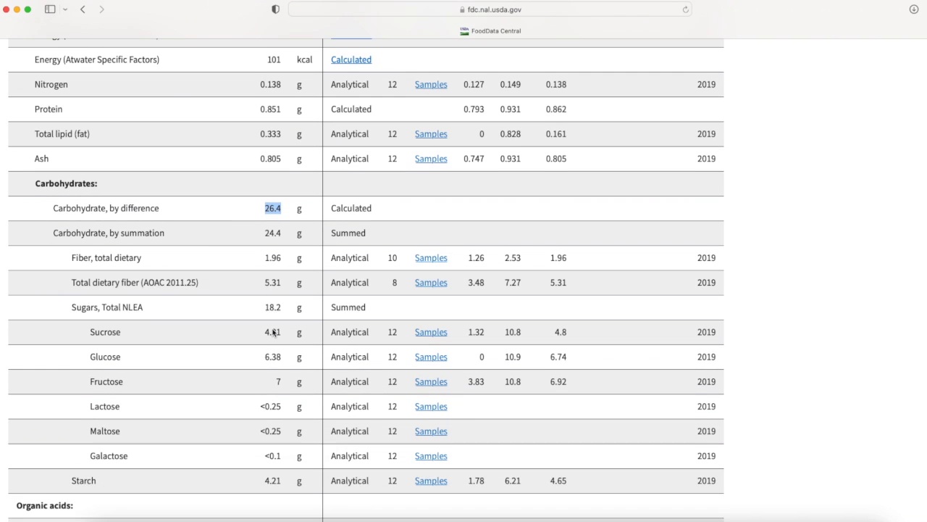
{"action": "mouse_move", "coordinate": [282, 312]}
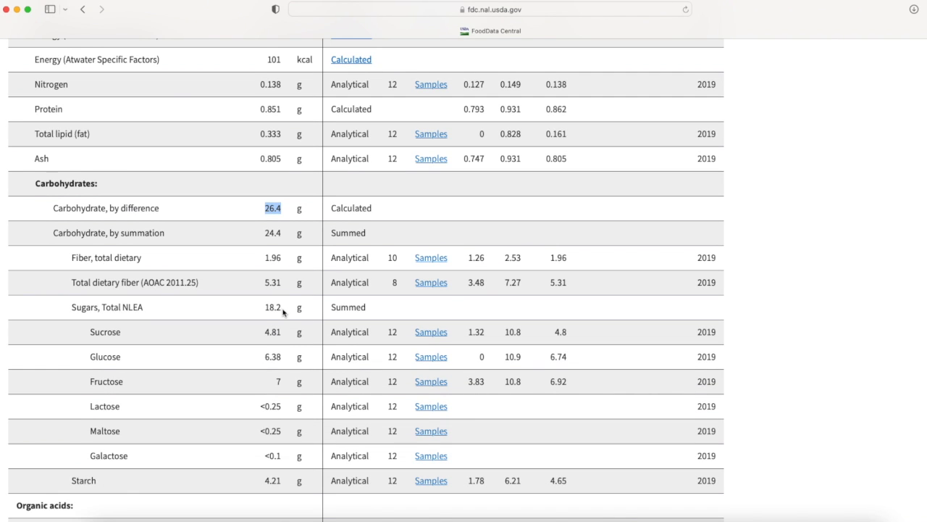
{"action": "scroll", "scroll_direction": "down", "scroll_amount": 3}
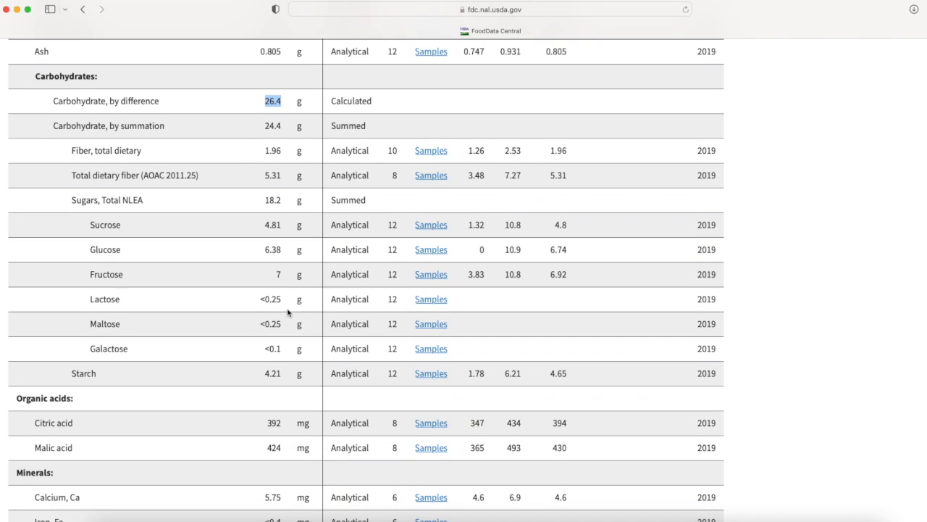
{"action": "scroll", "scroll_direction": "down", "scroll_amount": 3}
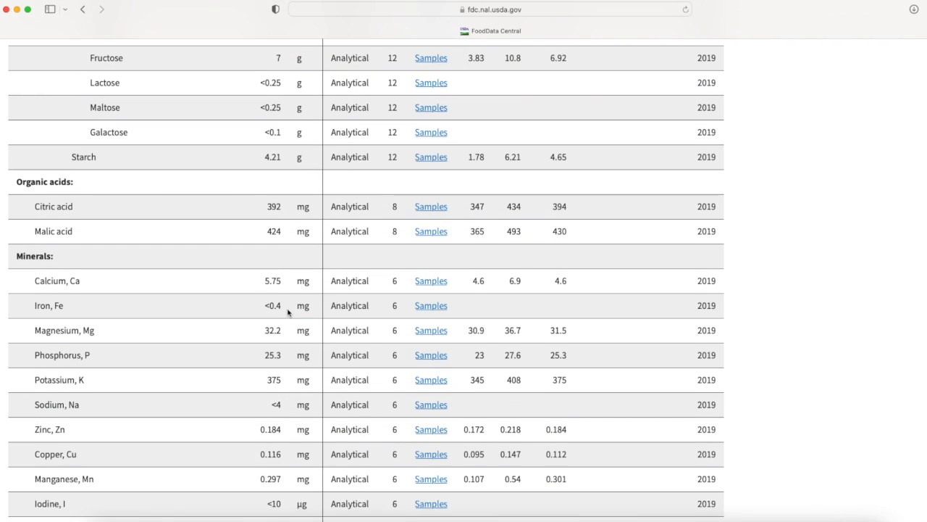
{"action": "scroll", "scroll_direction": "down", "scroll_amount": 3}
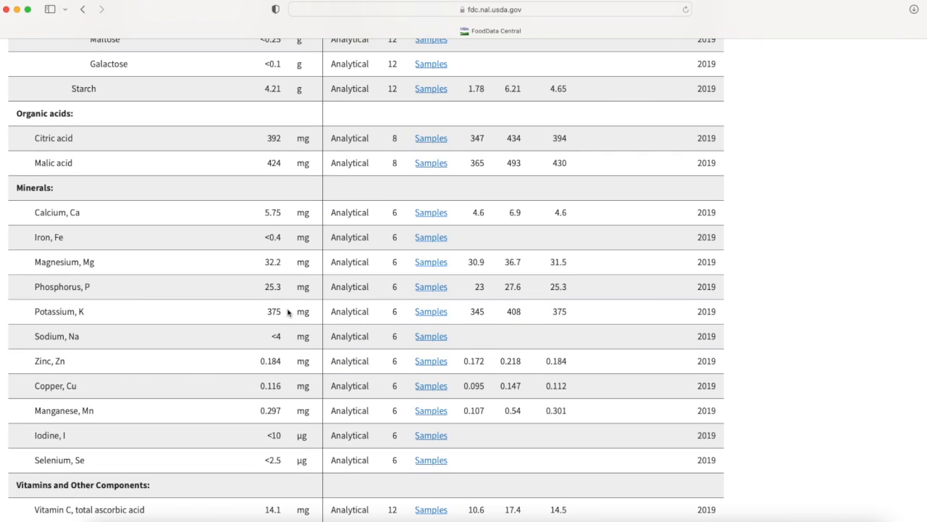
{"action": "mouse_move", "coordinate": [268, 267]}
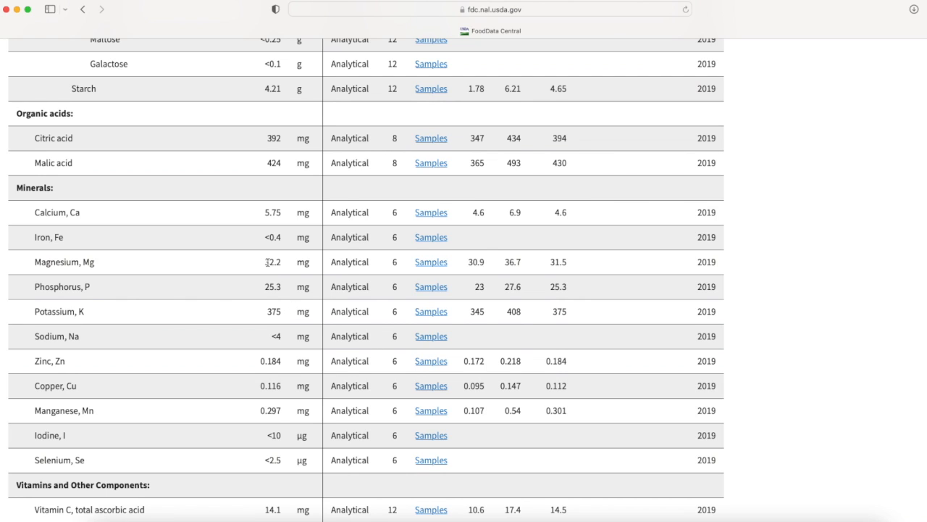
{"action": "mouse_move", "coordinate": [258, 293]}
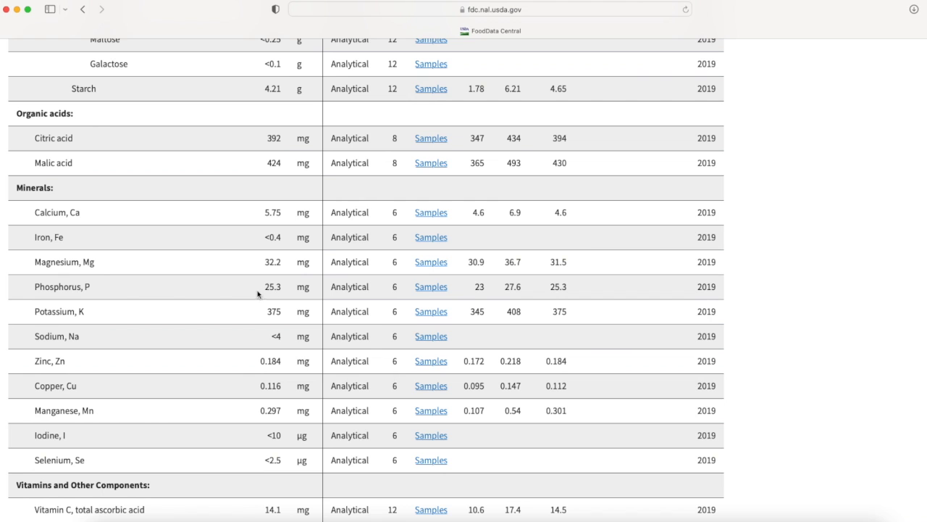
{"action": "mouse_move", "coordinate": [273, 298]}
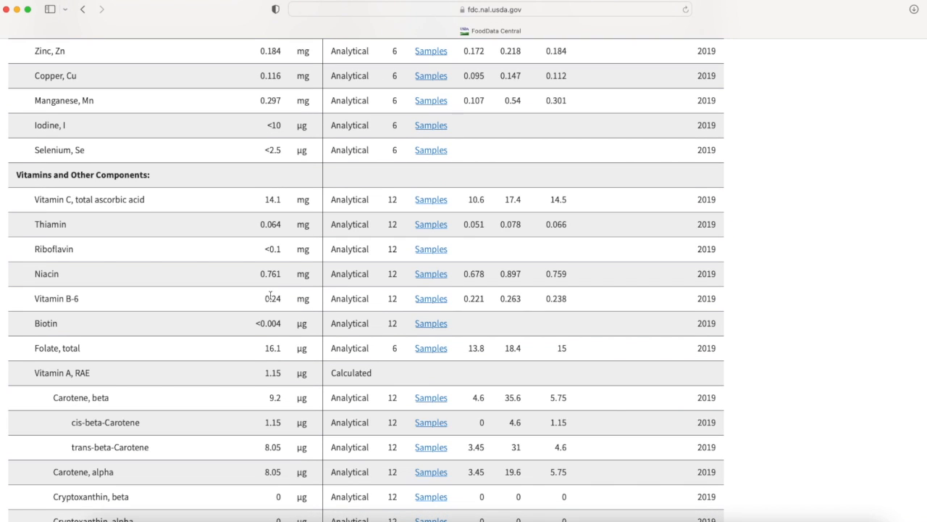
{"action": "scroll", "scroll_direction": "down", "scroll_amount": 3}
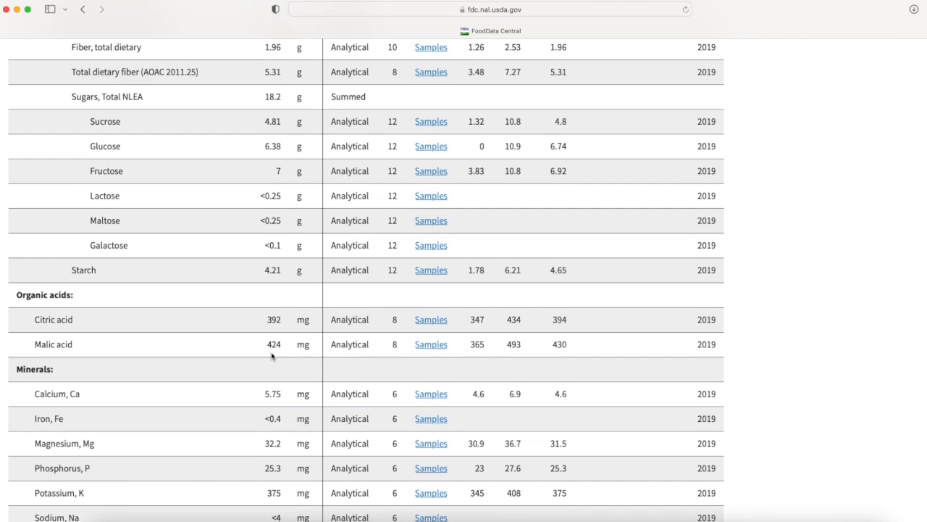
{"action": "scroll", "scroll_direction": "up", "scroll_amount": 3}
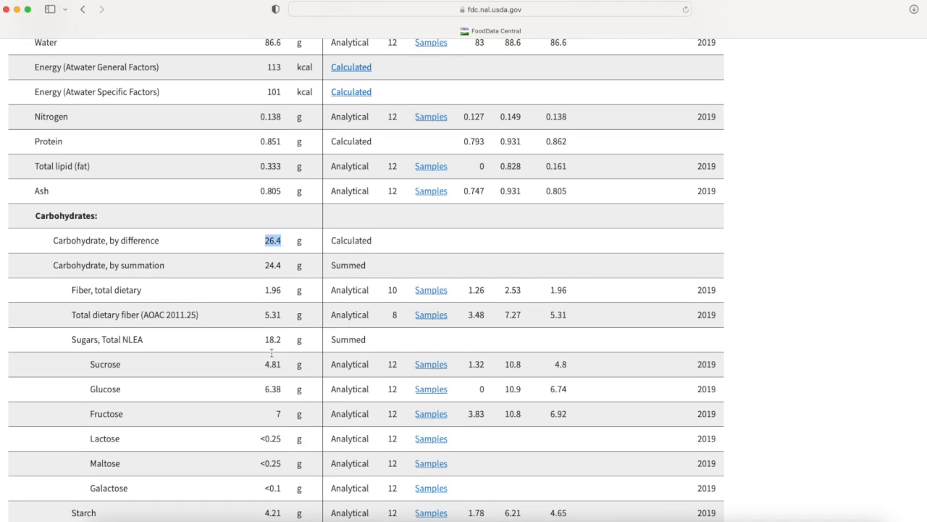
{"action": "scroll", "scroll_direction": "up", "scroll_amount": 3}
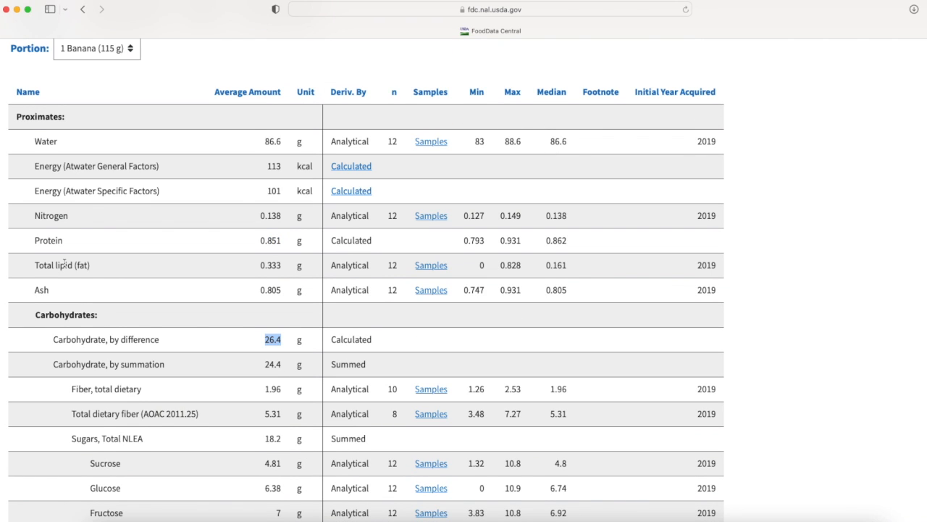
{"action": "mouse_move", "coordinate": [280, 276]}
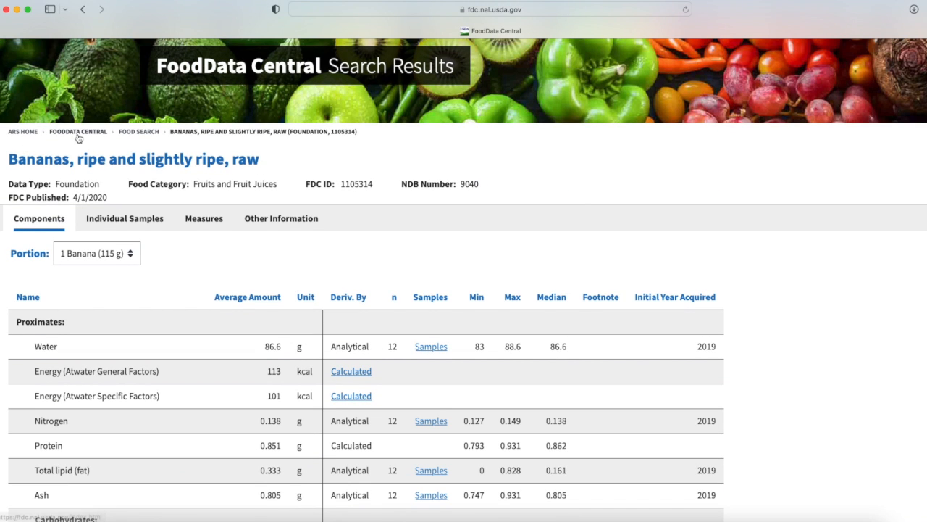
{"action": "mouse_move", "coordinate": [78, 139]}
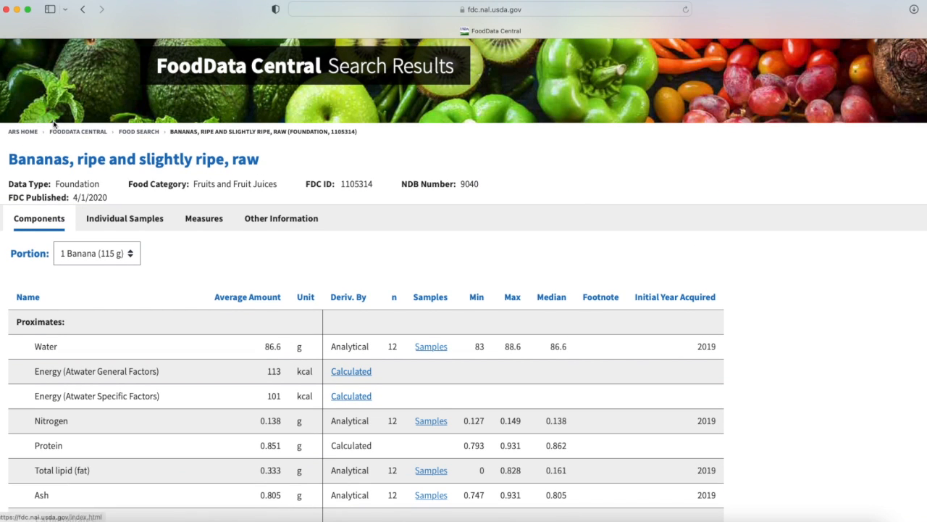
{"action": "left_click", "coordinate": [83, 9]}
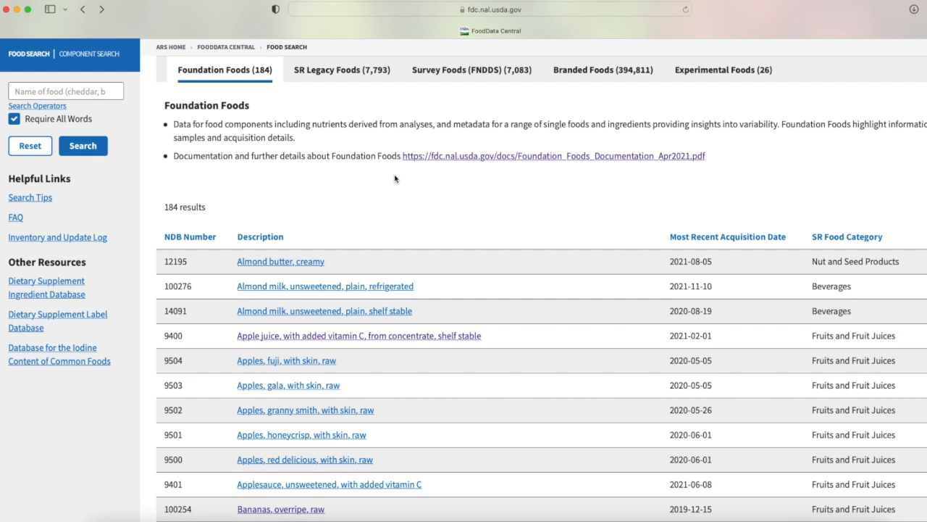
{"action": "mouse_move", "coordinate": [663, 116]}
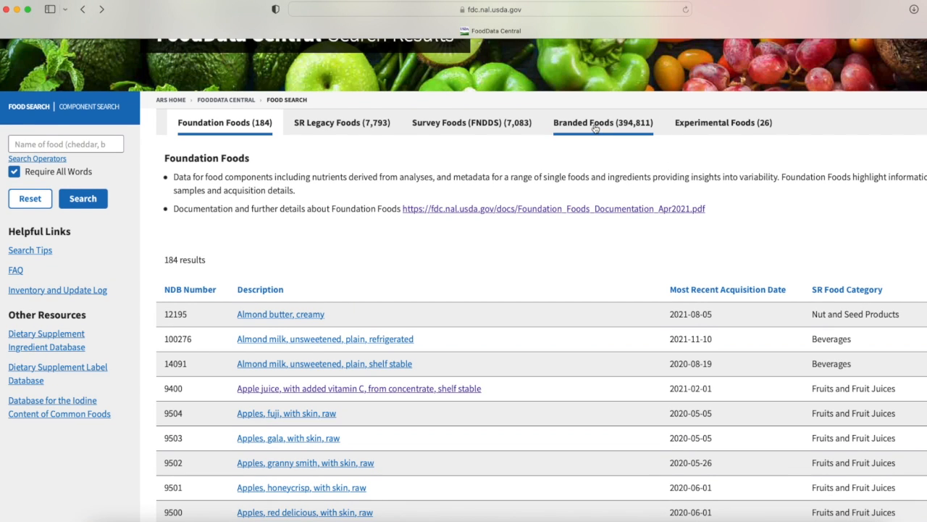
{"action": "left_click", "coordinate": [603, 122]}
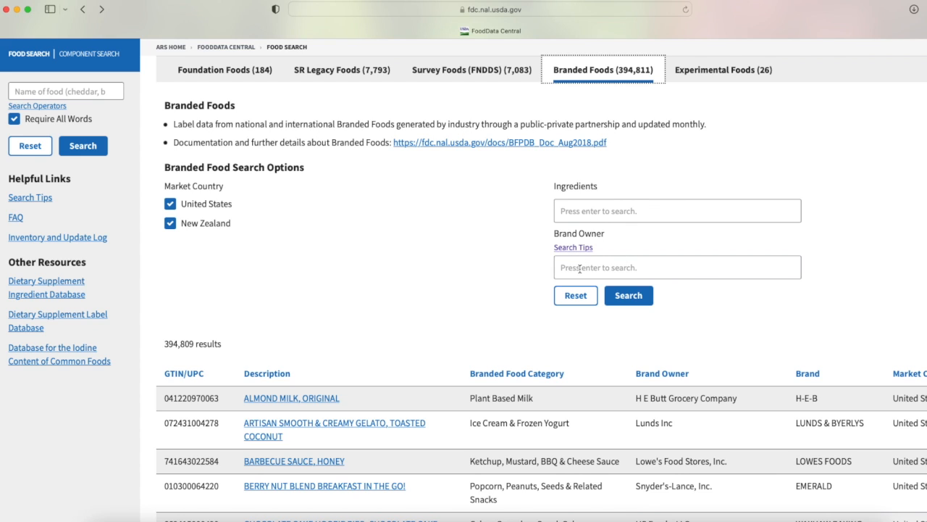
{"action": "mouse_move", "coordinate": [192, 190]}
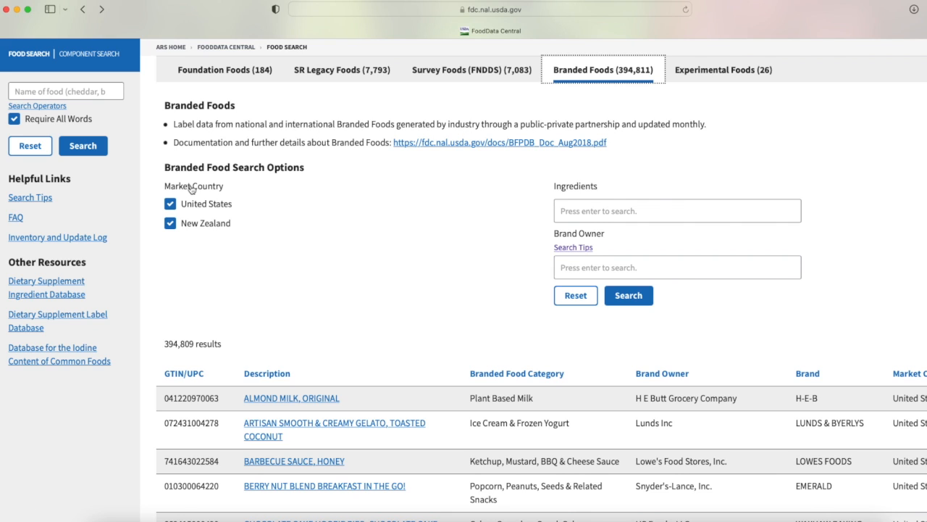
{"action": "mouse_move", "coordinate": [243, 217]}
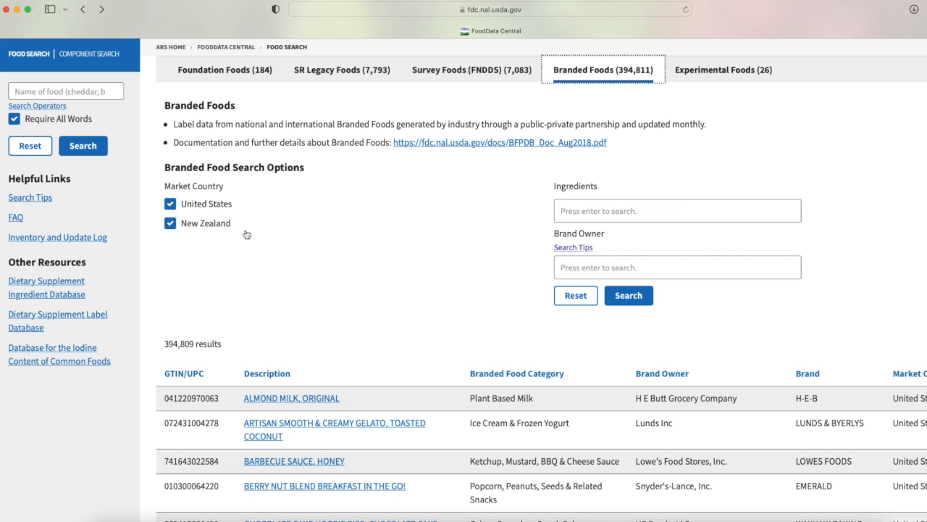
{"action": "mouse_move", "coordinate": [243, 232]}
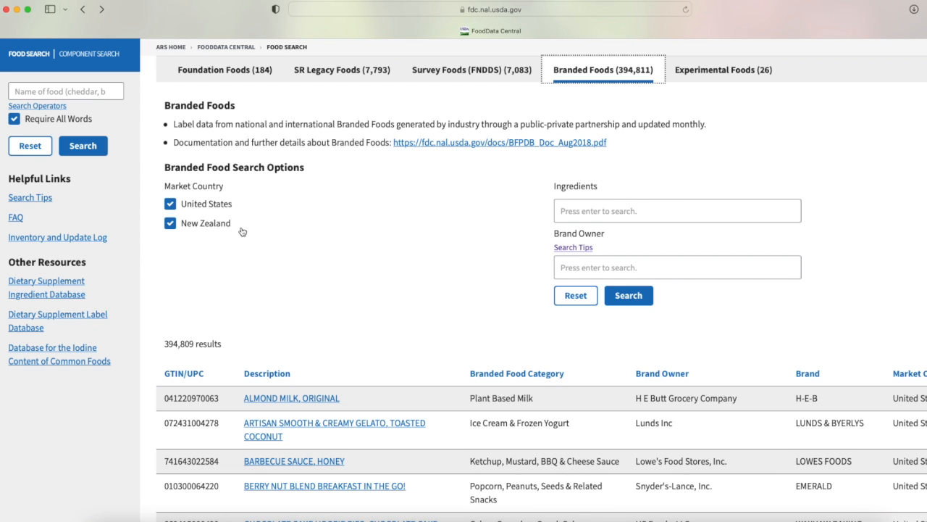
{"action": "mouse_move", "coordinate": [215, 203]}
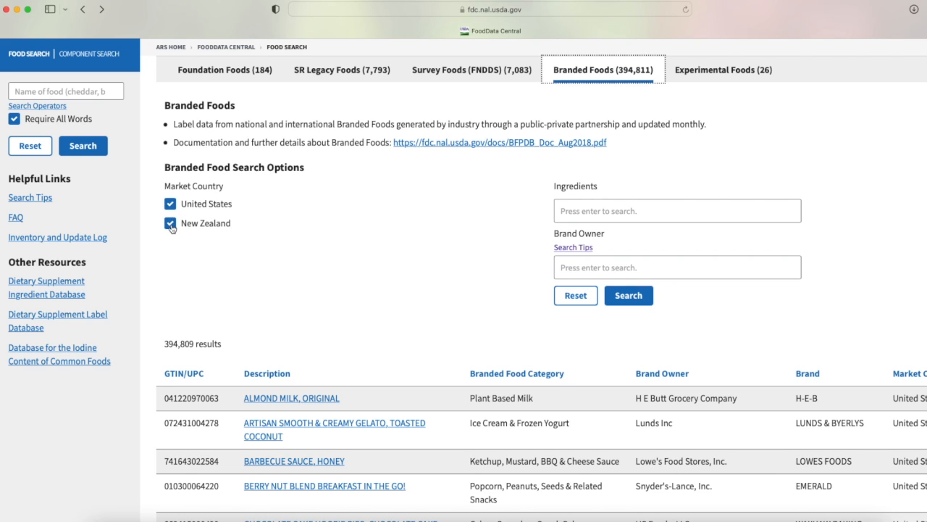
{"action": "left_click", "coordinate": [170, 223]}
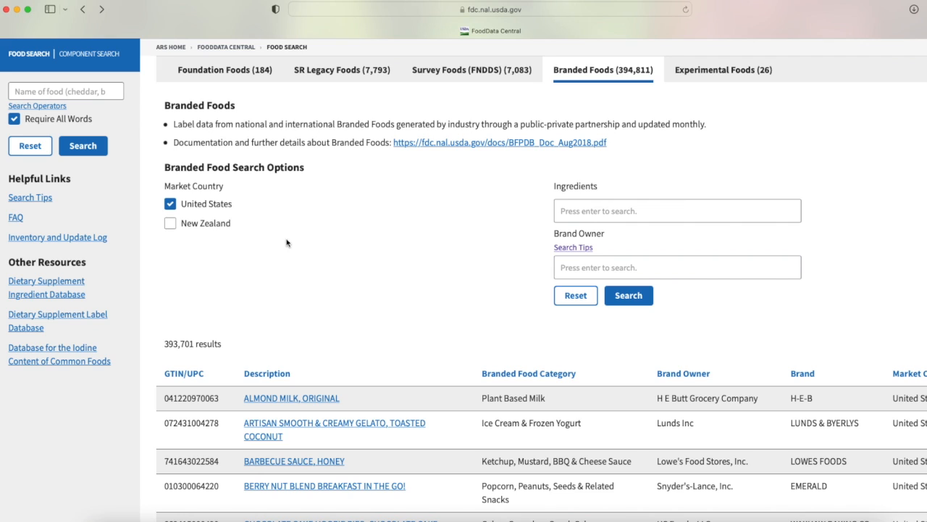
{"action": "mouse_move", "coordinate": [235, 210]}
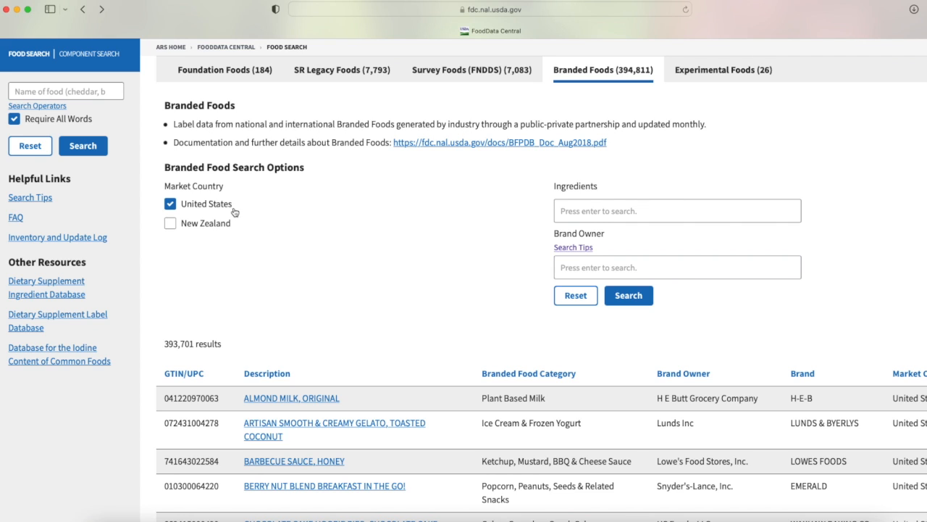
{"action": "mouse_move", "coordinate": [394, 400]}
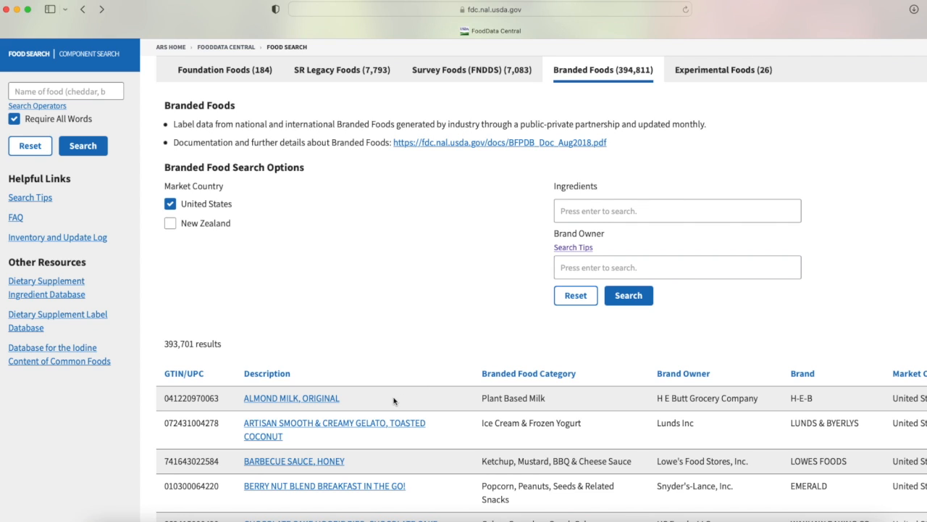
{"action": "mouse_move", "coordinate": [371, 359]}
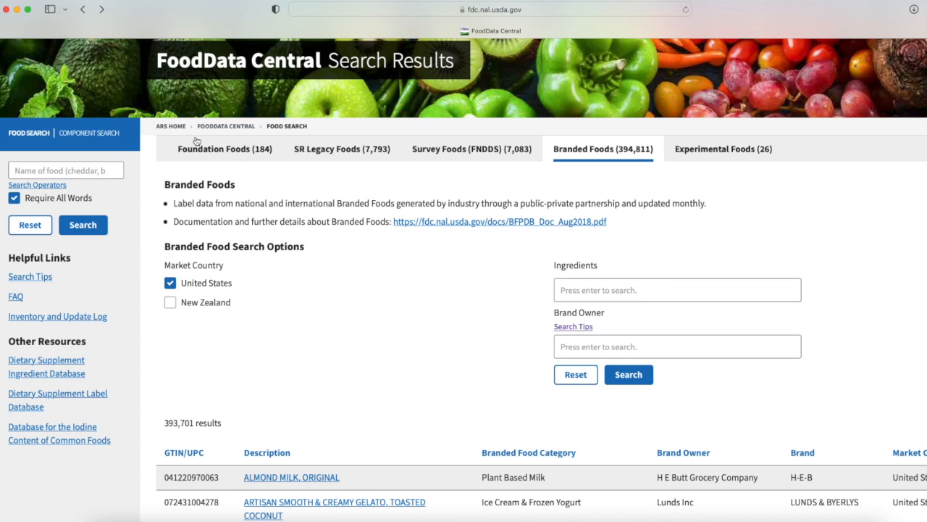
{"action": "mouse_move", "coordinate": [171, 131]}
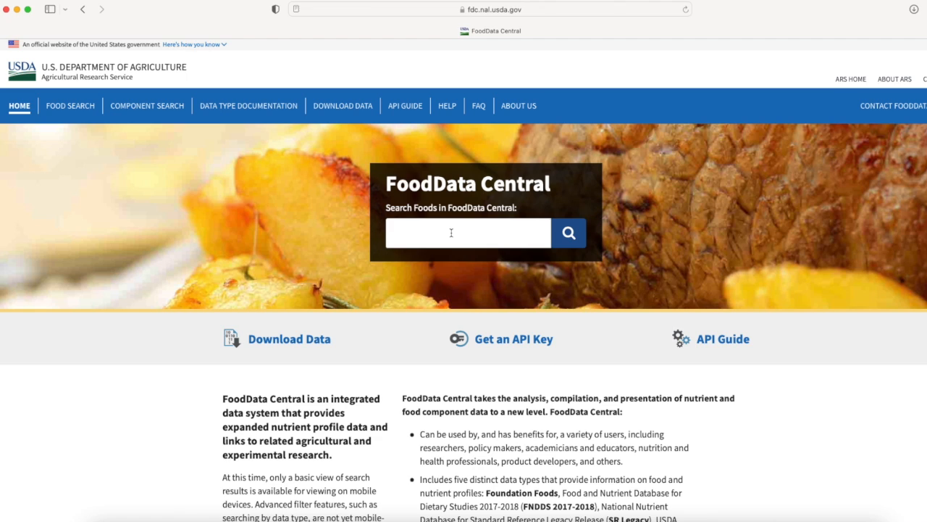
Search "white bread" and switch to the Branded Foods results.
{"action": "left_click", "coordinate": [466, 232]}
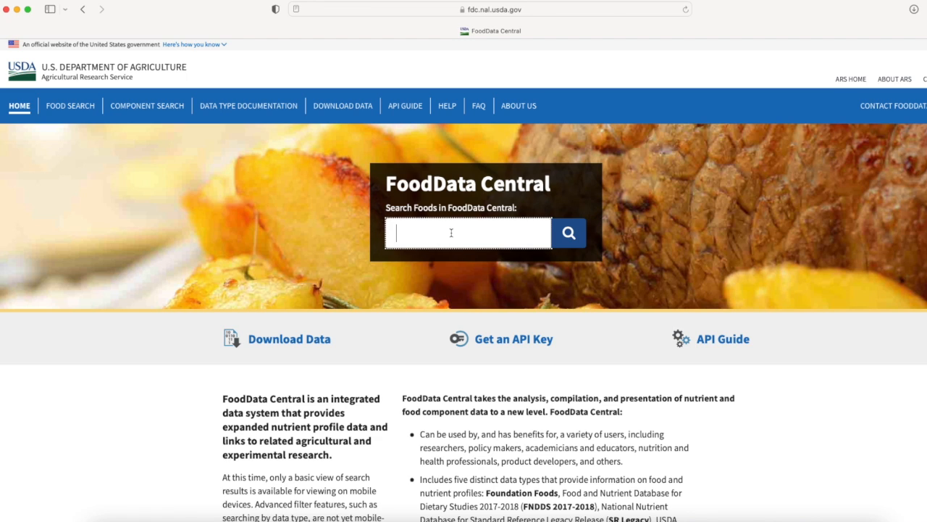
{"action": "type", "text": "white"}
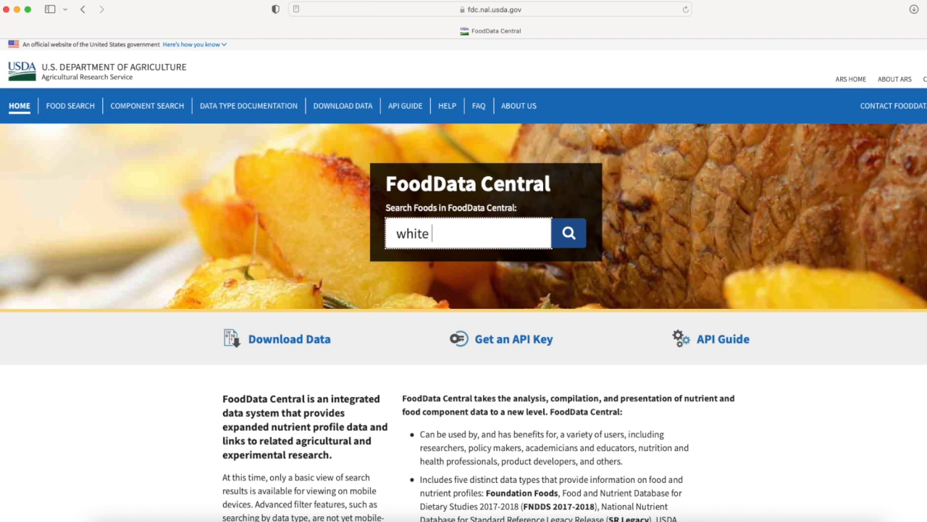
{"action": "type", "text": "bread"}
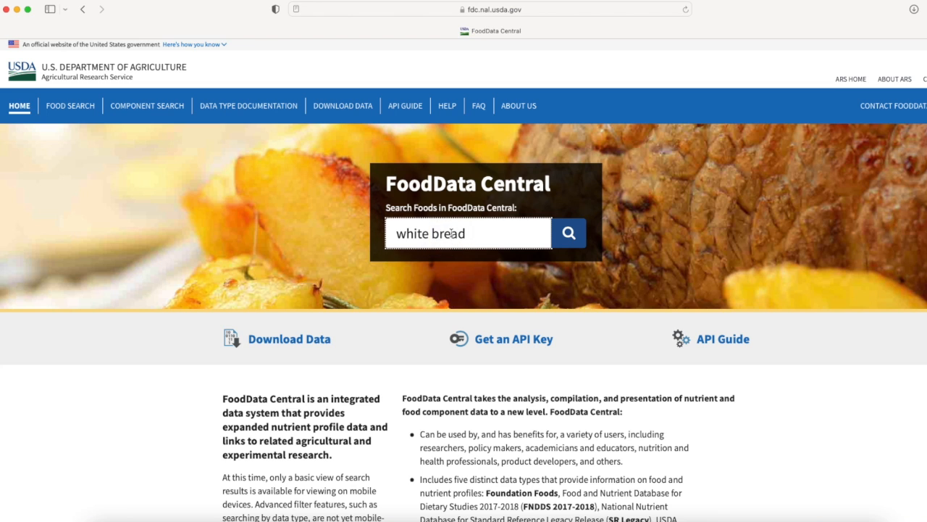
{"action": "left_click", "coordinate": [568, 232]}
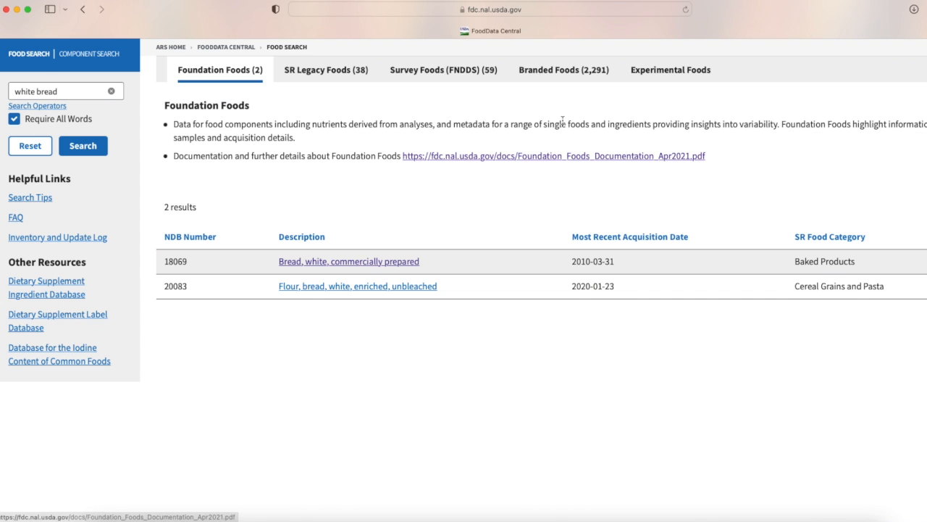
{"action": "left_click", "coordinate": [564, 69]}
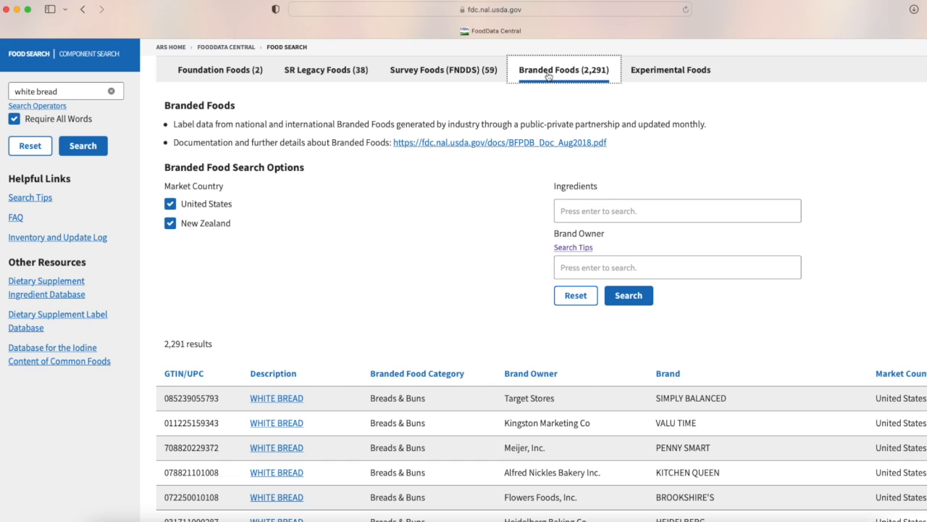
Filter the branded results by brand owner Publix and review the matching products.
{"action": "left_click", "coordinate": [678, 266]}
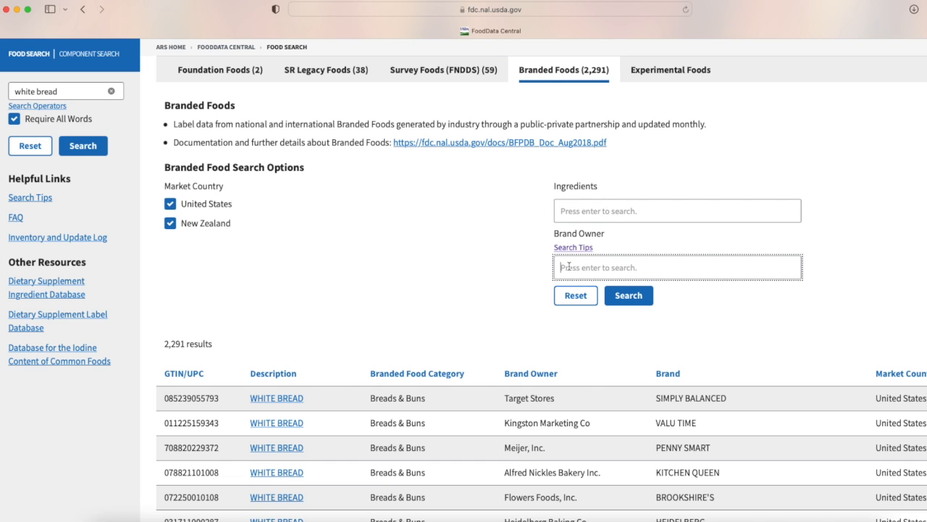
{"action": "type", "text": "pu"}
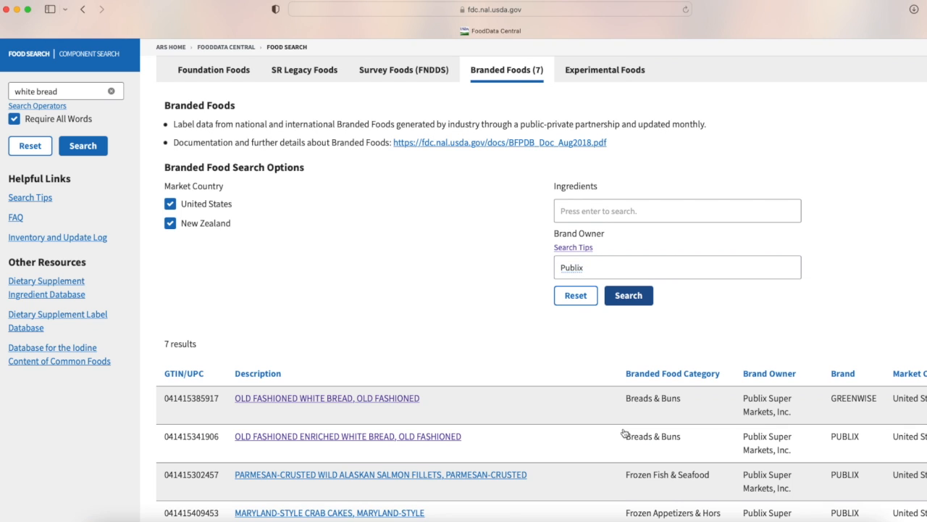
{"action": "scroll", "scroll_direction": "down", "scroll_amount": 3}
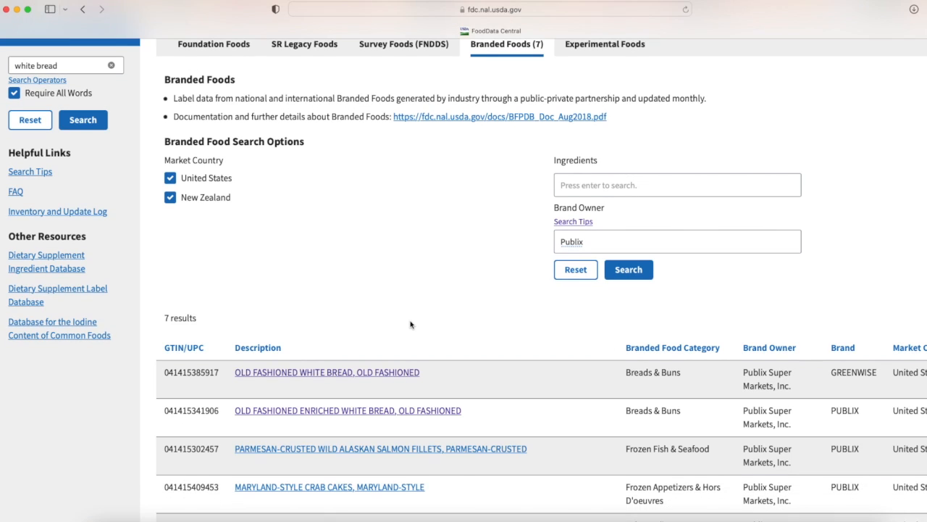
{"action": "mouse_move", "coordinate": [377, 324]}
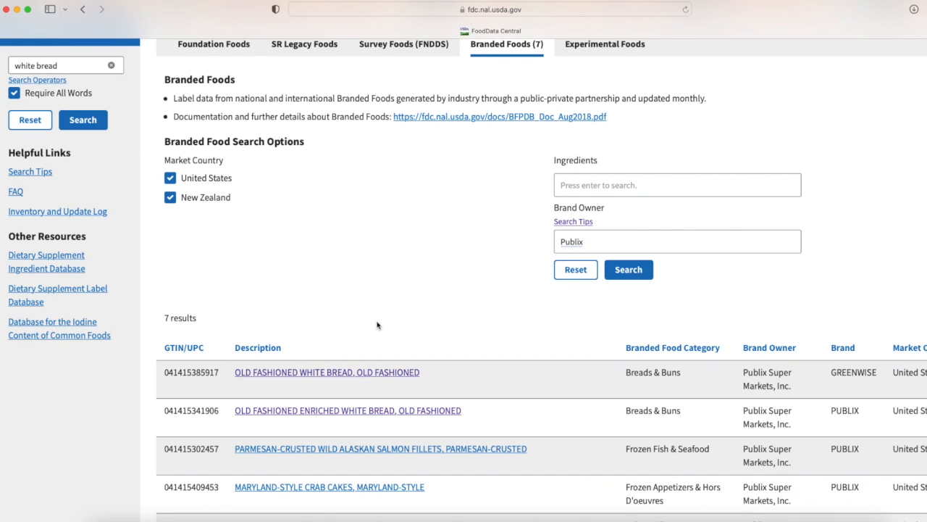
{"action": "mouse_move", "coordinate": [346, 376]}
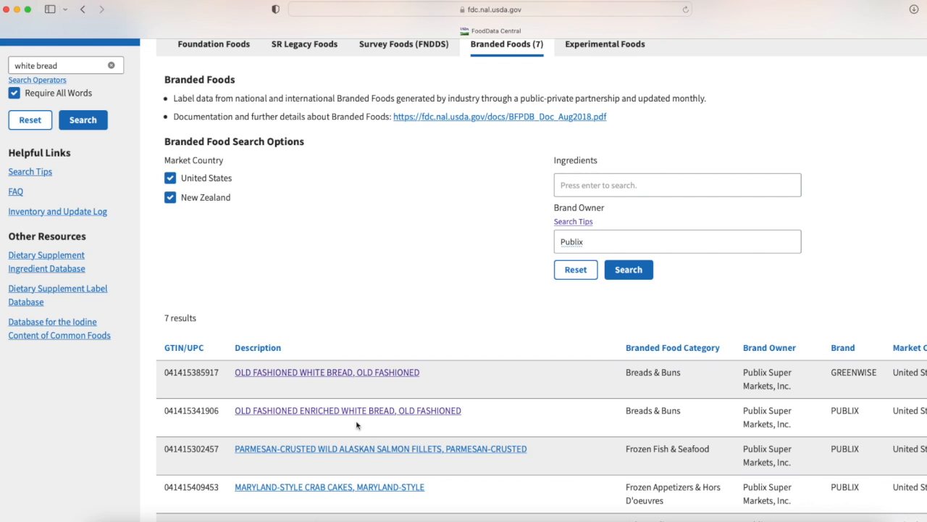
{"action": "scroll", "scroll_direction": "down", "scroll_amount": 3}
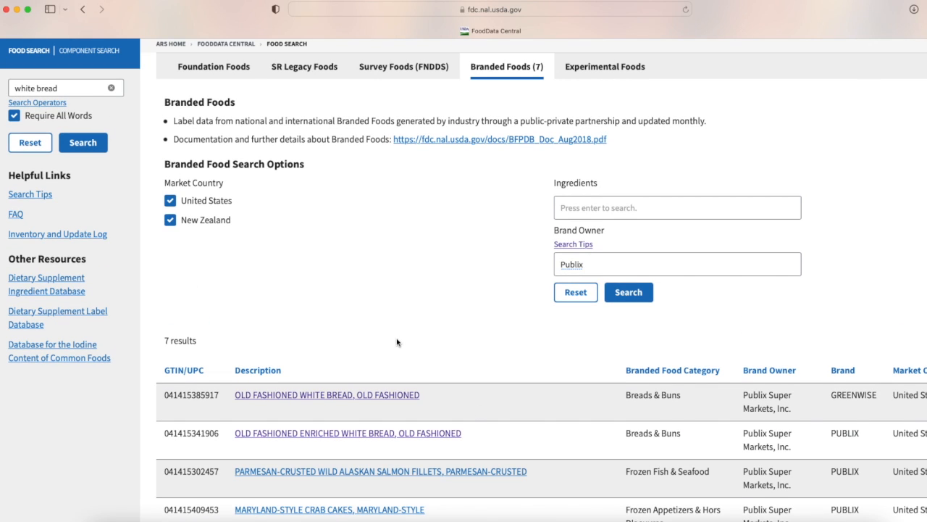
{"action": "mouse_move", "coordinate": [360, 447]}
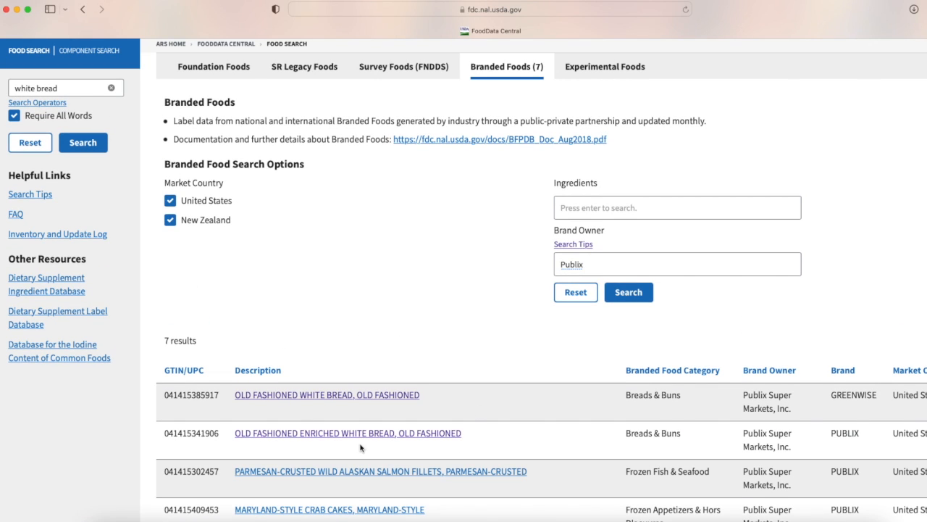
{"action": "mouse_move", "coordinate": [334, 431]}
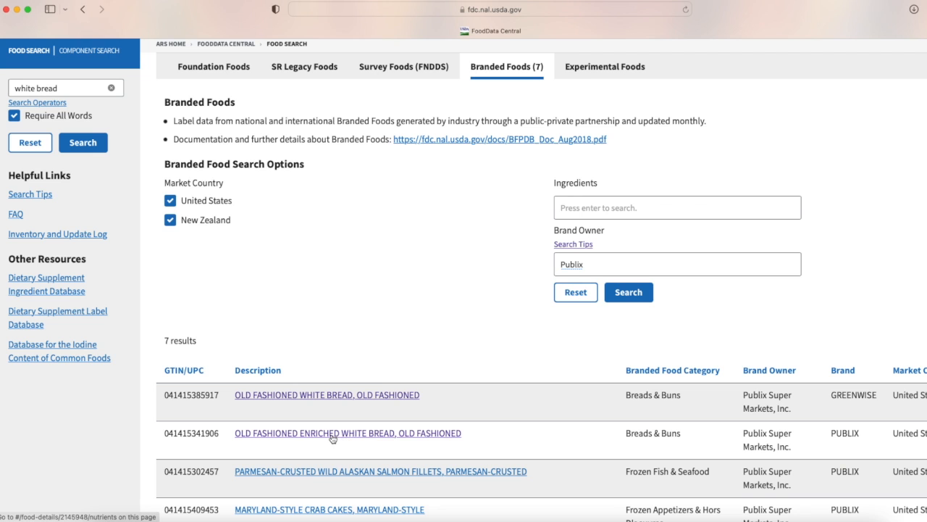
{"action": "mouse_move", "coordinate": [342, 441]}
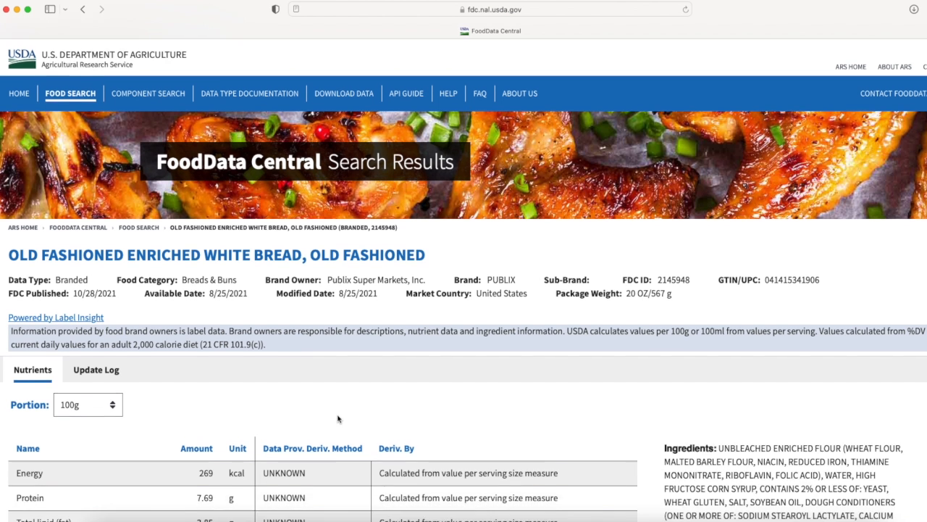
Show the Old Fashioned Enriched White Bread nutrients per 26 g serving.
{"action": "scroll", "scroll_direction": "down", "scroll_amount": 3}
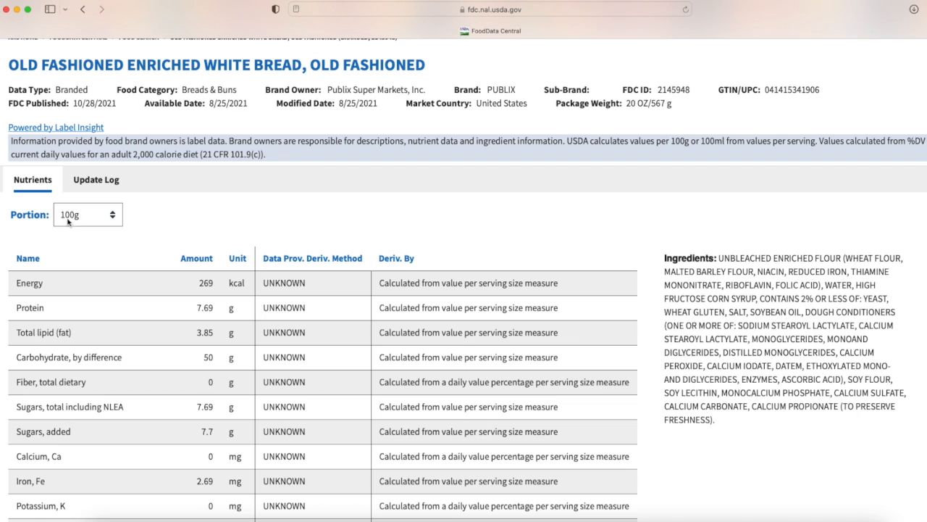
{"action": "mouse_move", "coordinate": [119, 224]}
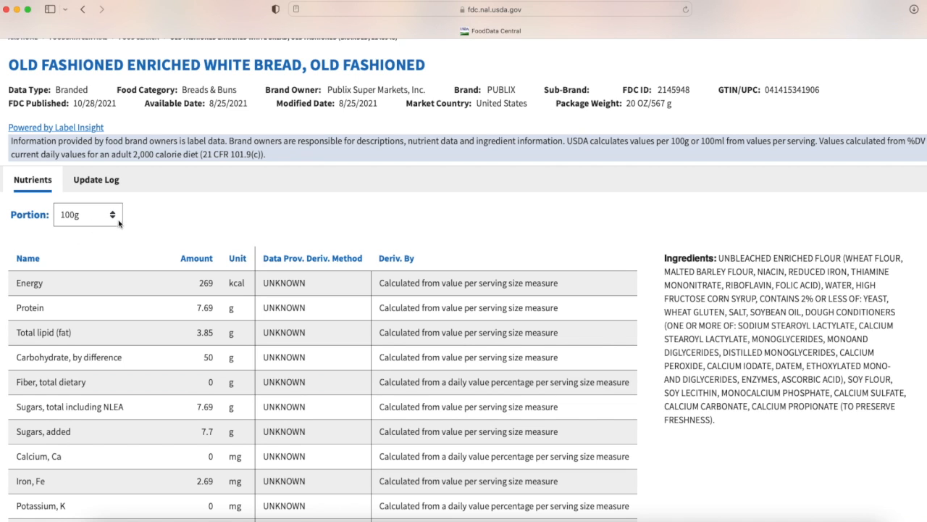
{"action": "left_click", "coordinate": [87, 214]}
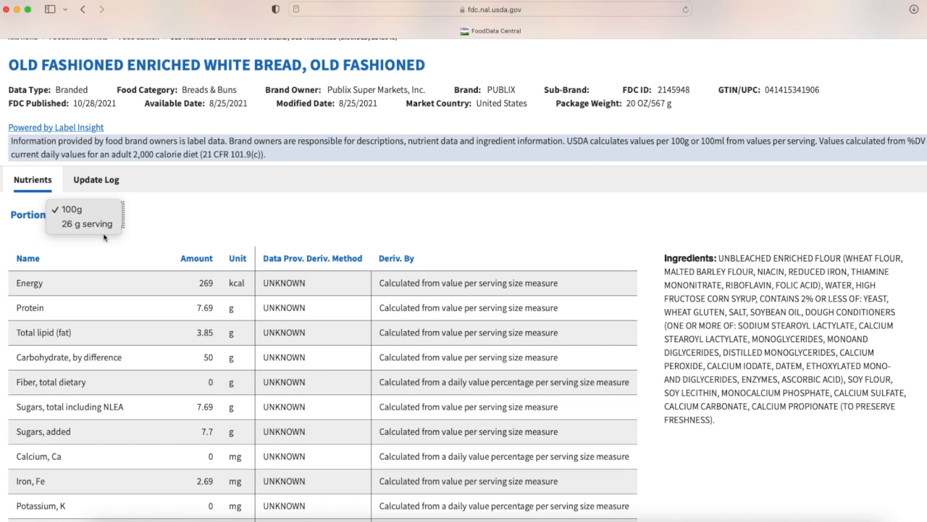
{"action": "left_click", "coordinate": [87, 223]}
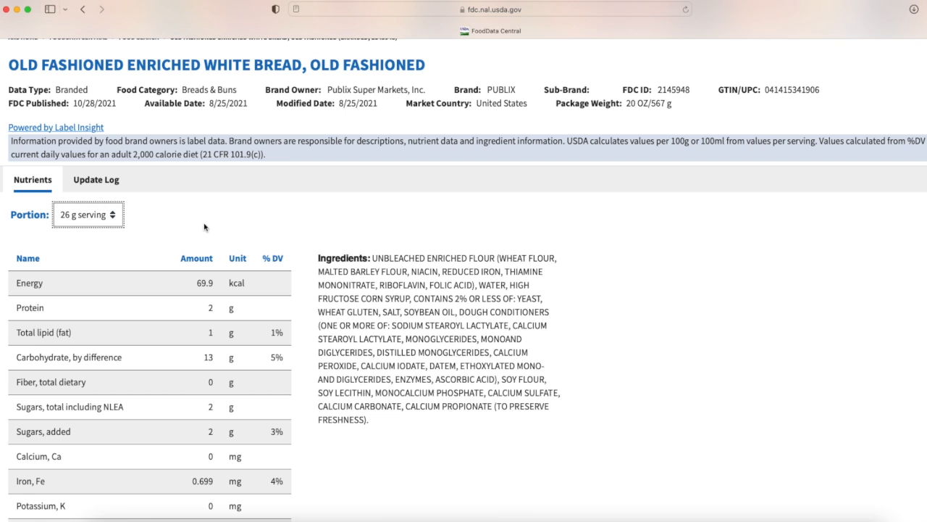
Highlight the 13 g carbohydrate amount and browse the rest of the nutrient list.
{"action": "scroll", "scroll_direction": "down", "scroll_amount": 3}
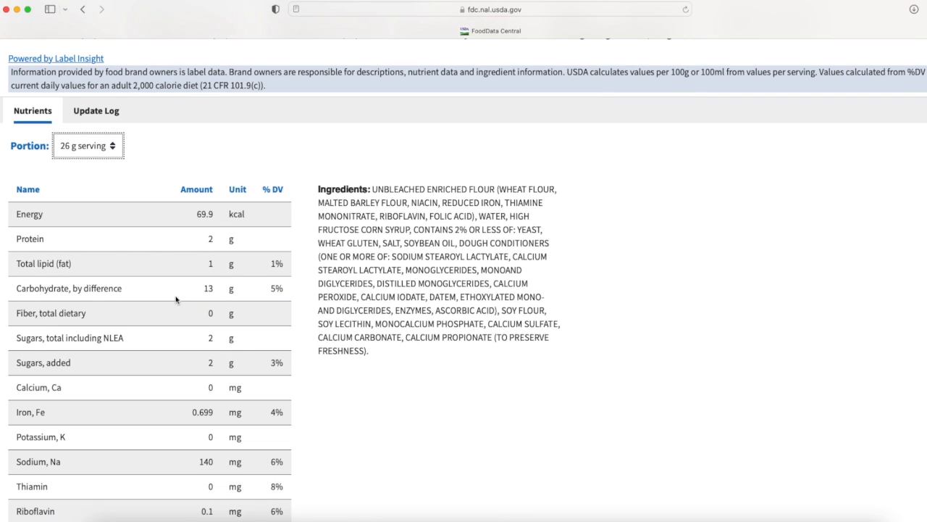
{"action": "double_click", "coordinate": [208, 289]}
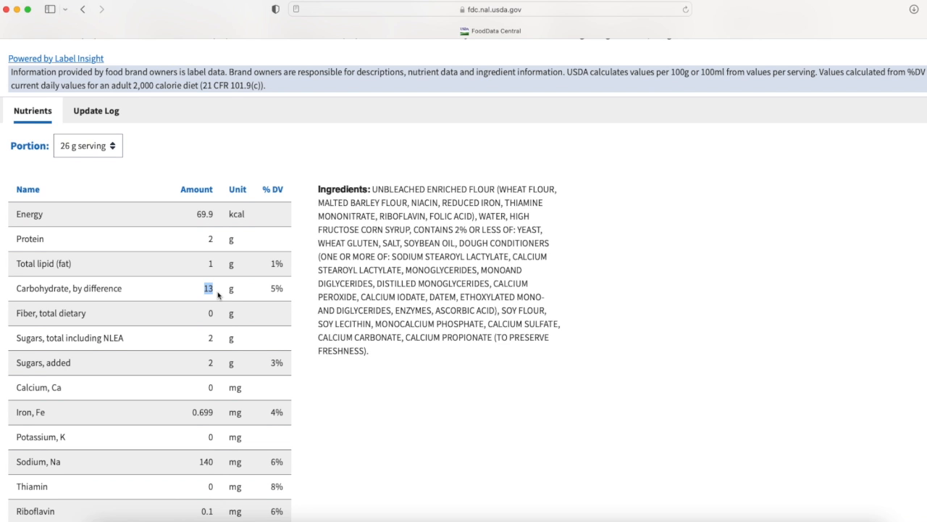
{"action": "scroll", "scroll_direction": "down", "scroll_amount": 3}
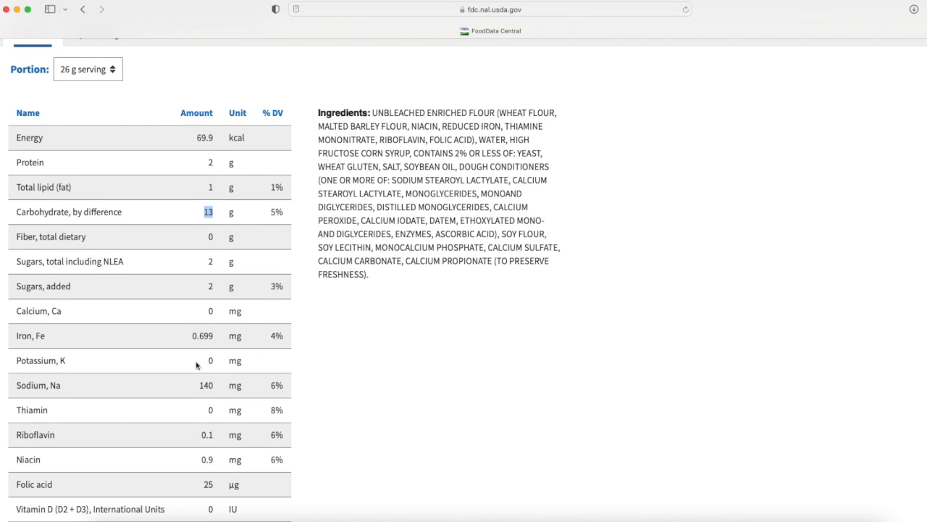
{"action": "scroll", "scroll_direction": "down", "scroll_amount": 3}
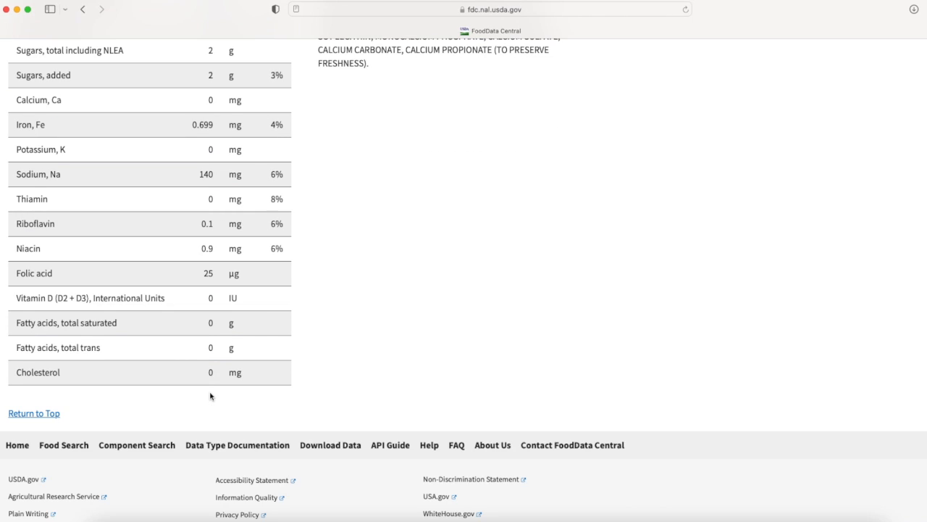
{"action": "scroll", "scroll_direction": "up", "scroll_amount": 3}
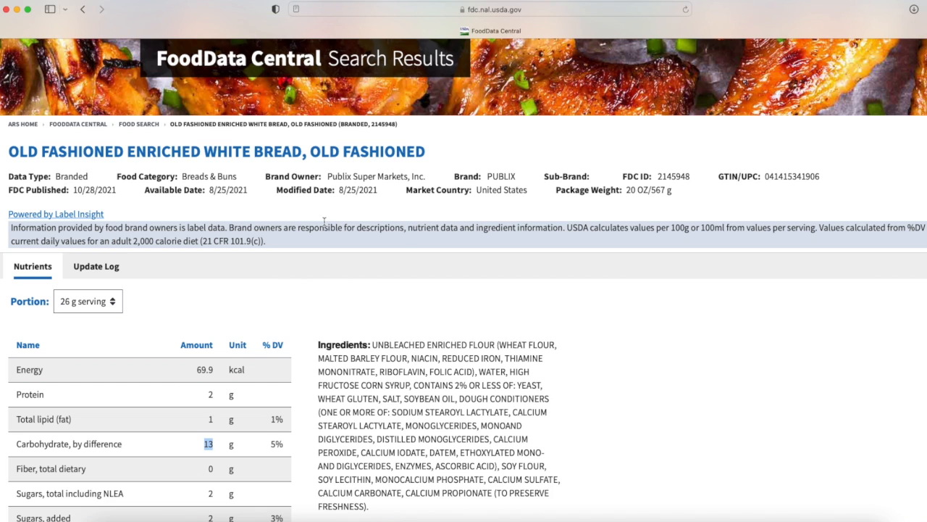
{"action": "mouse_move", "coordinate": [496, 172]}
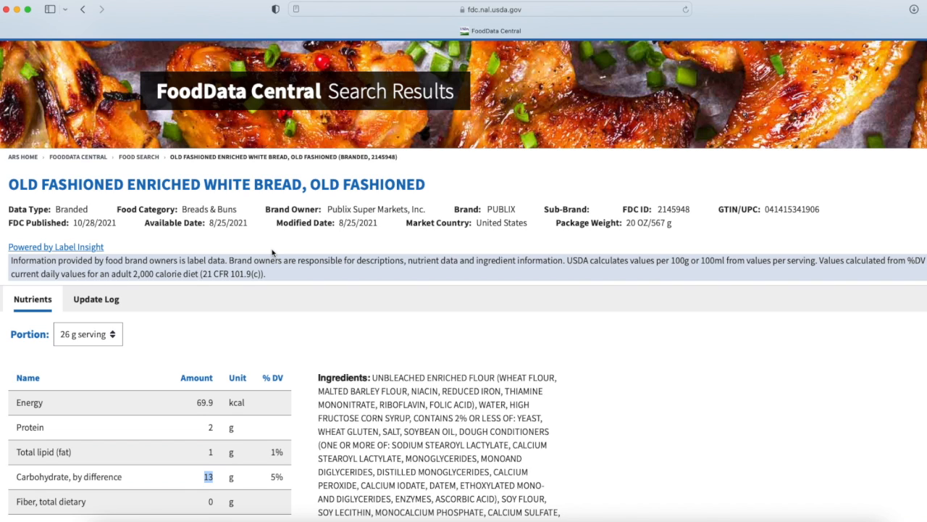
{"action": "mouse_move", "coordinate": [168, 226]}
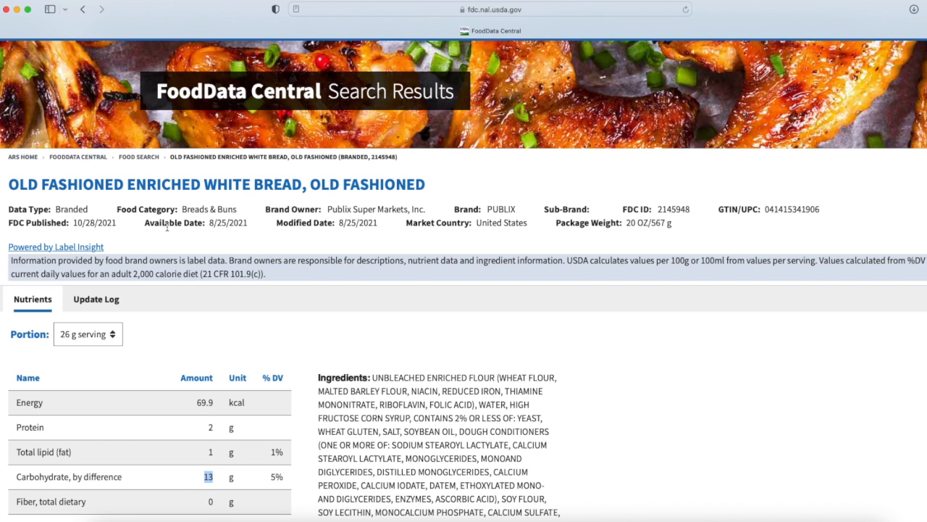
{"action": "mouse_move", "coordinate": [113, 162]}
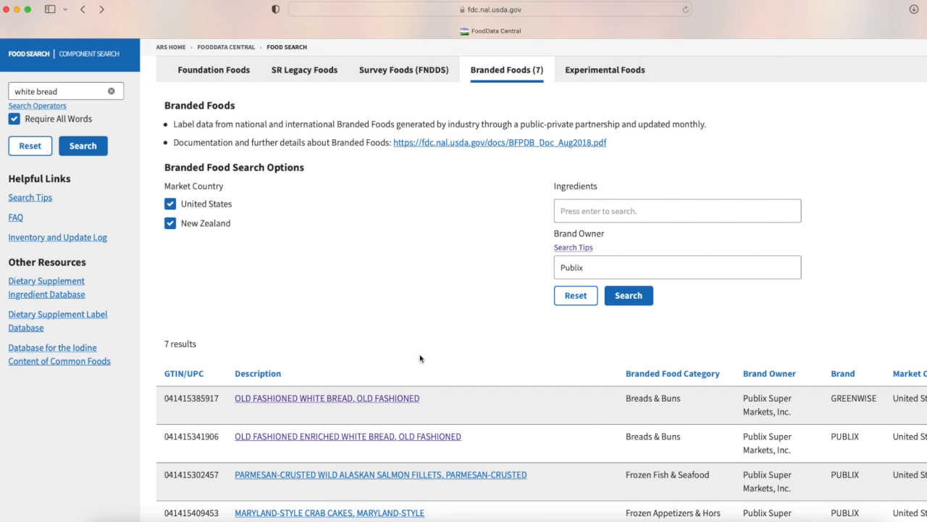
Open the Turkey Sandwich Snack Pack entry and show nutrients per 232 g serving.
{"action": "scroll", "scroll_direction": "down", "scroll_amount": 3}
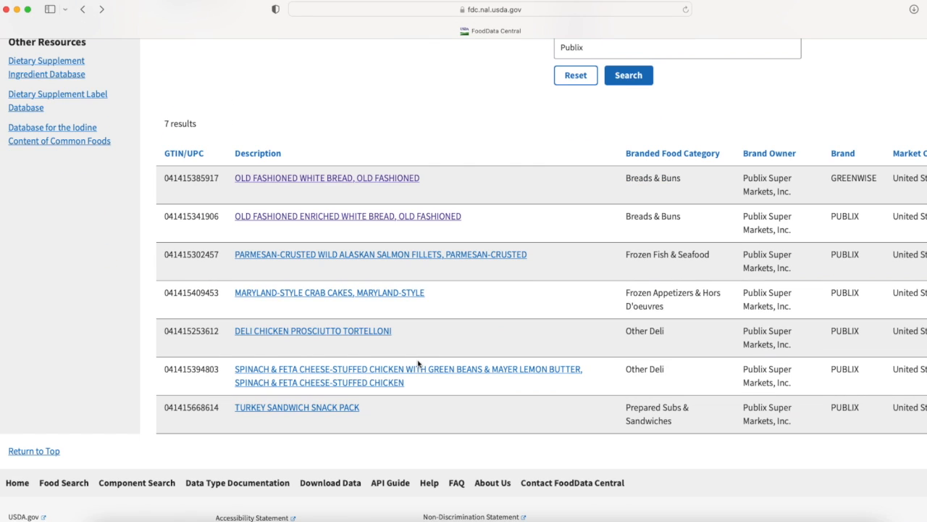
{"action": "mouse_move", "coordinate": [289, 423]}
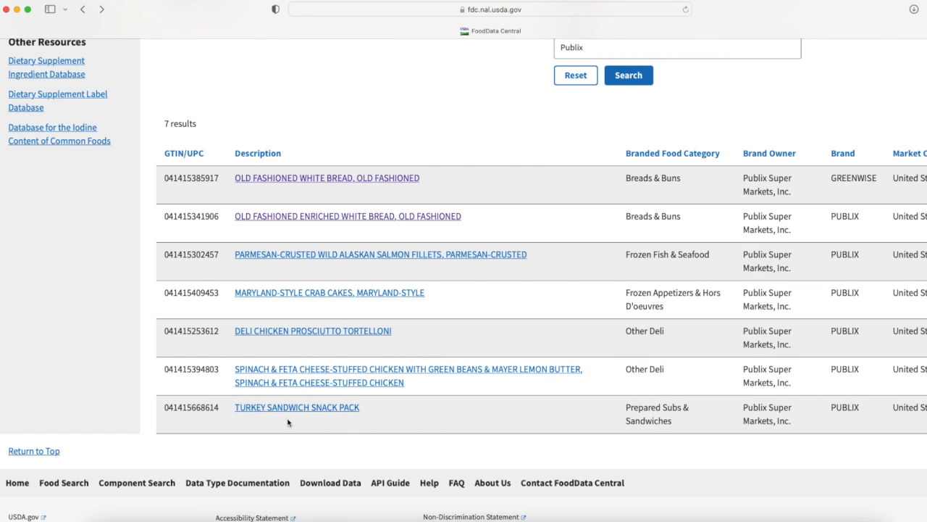
{"action": "left_click", "coordinate": [296, 406]}
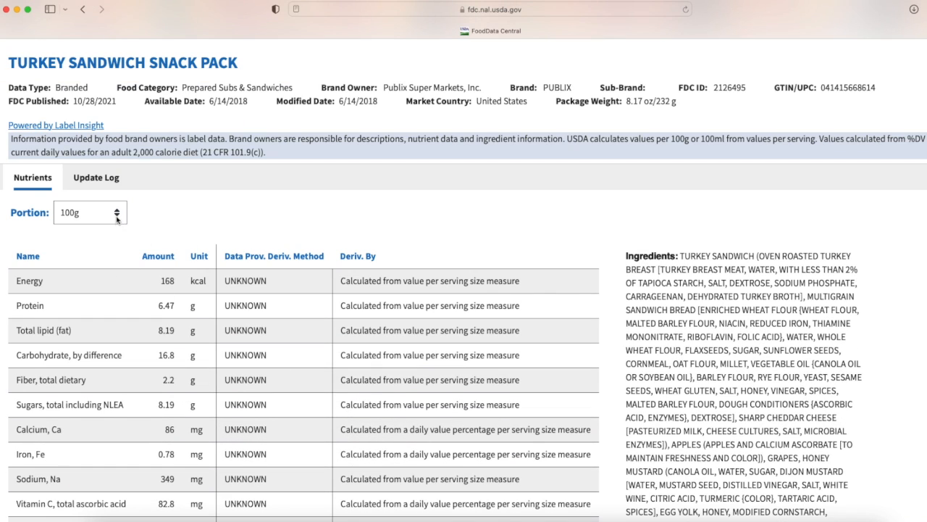
{"action": "left_click", "coordinate": [90, 211]}
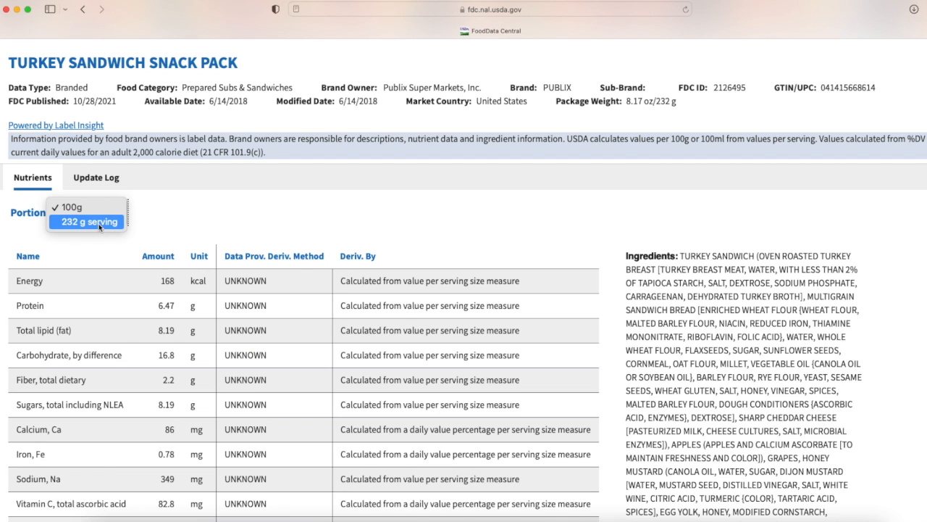
{"action": "left_click", "coordinate": [89, 220]}
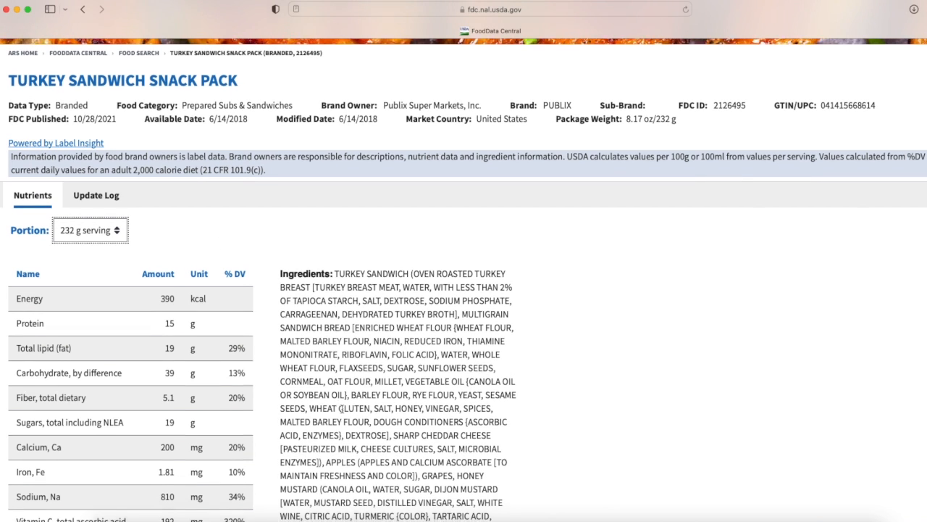
Browse the nutrients and ingredients, highlighting DOUGH CONDITIONERS in the ingredient text.
{"action": "scroll", "scroll_direction": "down", "scroll_amount": 3}
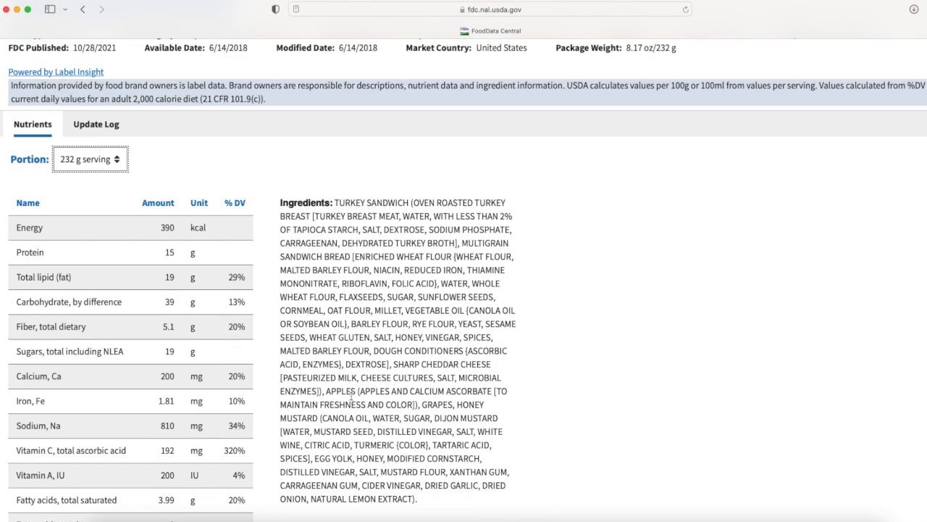
{"action": "mouse_move", "coordinate": [382, 481]}
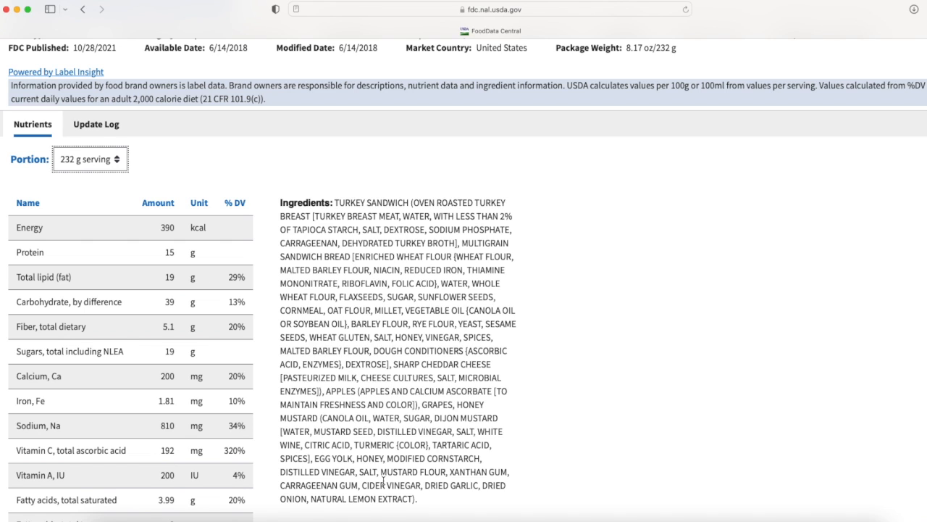
{"action": "mouse_move", "coordinate": [442, 347]}
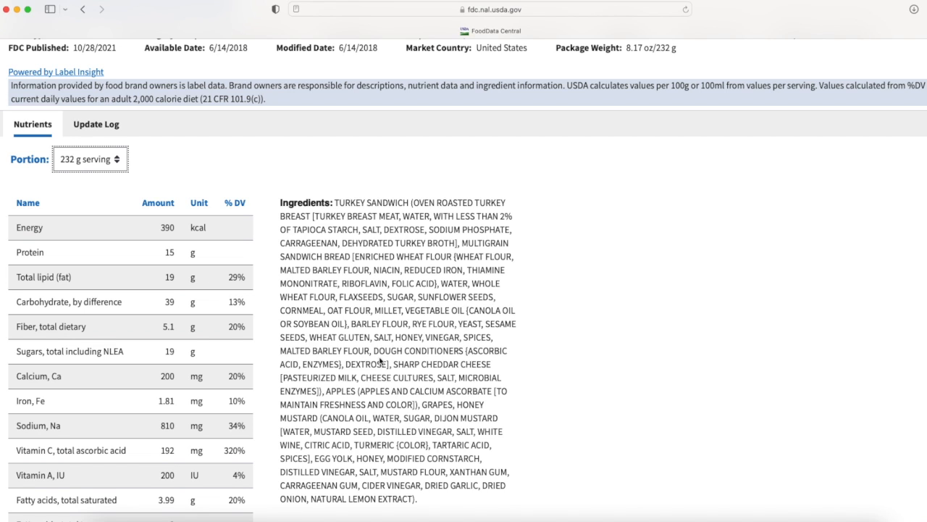
{"action": "mouse_move", "coordinate": [359, 303]}
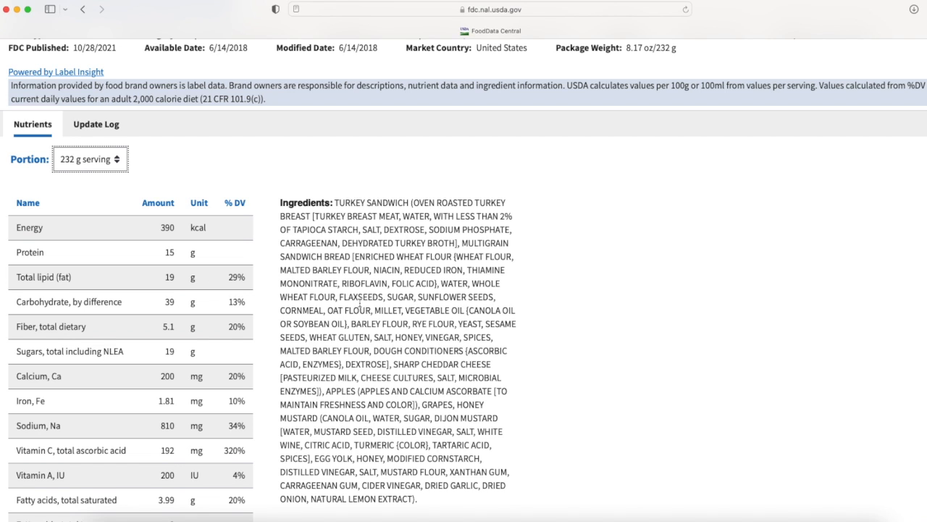
{"action": "mouse_move", "coordinate": [331, 333]}
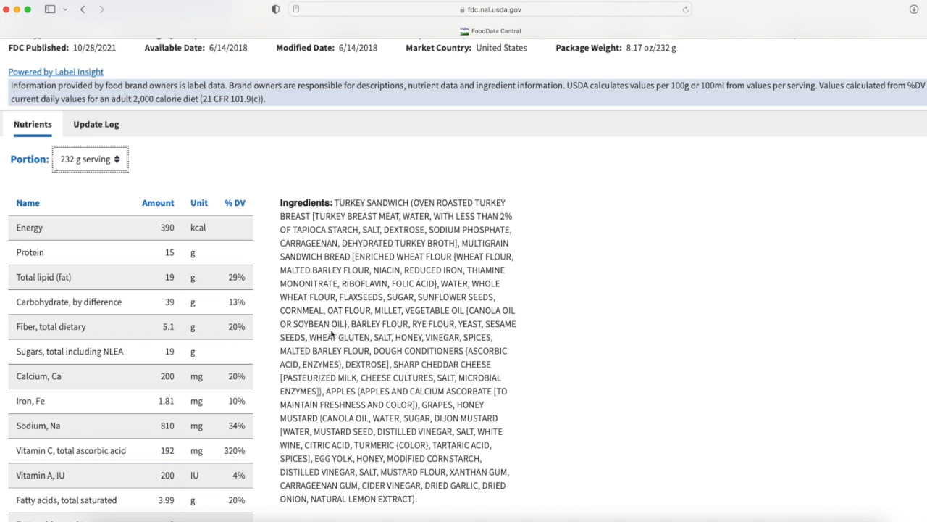
{"action": "scroll", "scroll_direction": "down", "scroll_amount": 3}
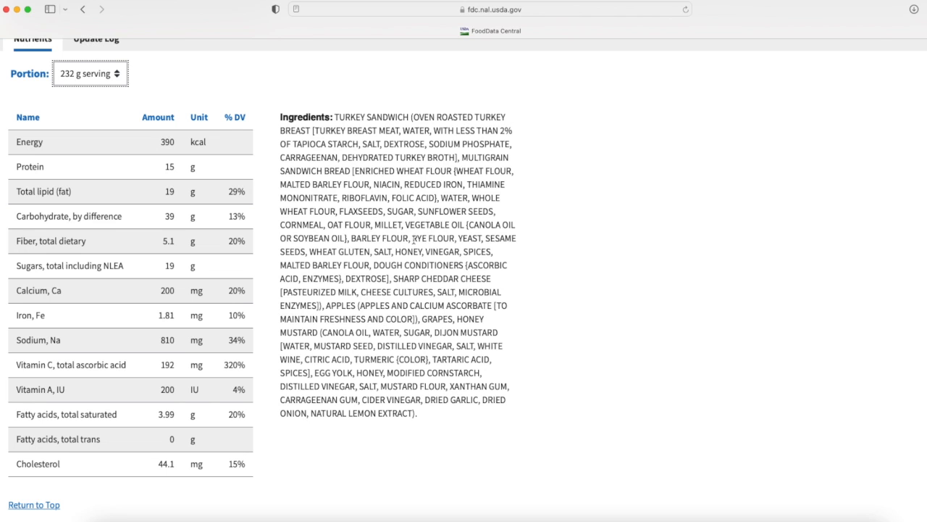
{"action": "double_click", "coordinate": [388, 263]}
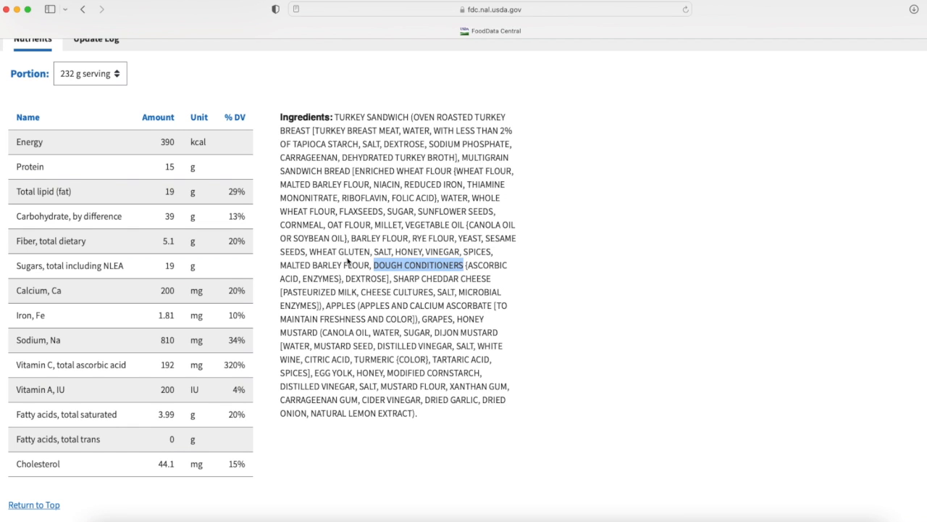
{"action": "scroll", "scroll_direction": "down", "scroll_amount": 3}
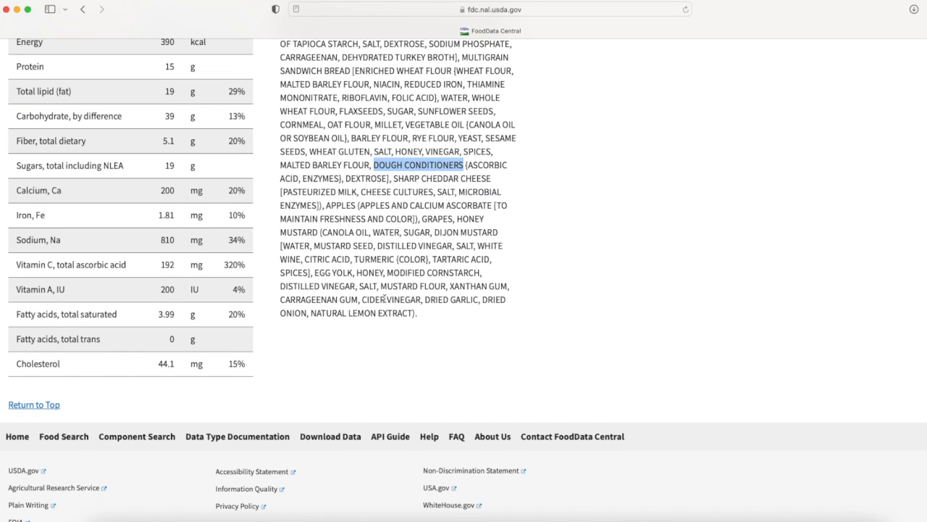
{"action": "scroll", "scroll_direction": "up", "scroll_amount": 3}
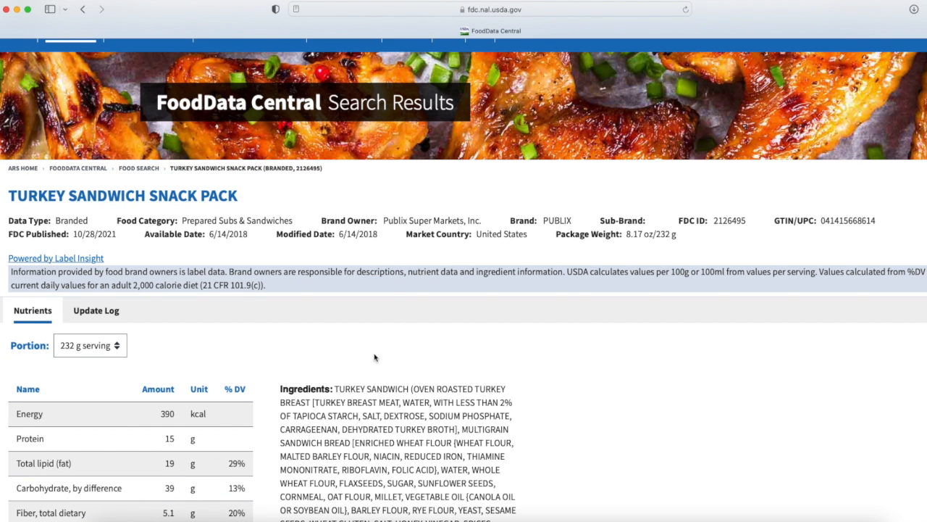
{"action": "mouse_move", "coordinate": [472, 241]}
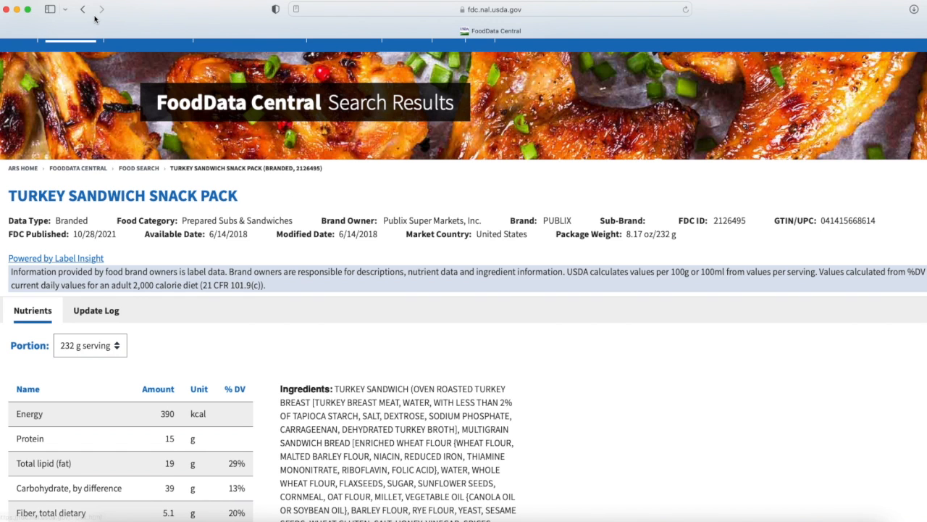
Return to the Publix results and open the Deli Chicken Prosciutto Tortelloni entry.
{"action": "left_click", "coordinate": [82, 8]}
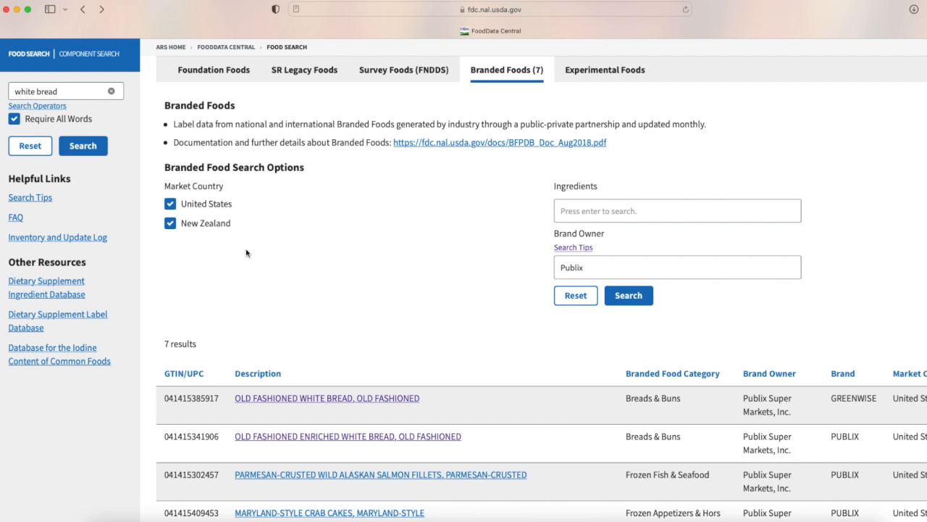
{"action": "scroll", "scroll_direction": "down", "scroll_amount": 3}
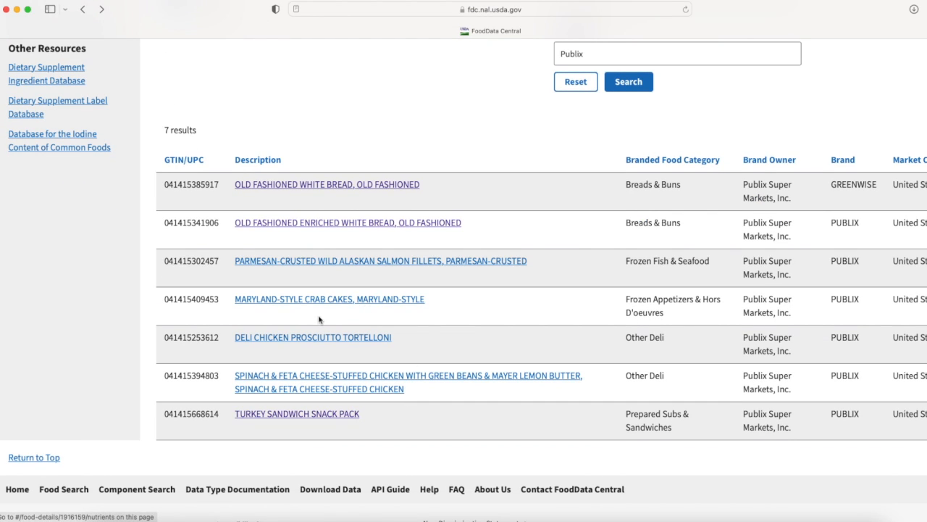
{"action": "left_click", "coordinate": [313, 336]}
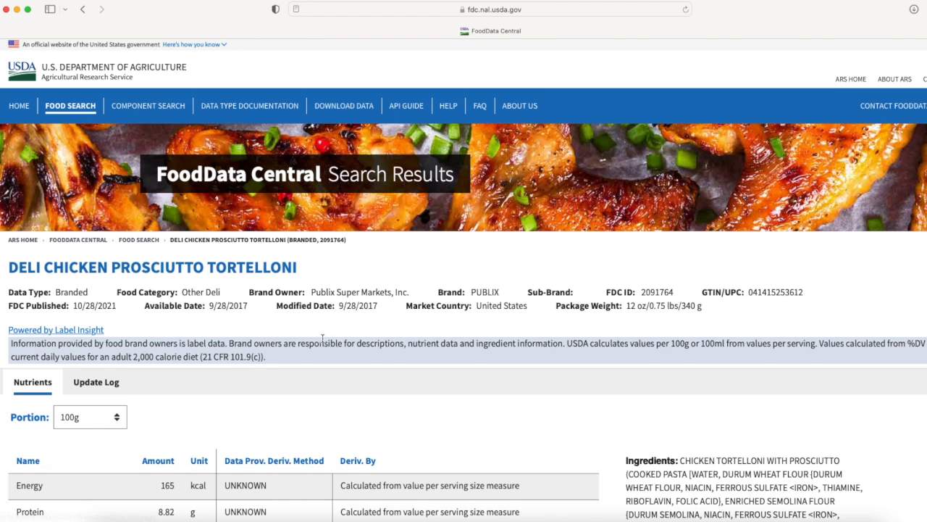
Browse the tortelloni nutrients and open the portion choices for the 340 g serving.
{"action": "scroll", "scroll_direction": "down", "scroll_amount": 3}
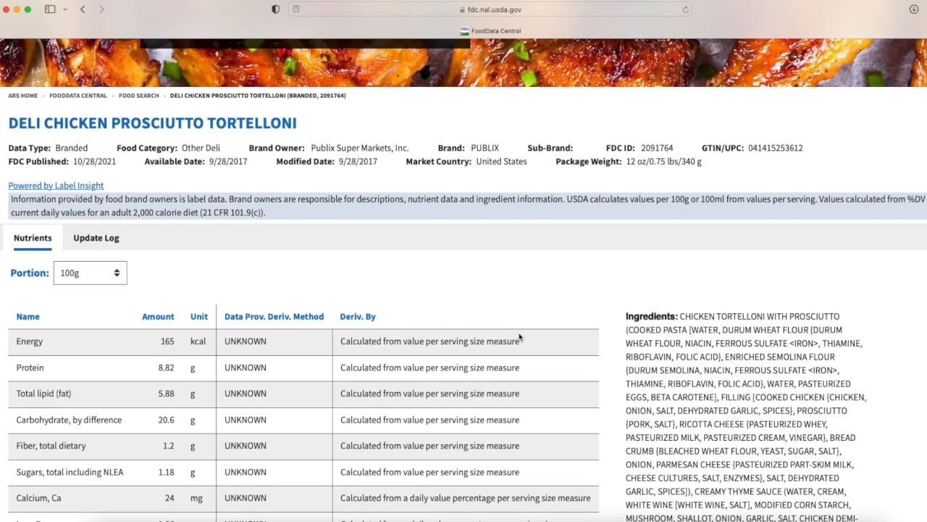
{"action": "scroll", "scroll_direction": "down", "scroll_amount": 3}
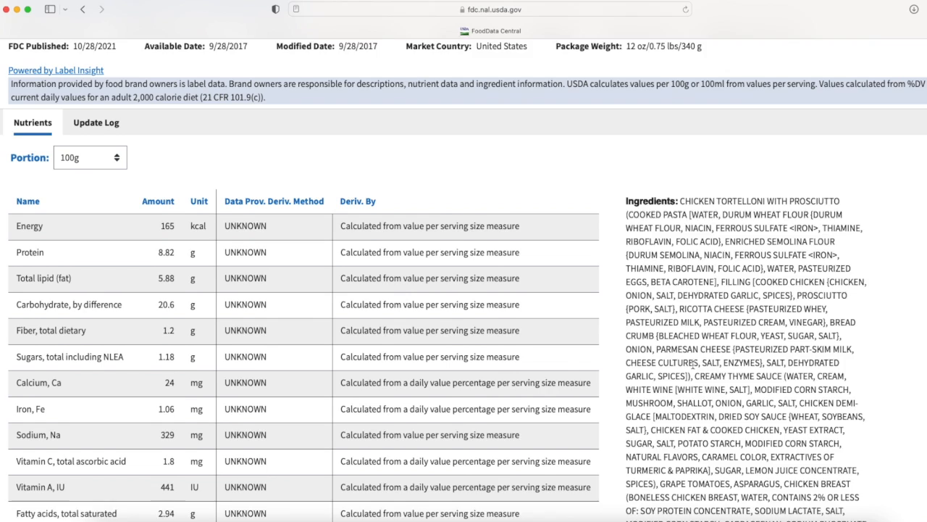
{"action": "scroll", "scroll_direction": "down", "scroll_amount": 3}
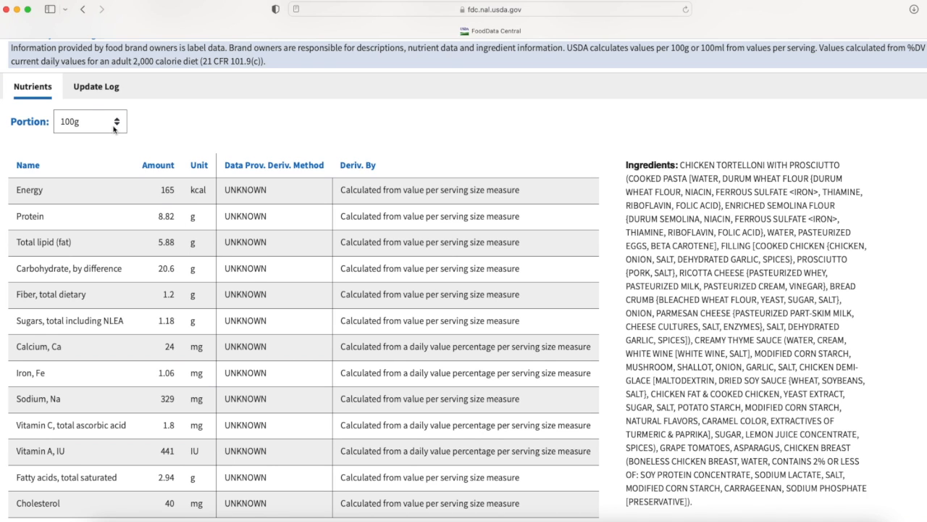
{"action": "left_click", "coordinate": [90, 121]}
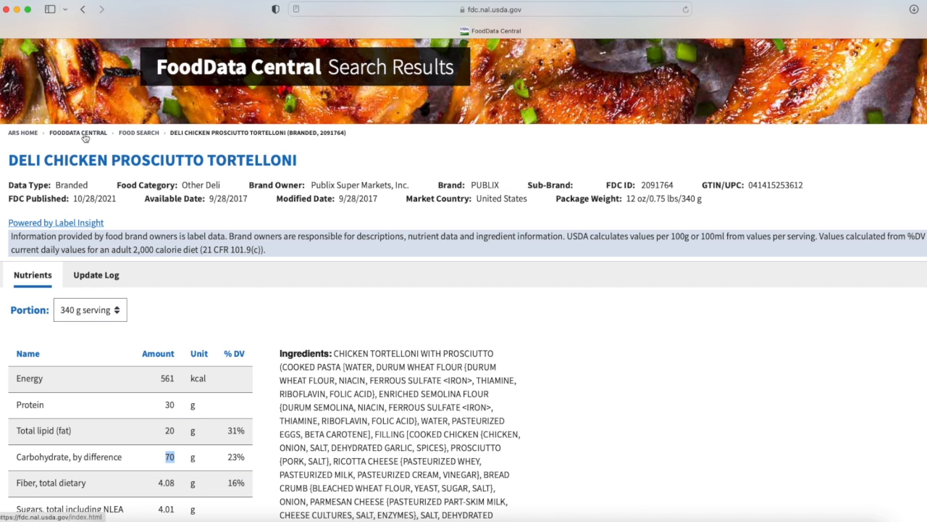
{"action": "mouse_move", "coordinate": [81, 138]}
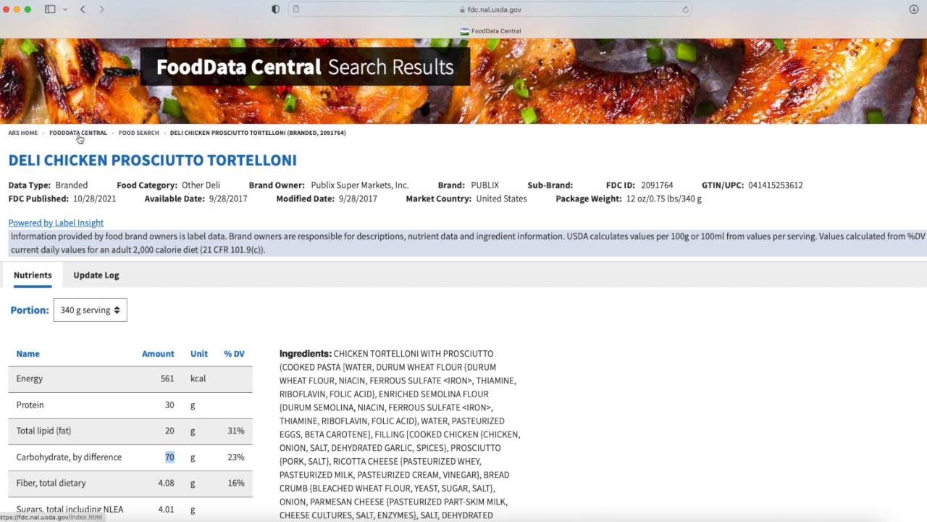